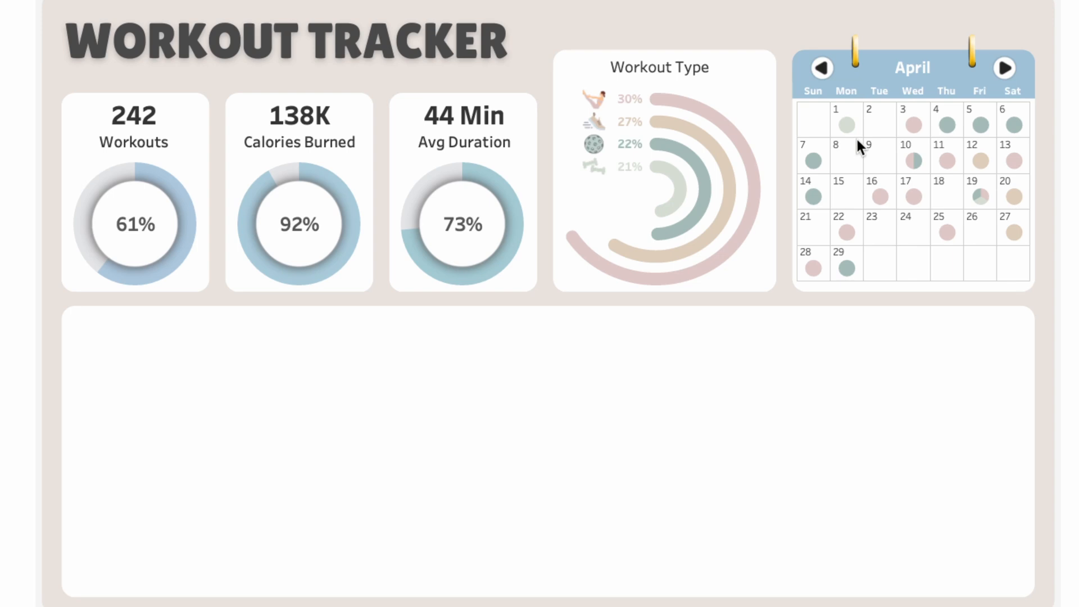
mouse_move(912, 235)
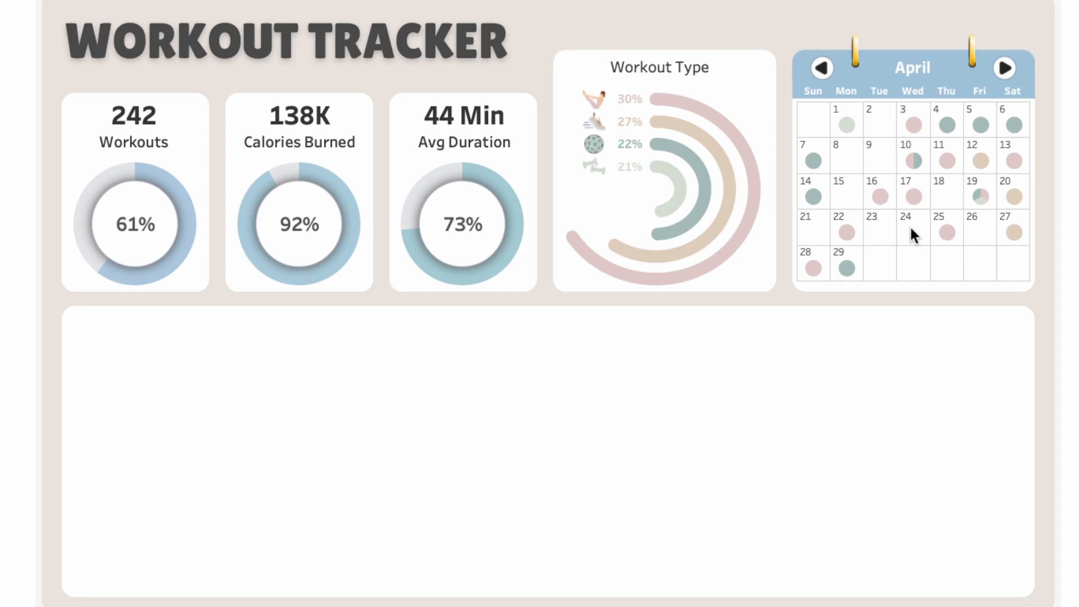
mouse_move(973, 127)
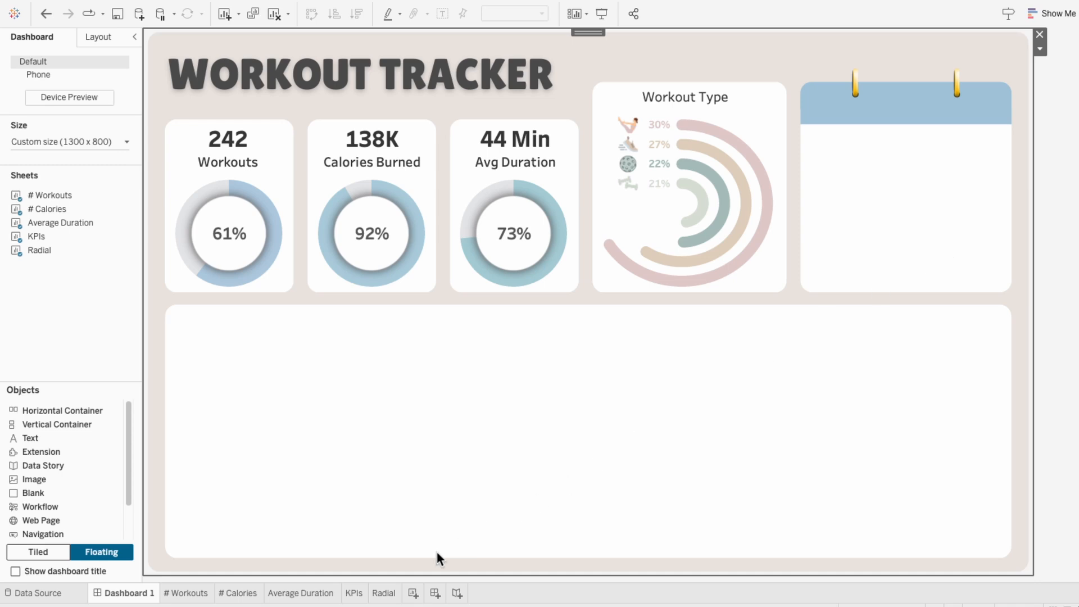
Add a new worksheet named Calendar Structure
click(452, 593)
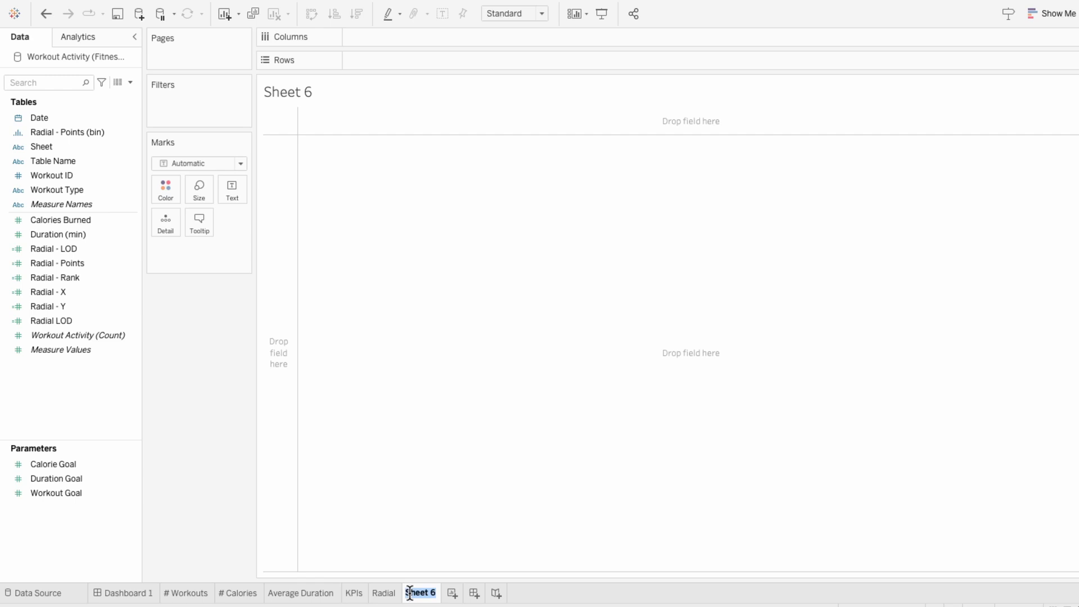
text(Calendar Structure)
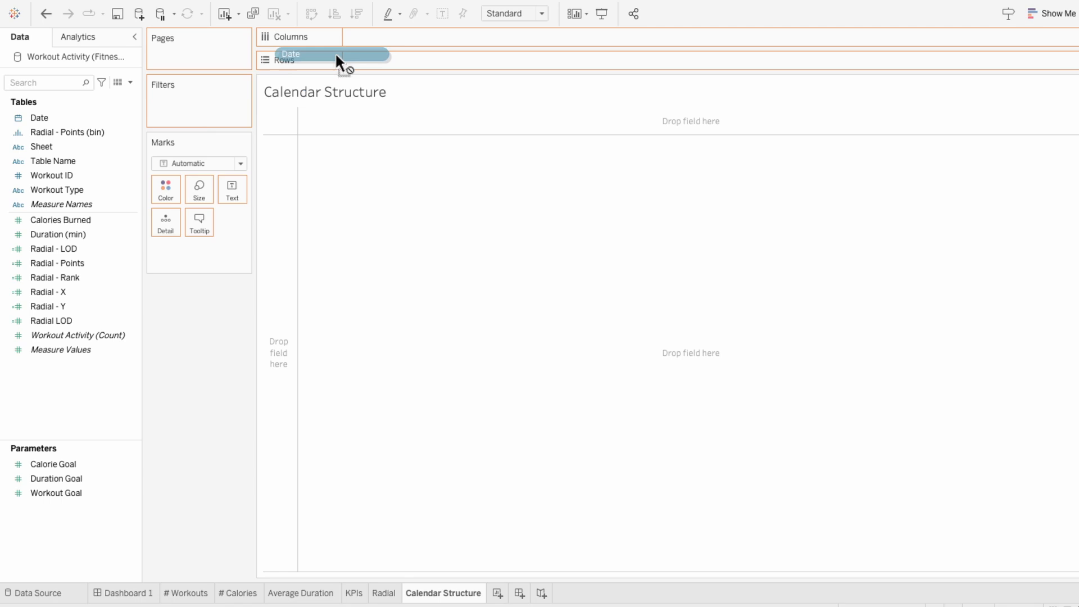
Lay out Date as month and weekday on Columns with WEEK(Date) on Rows
click(372, 36)
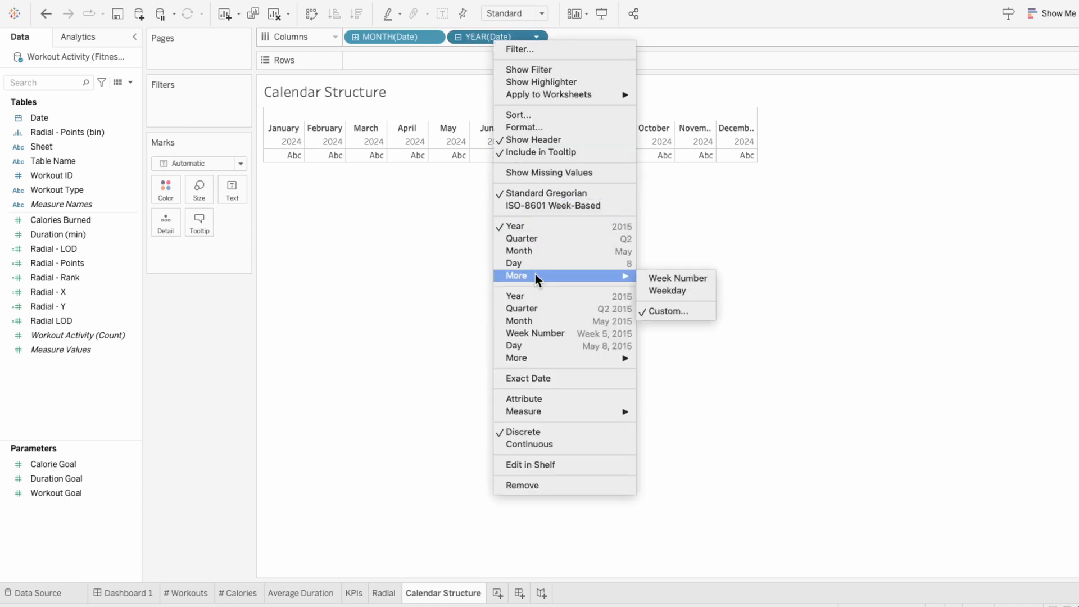
click(666, 290)
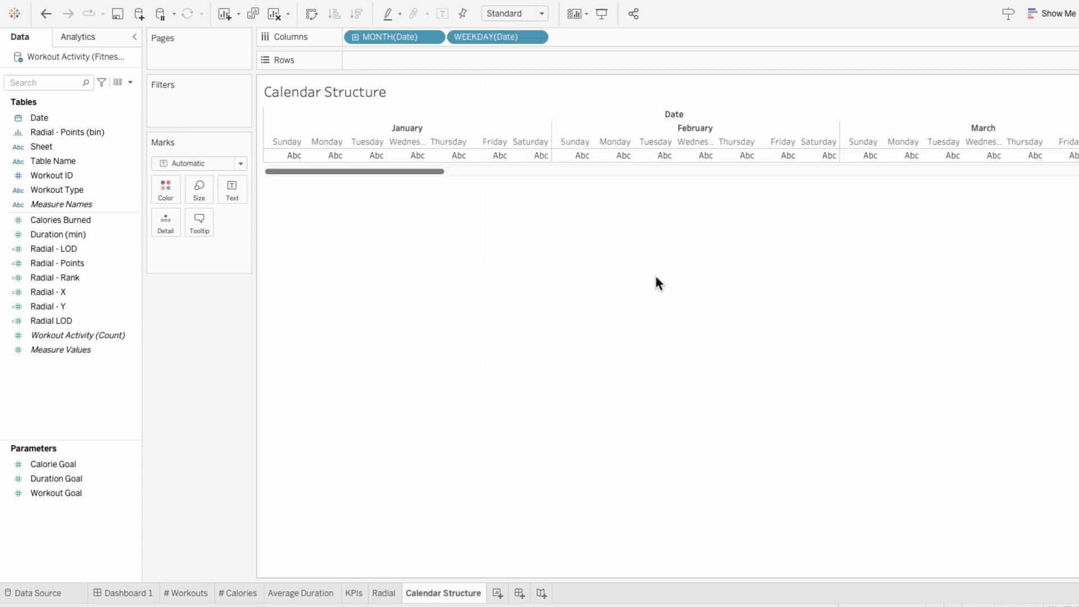
text(WEEK(Date)
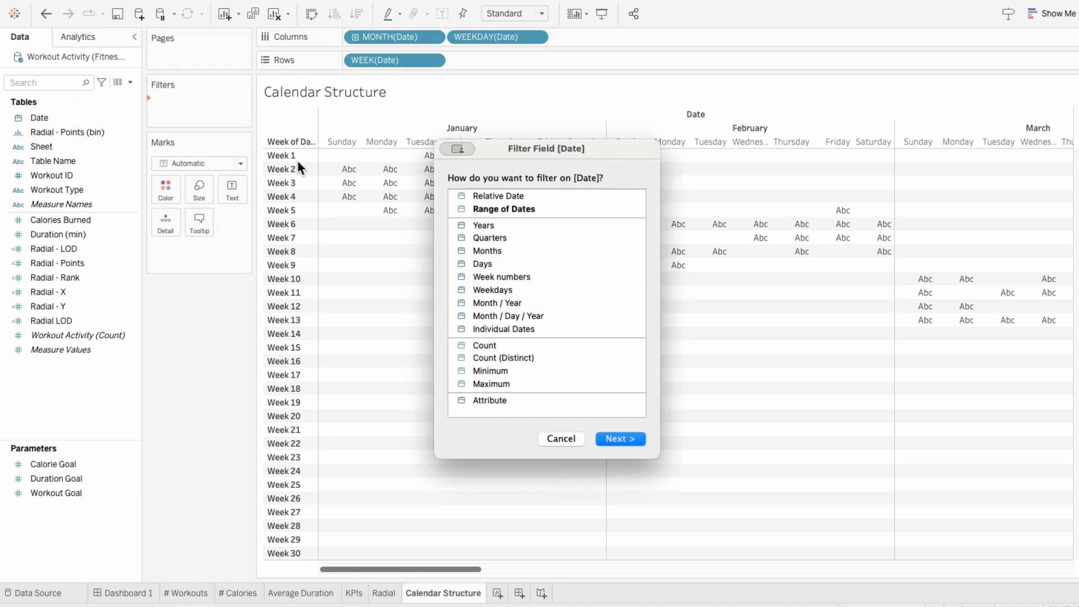
Filter Date to a relative This month anchored to 3/26/2024, leaving March weeks 9–13
click(618, 439)
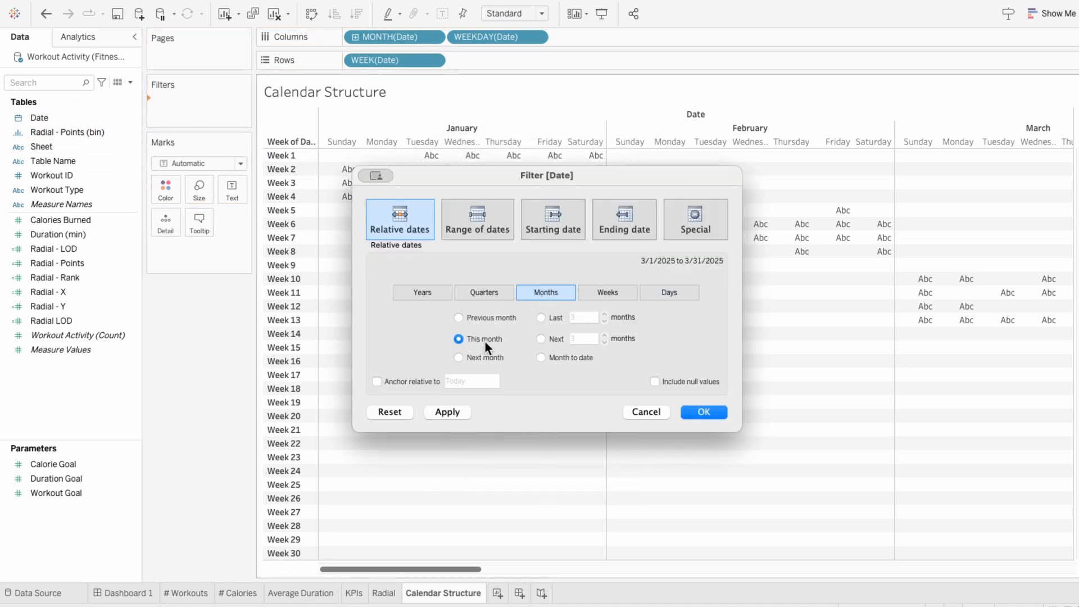
click(376, 381)
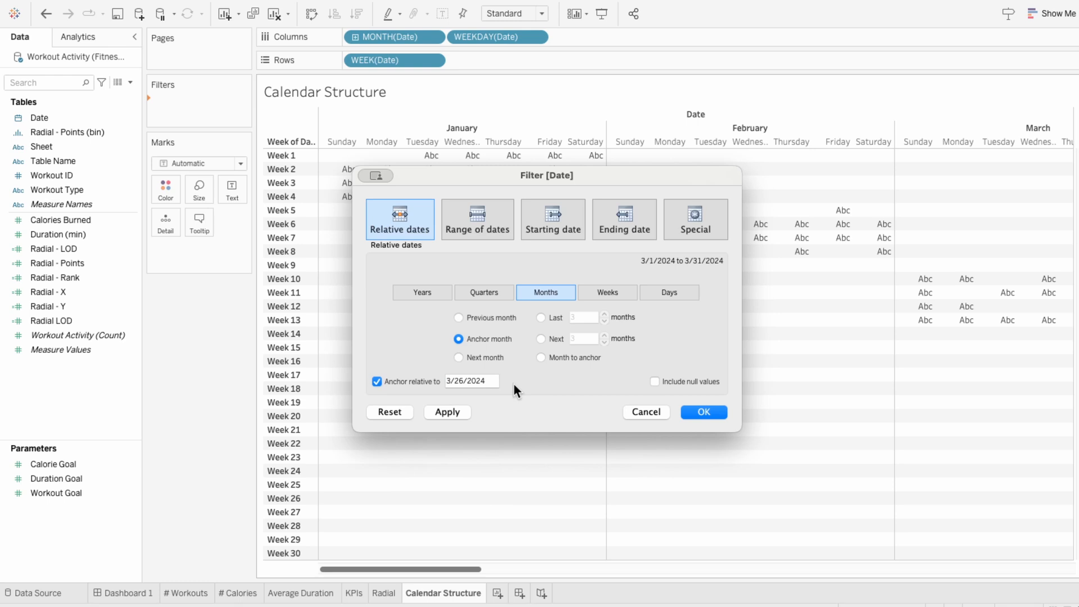
click(702, 412)
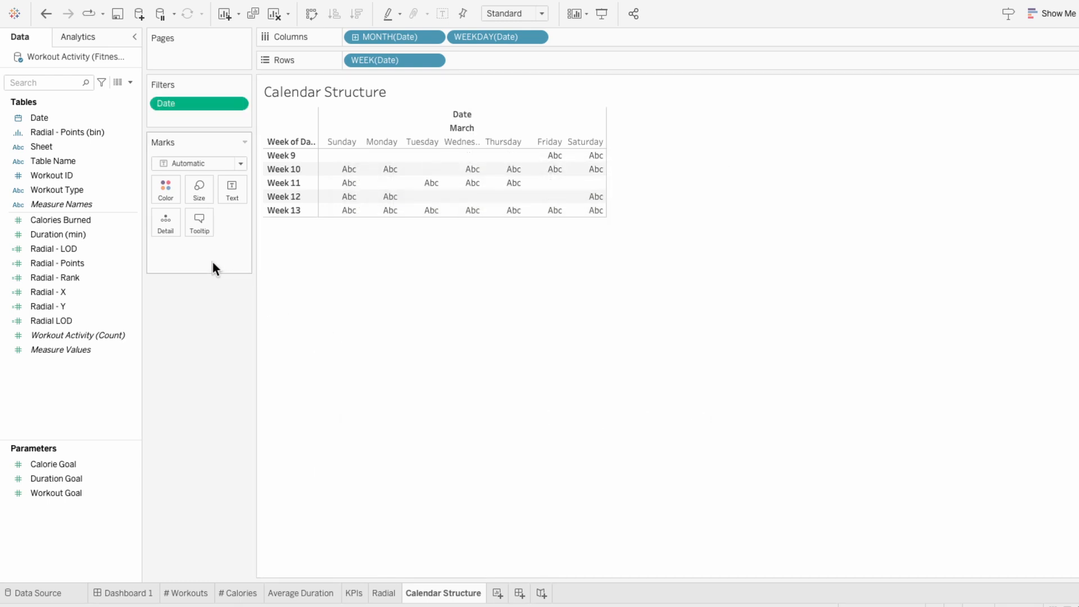
Label cells with INDEX() computed across then down and show missing weeks, giving days 1–30
text(INDEX()
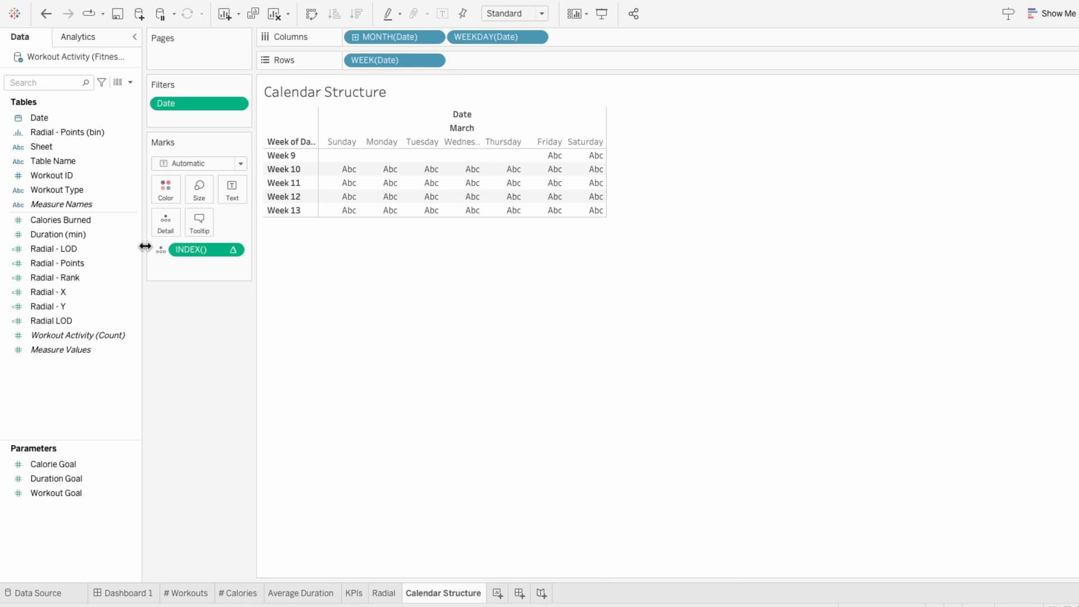
click(193, 250)
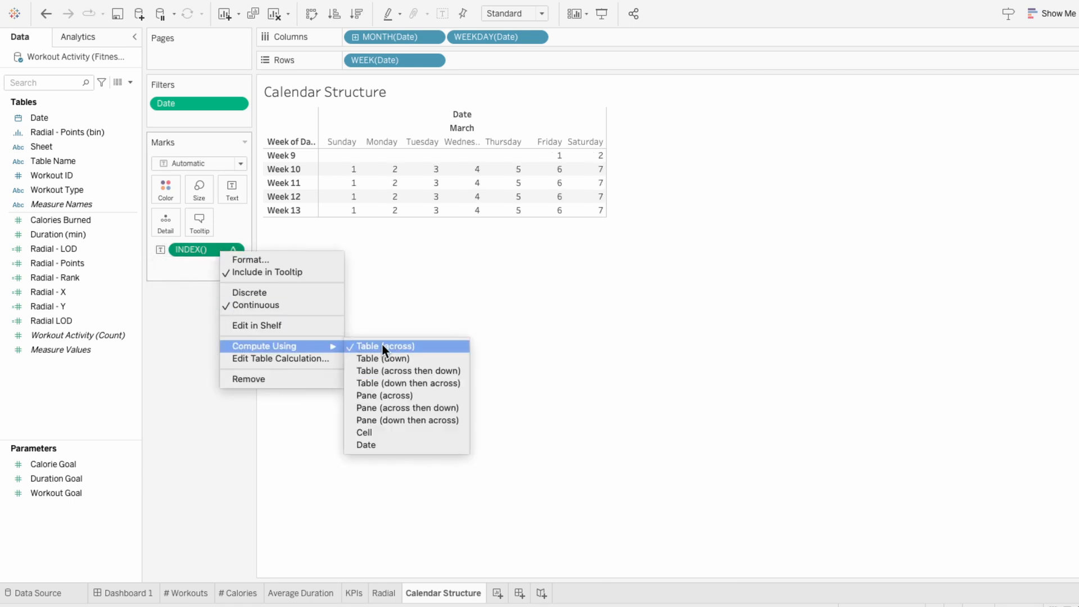
click(383, 359)
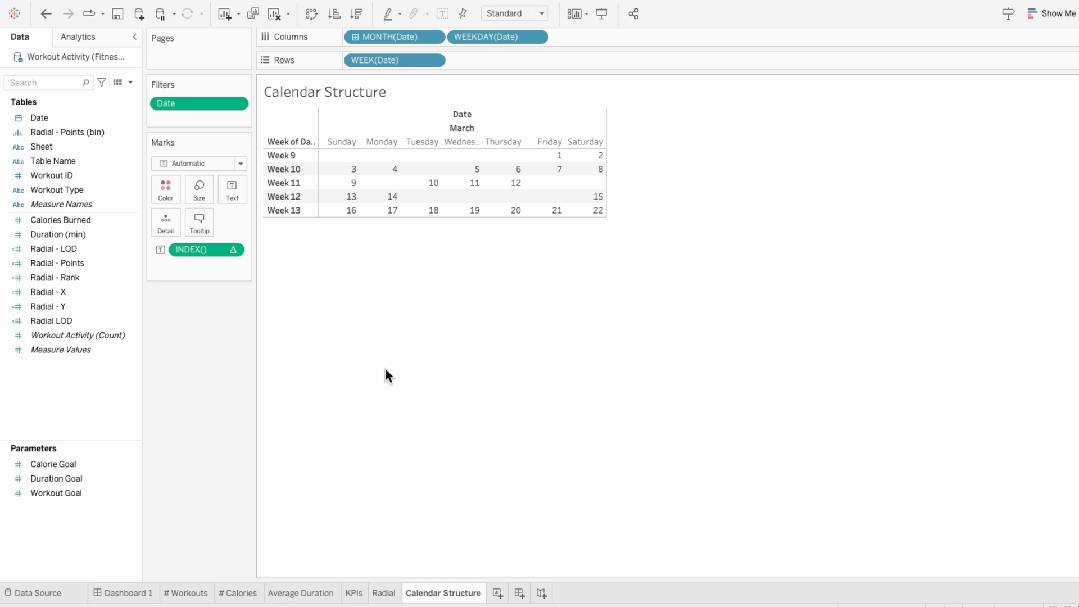
mouse_move(439, 177)
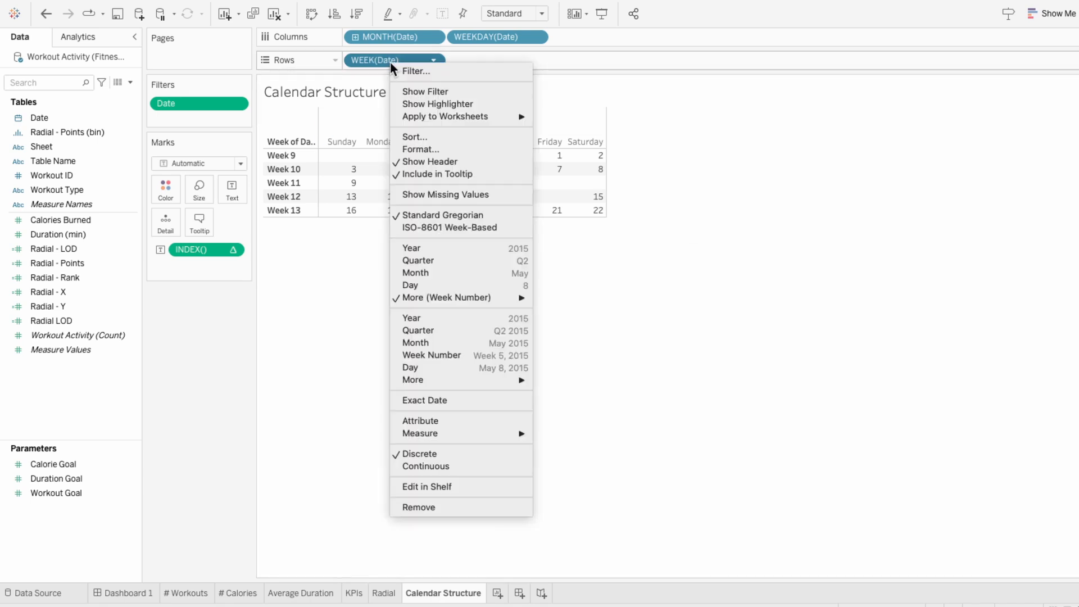
mouse_move(445, 194)
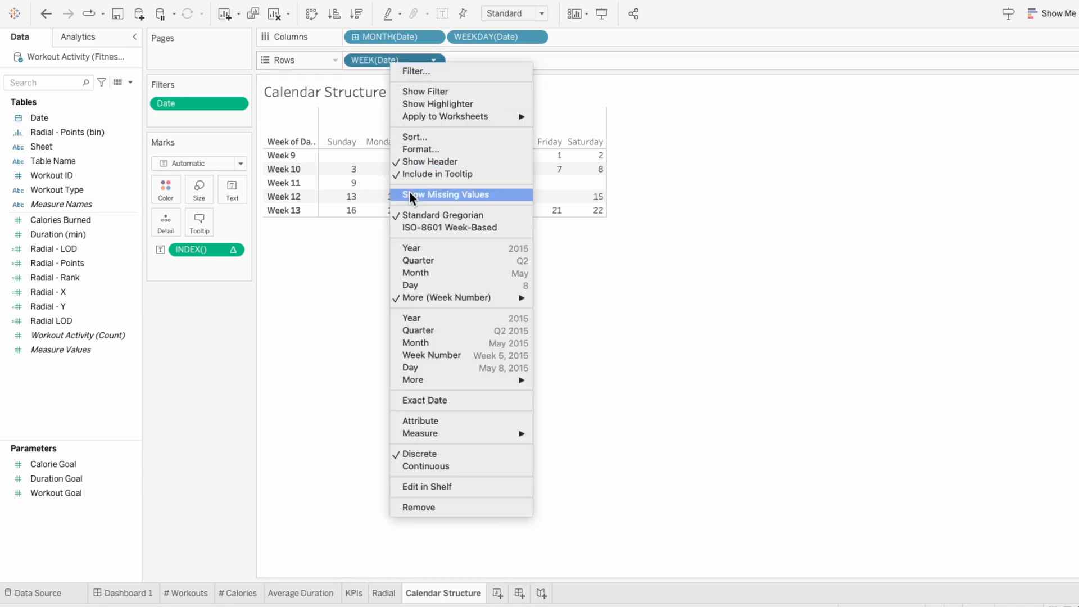
click(446, 194)
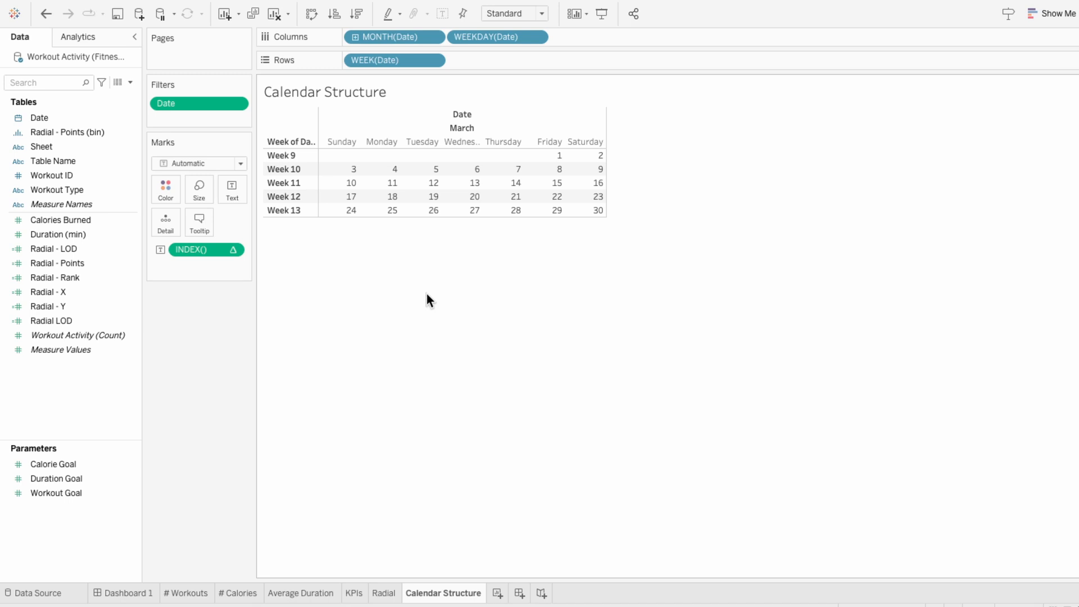
Format weekday headers as centred abbreviations
right_click(283, 195)
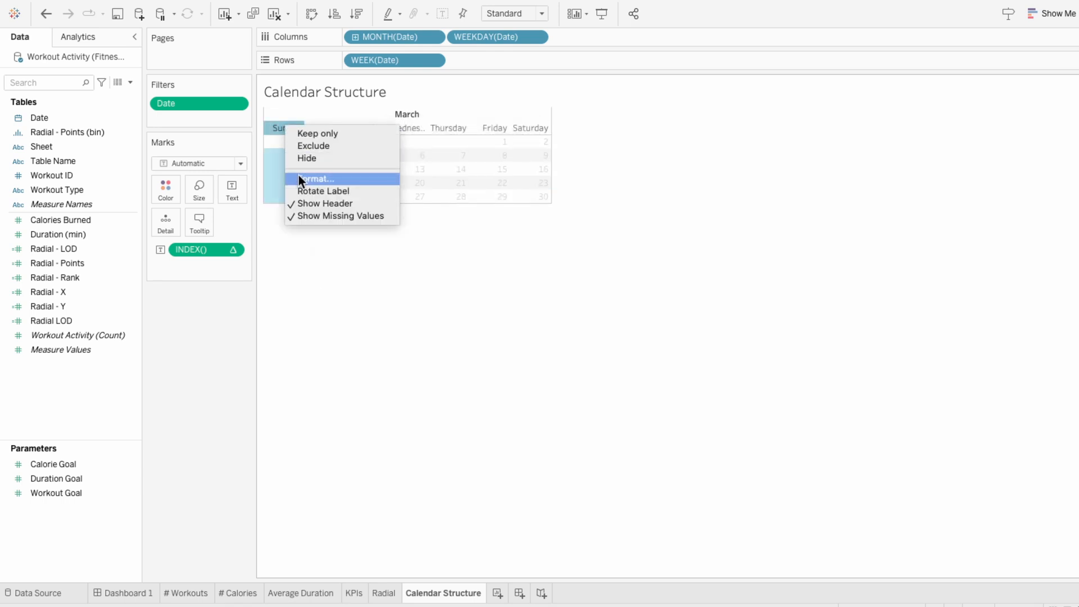
click(317, 179)
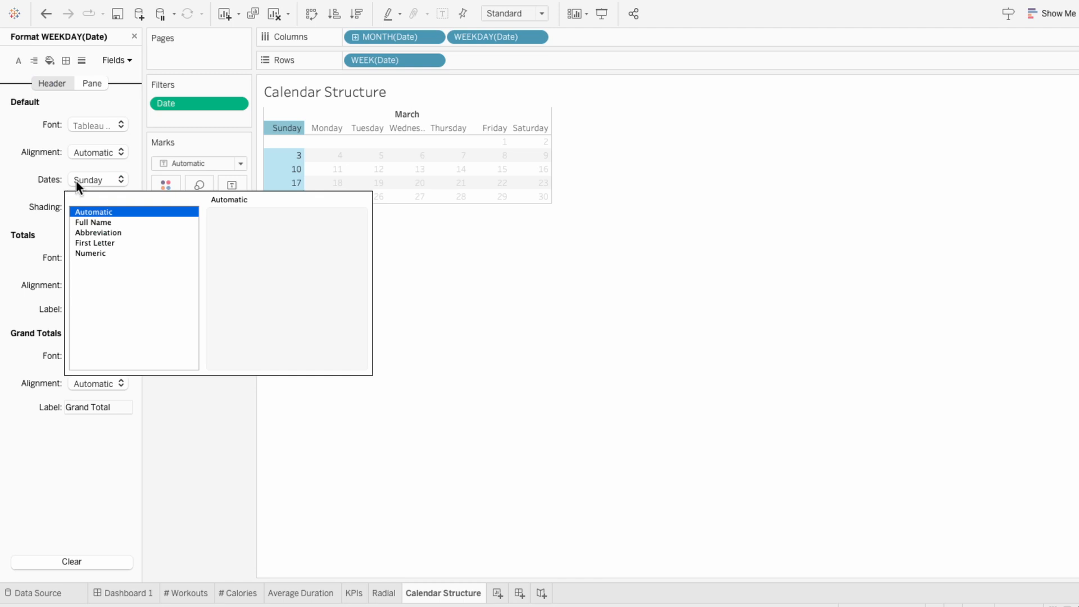
click(99, 232)
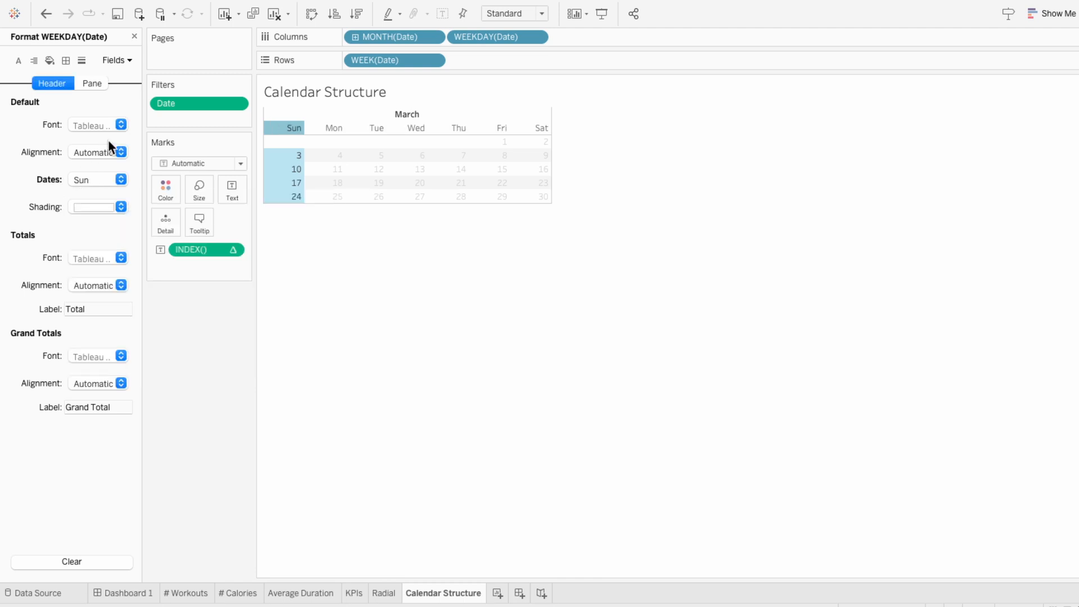
click(96, 151)
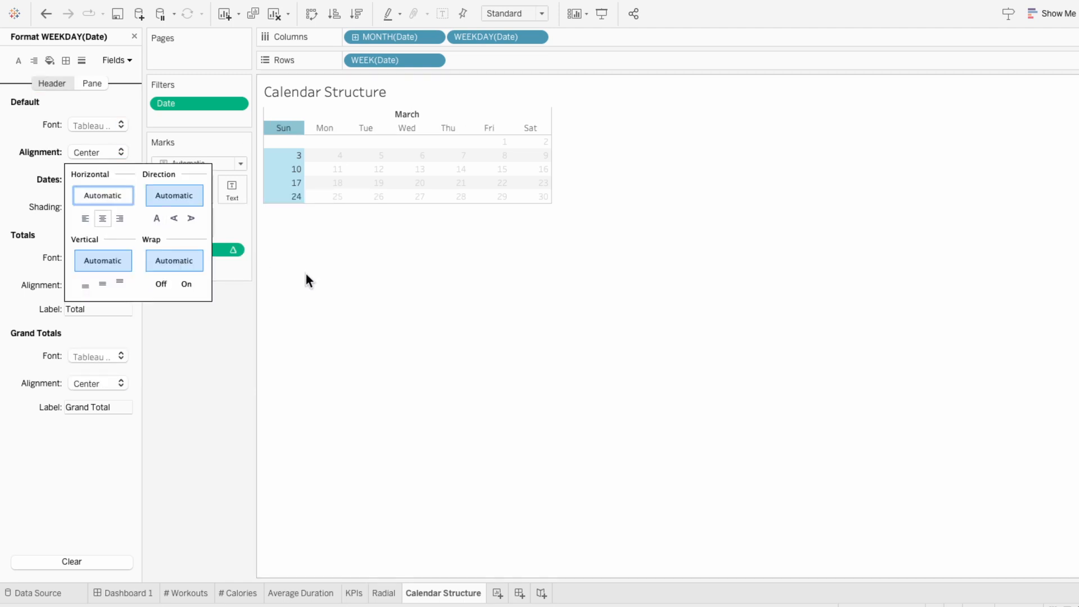
click(48, 60)
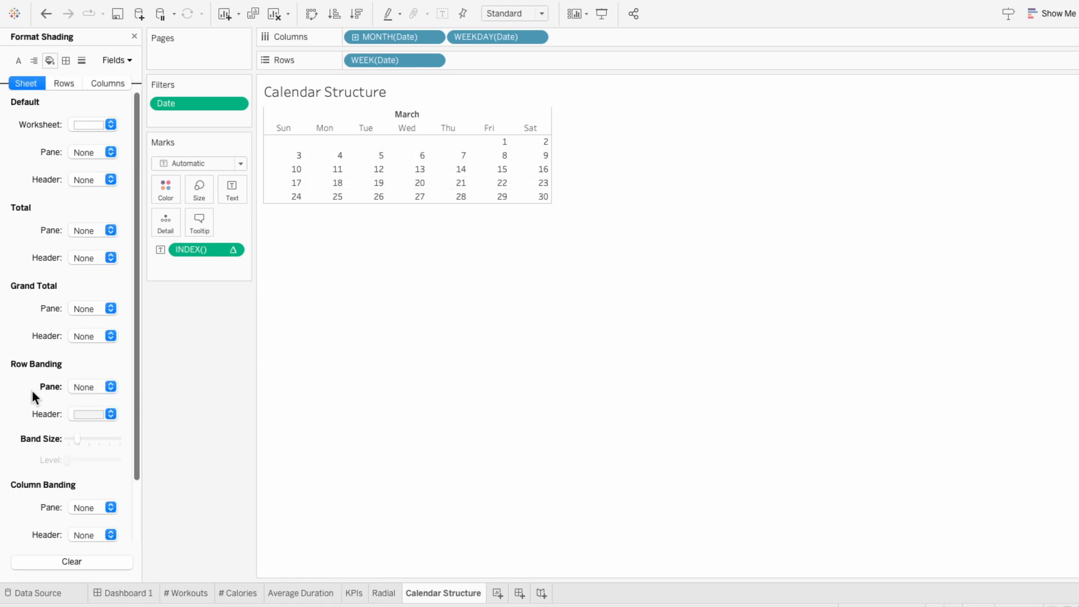
Set row and column divider levels to maximum so gridlines frame every day cell
click(66, 60)
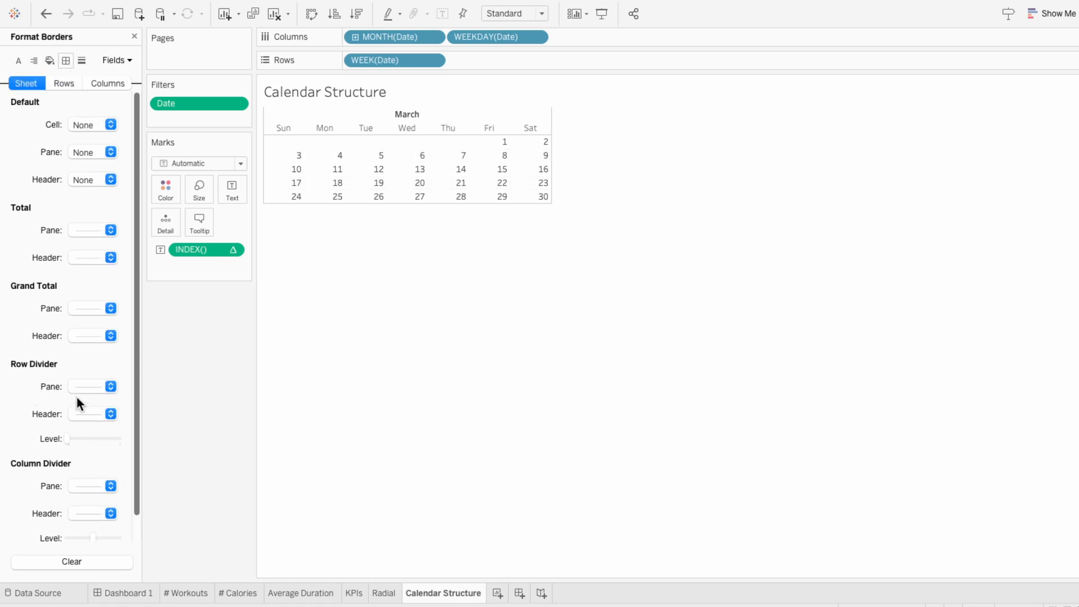
drag(66, 440, 120, 439)
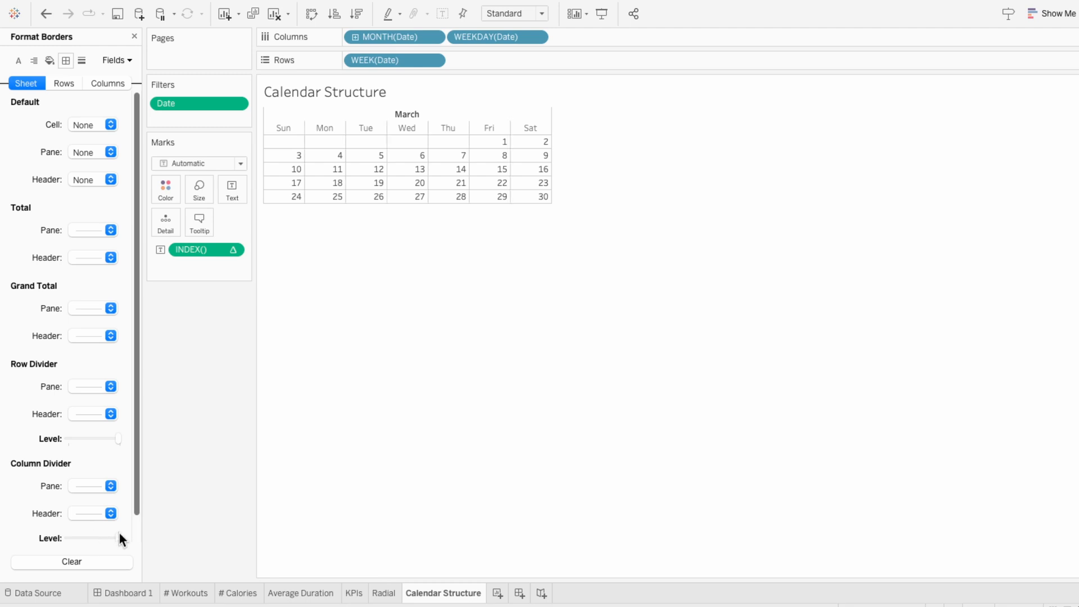
click(111, 514)
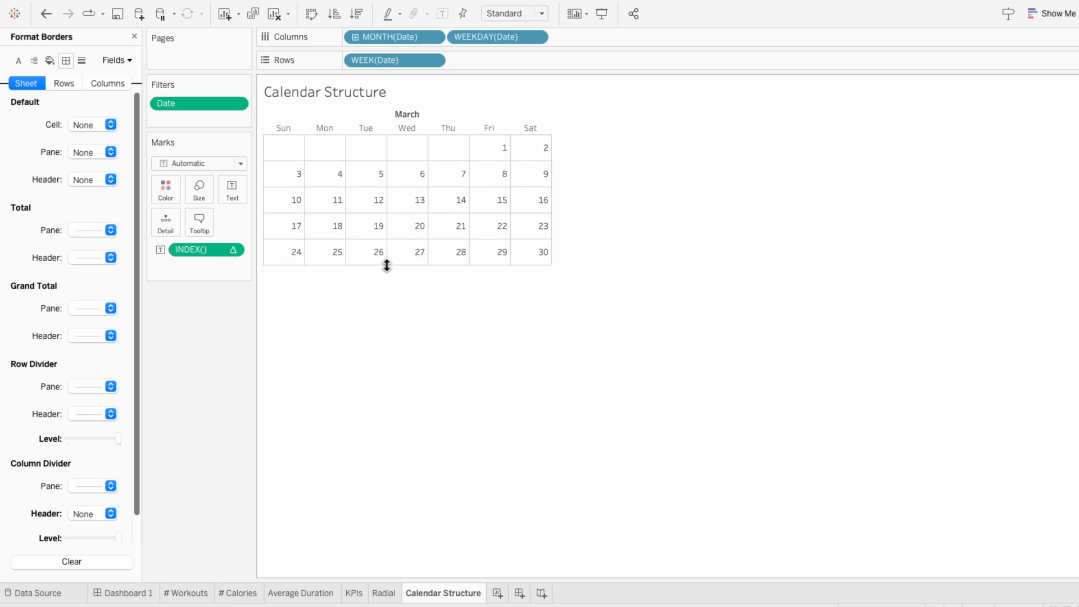
click(135, 36)
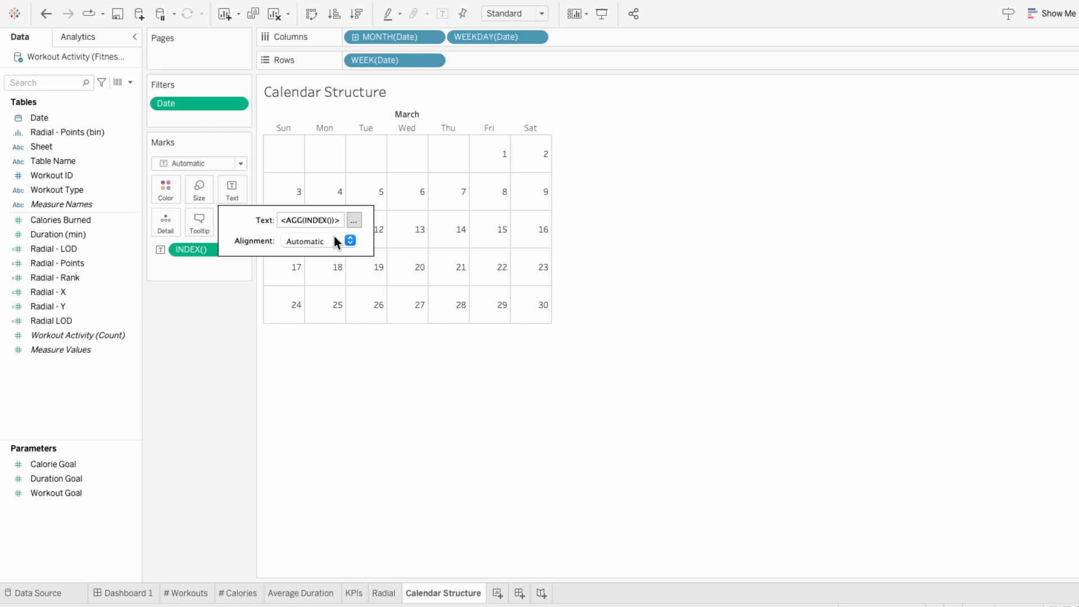
Align day numbers top-left in cells, then remove INDEX() leaving Workout ID marks
click(317, 241)
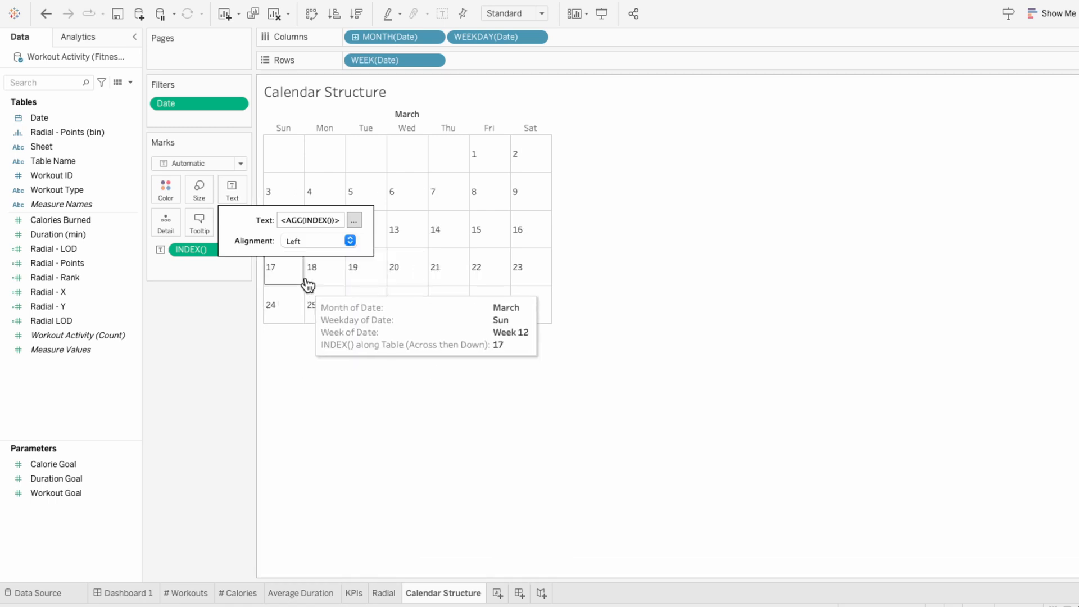
click(351, 241)
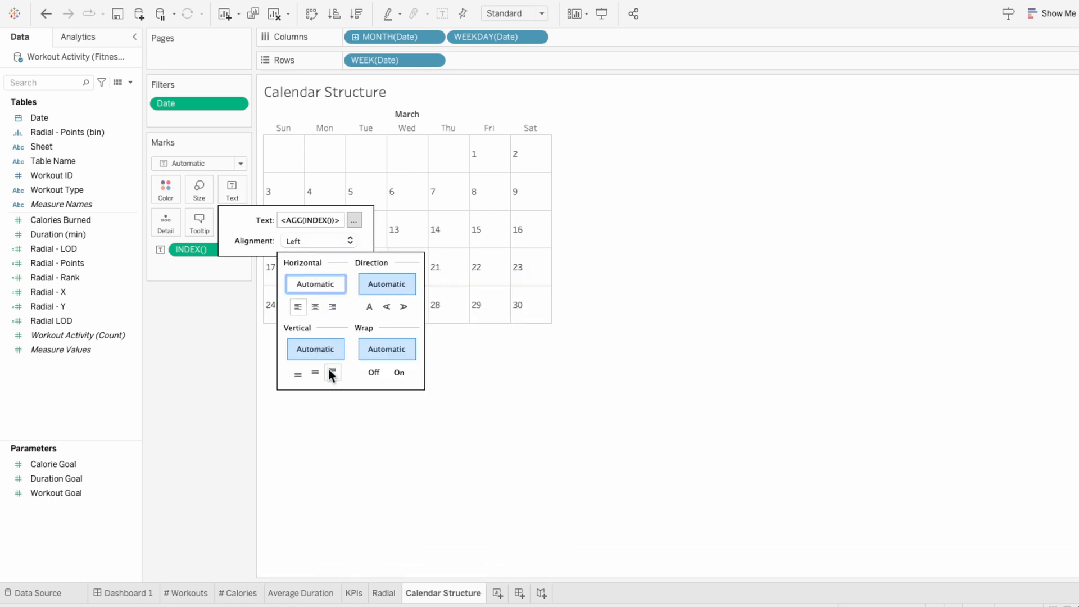
click(333, 372)
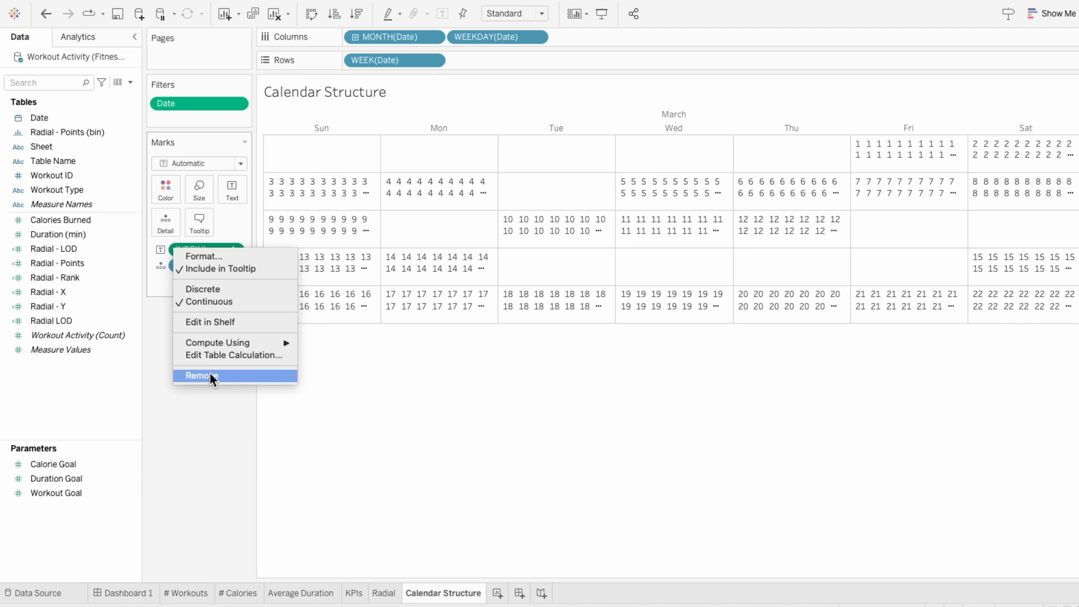
click(200, 375)
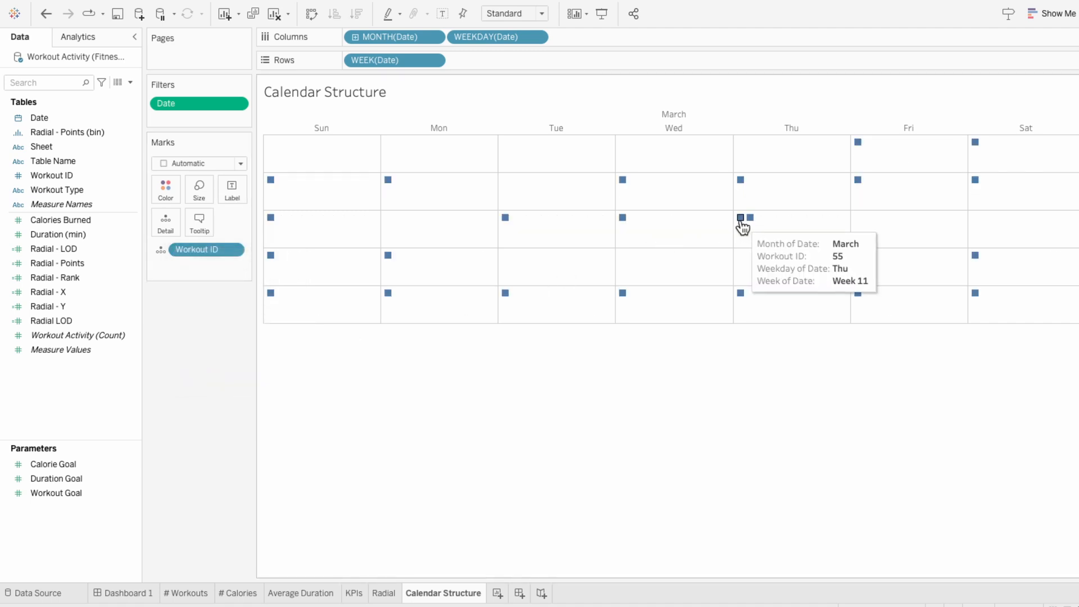
mouse_move(671, 399)
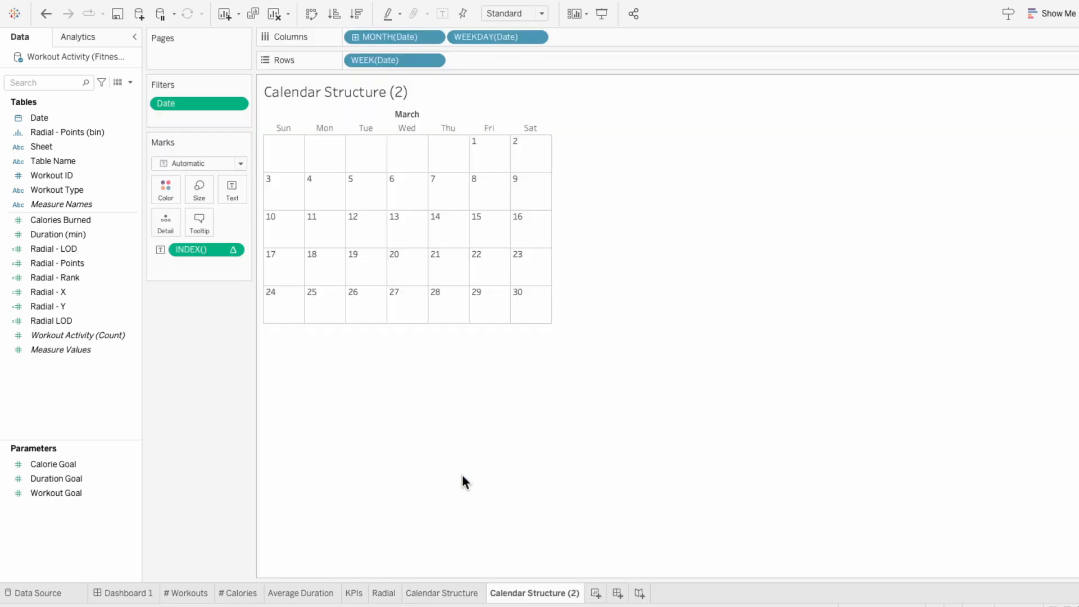
Rename the duplicated sheet to Calendar Content
double_click(535, 592)
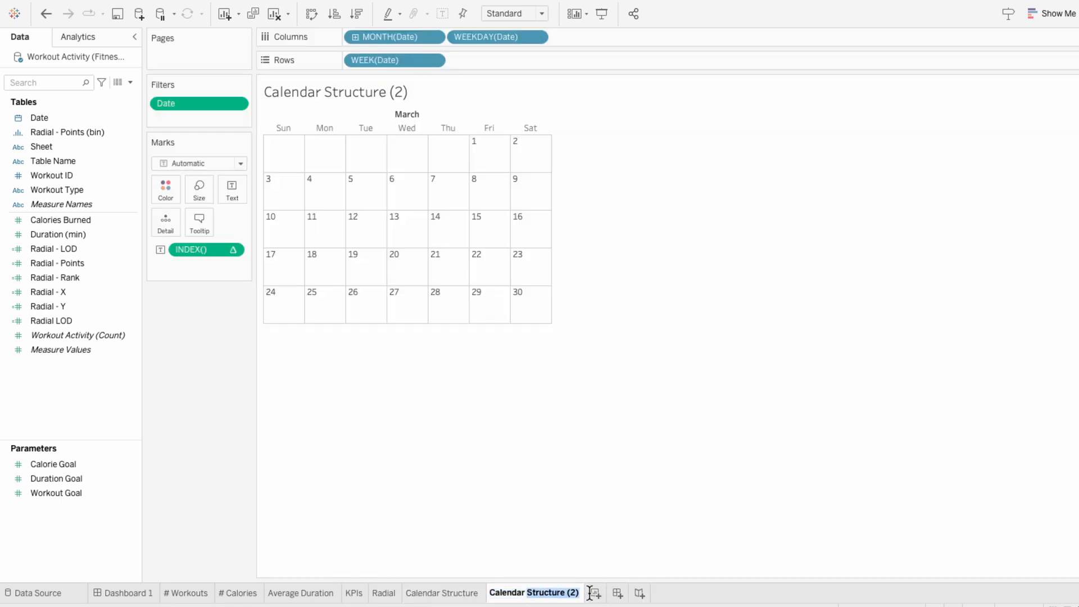
text(Calendar Content)
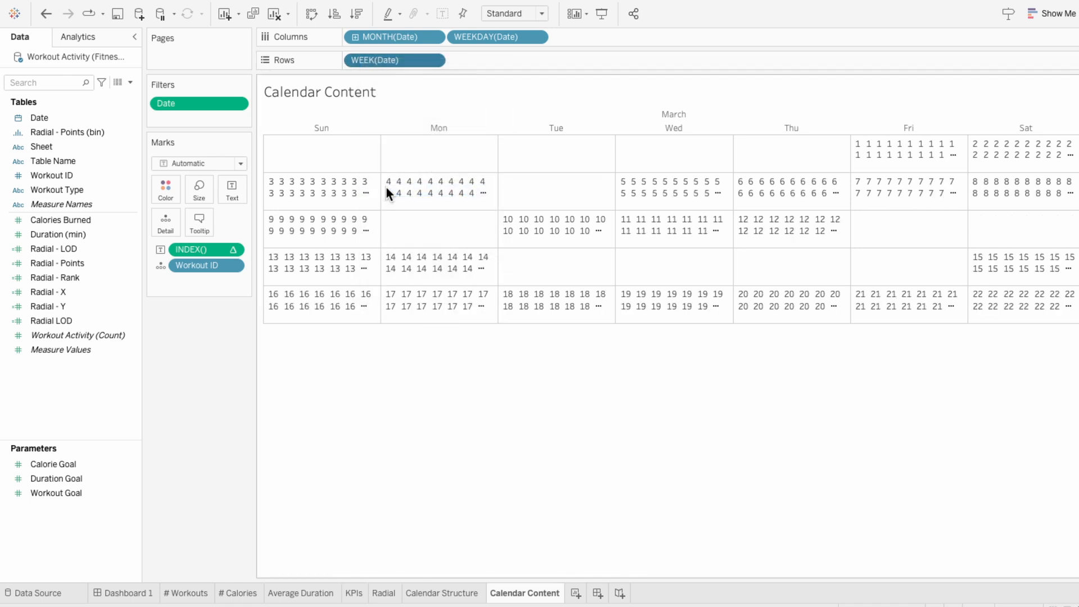
Remove INDEX() from Marks and add Workout Type as colour detail on the workout marks
right_click(192, 250)
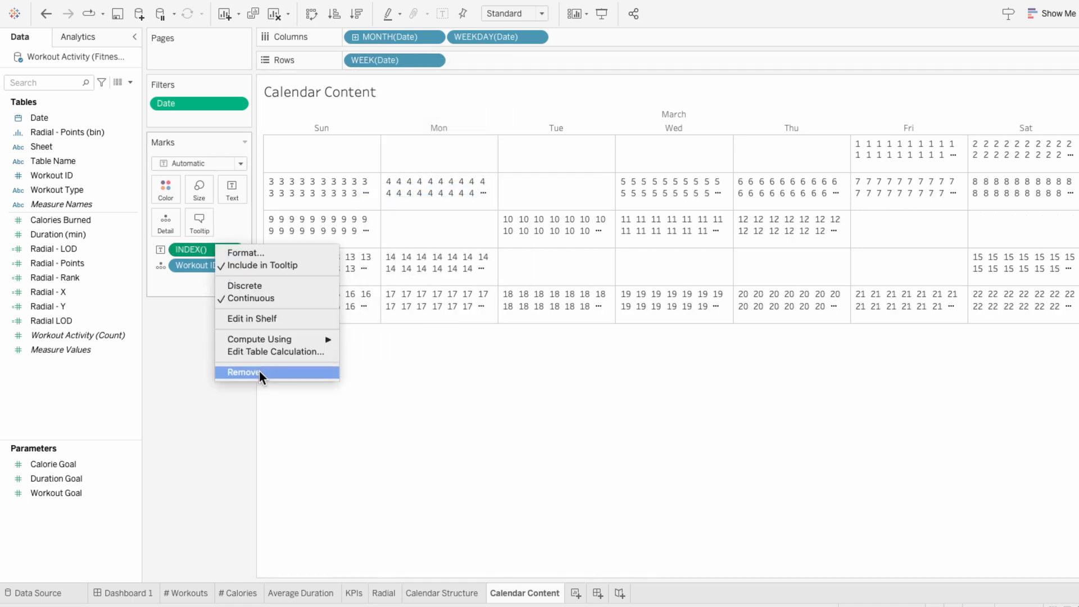
click(244, 372)
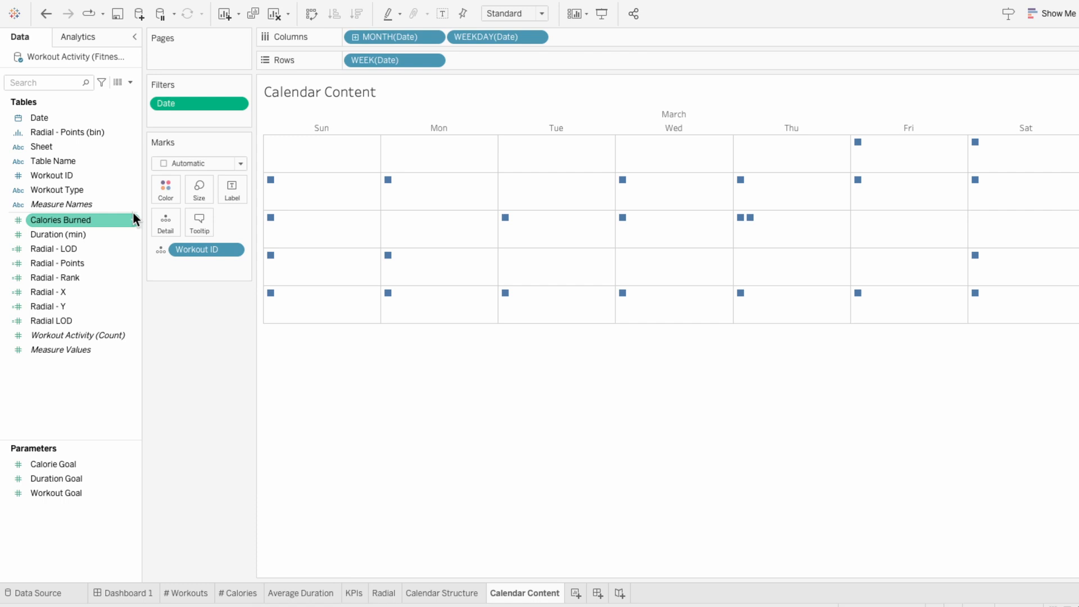
drag(58, 190, 207, 265)
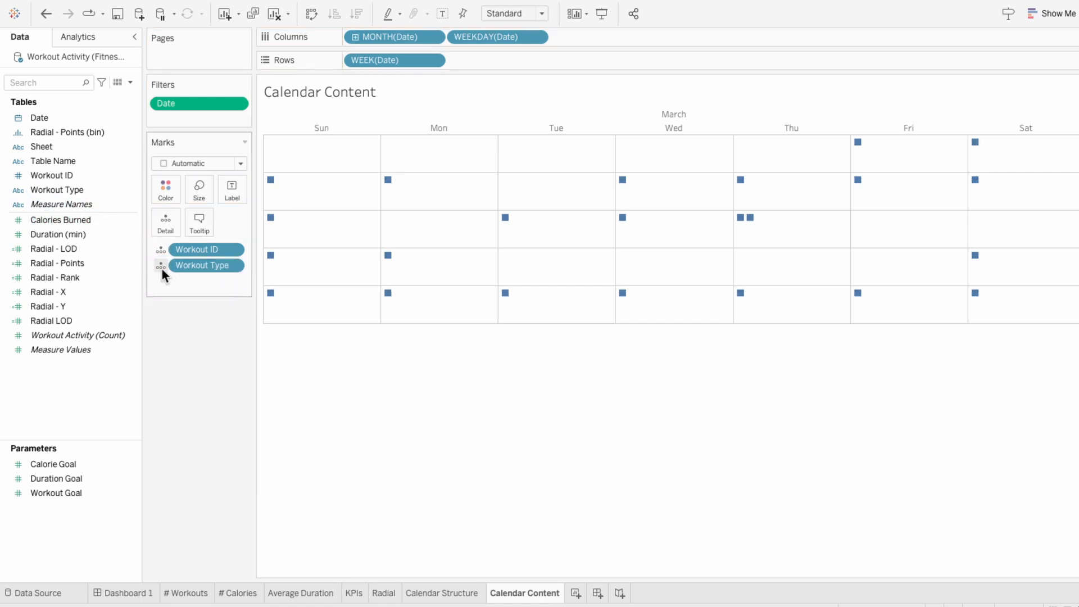
click(160, 265)
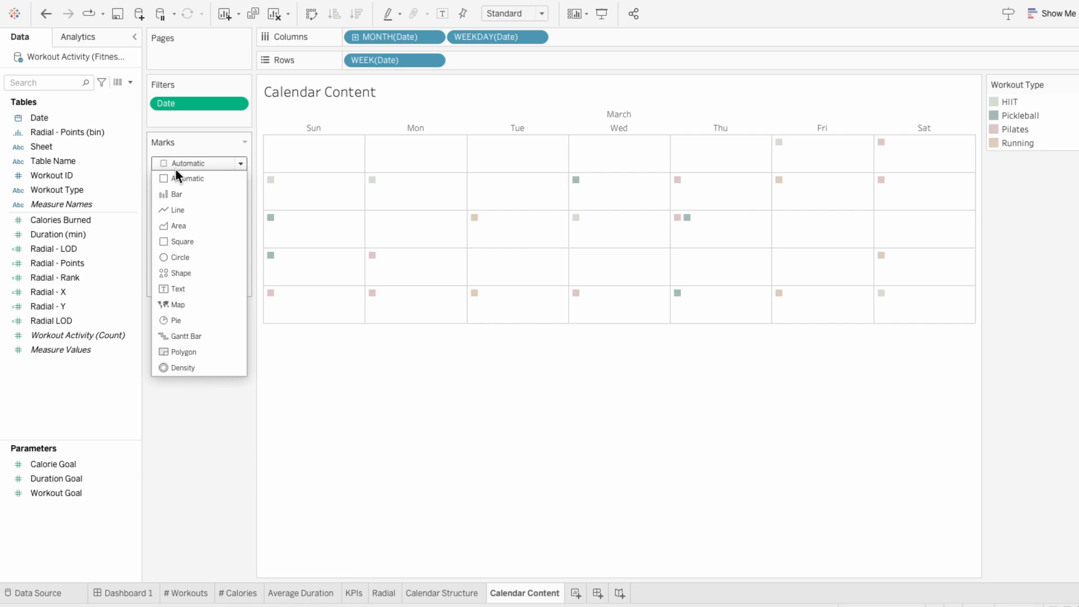
Try Circle and Shape marks, then draw workouts as Pie marks coloured by Workout Type
click(180, 256)
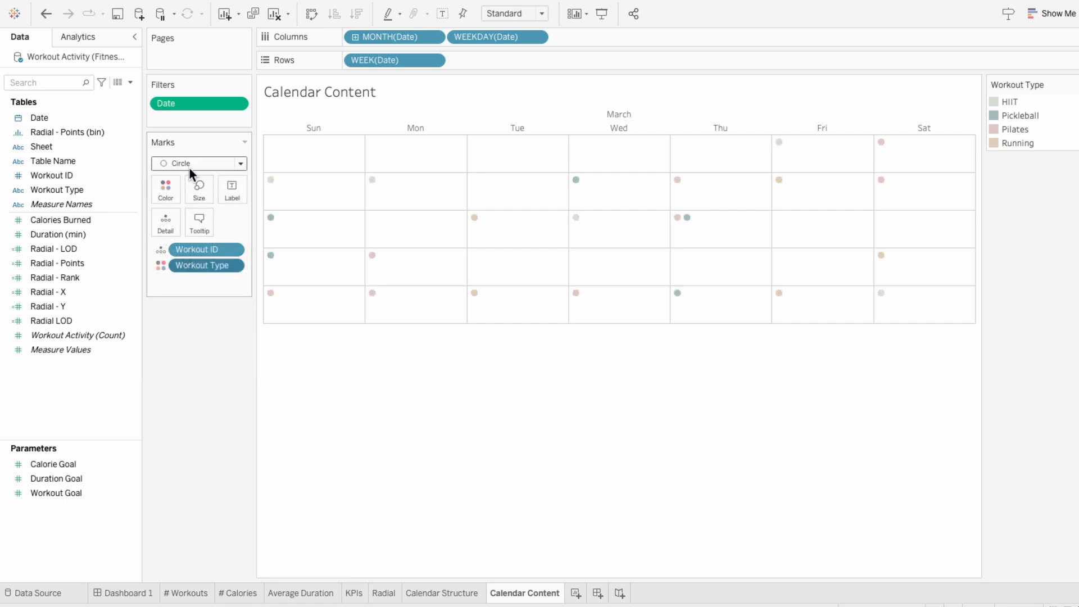
click(180, 163)
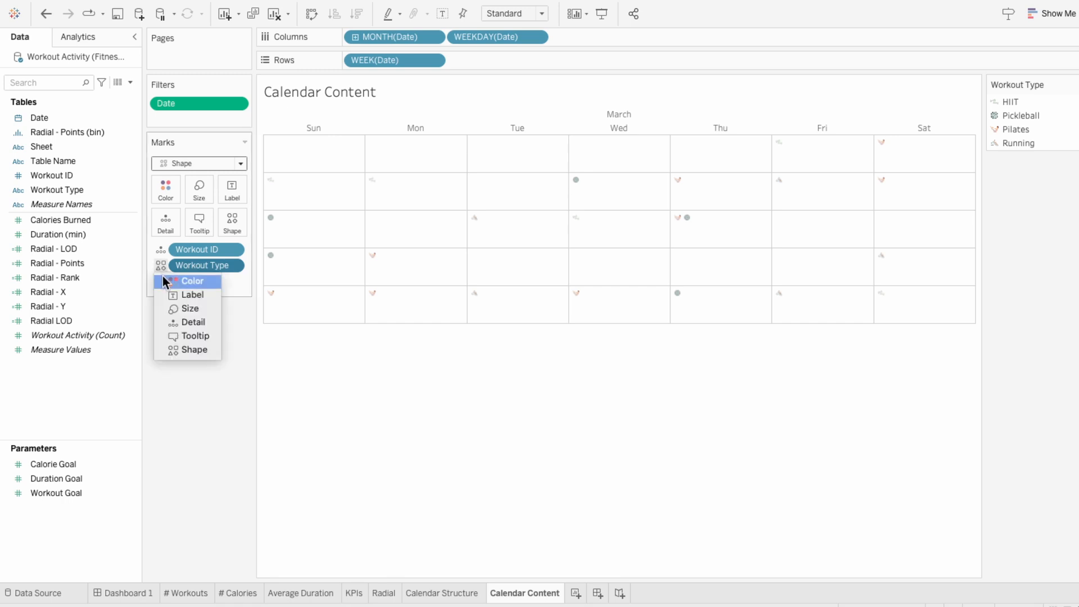
click(198, 163)
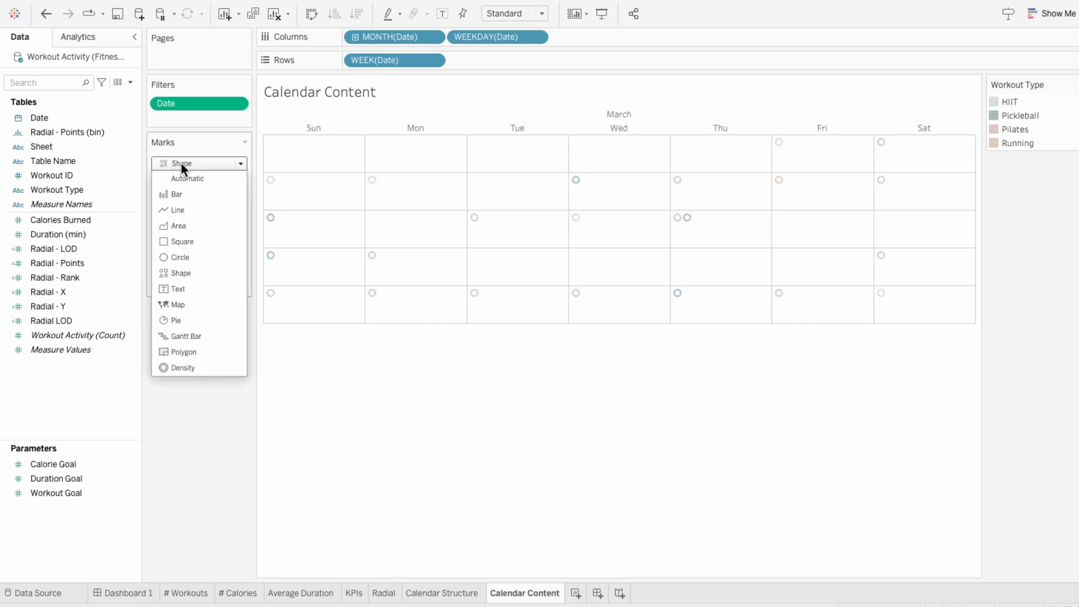
click(181, 320)
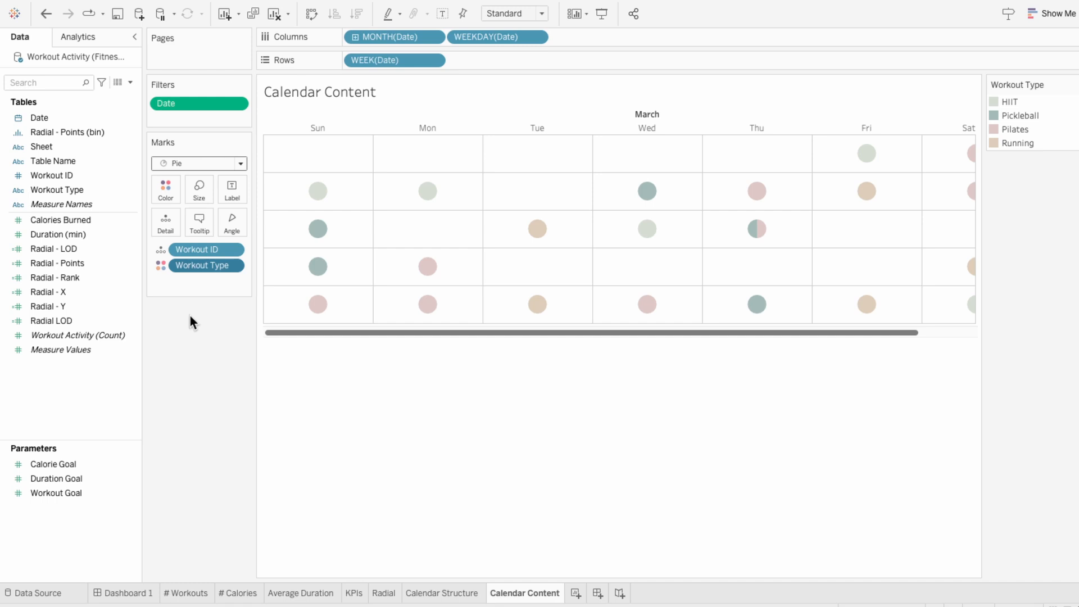
mouse_move(376, 245)
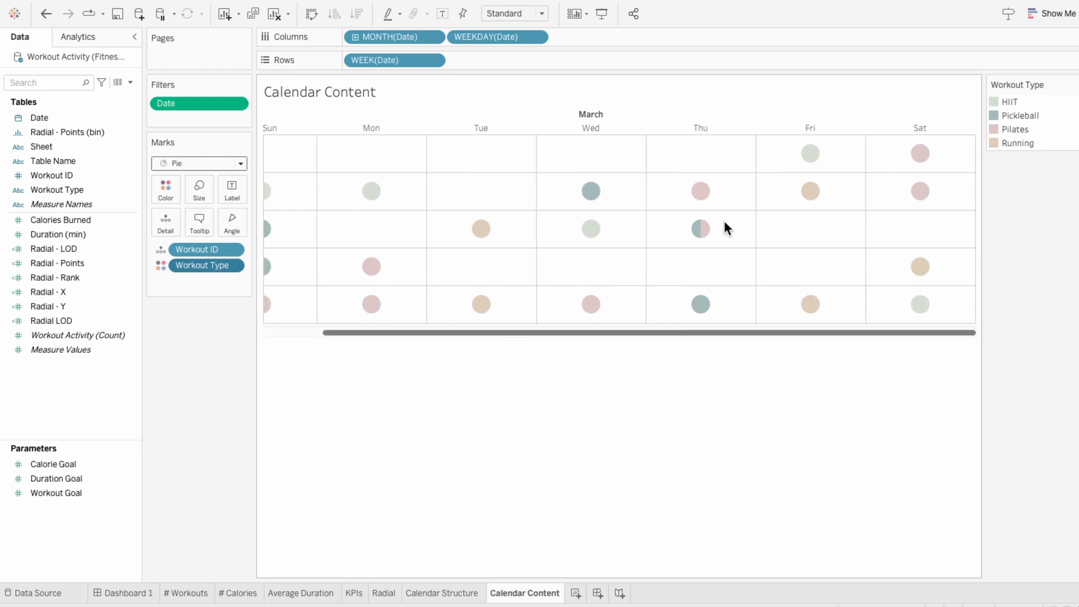
mouse_move(699, 228)
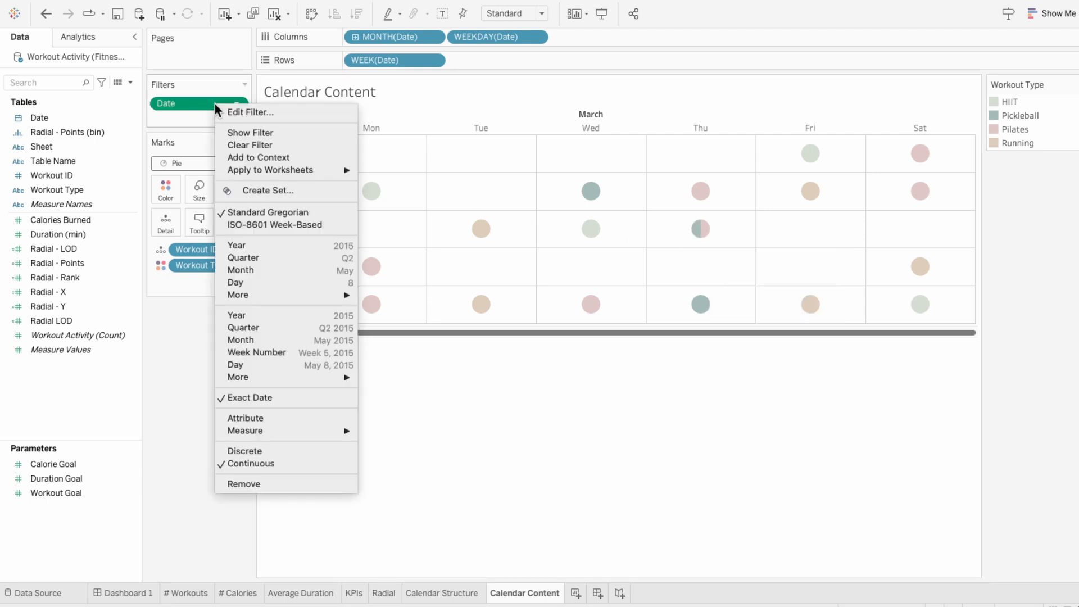
Edit the Date filter's anchor date so the sheet shows April instead of March
click(250, 113)
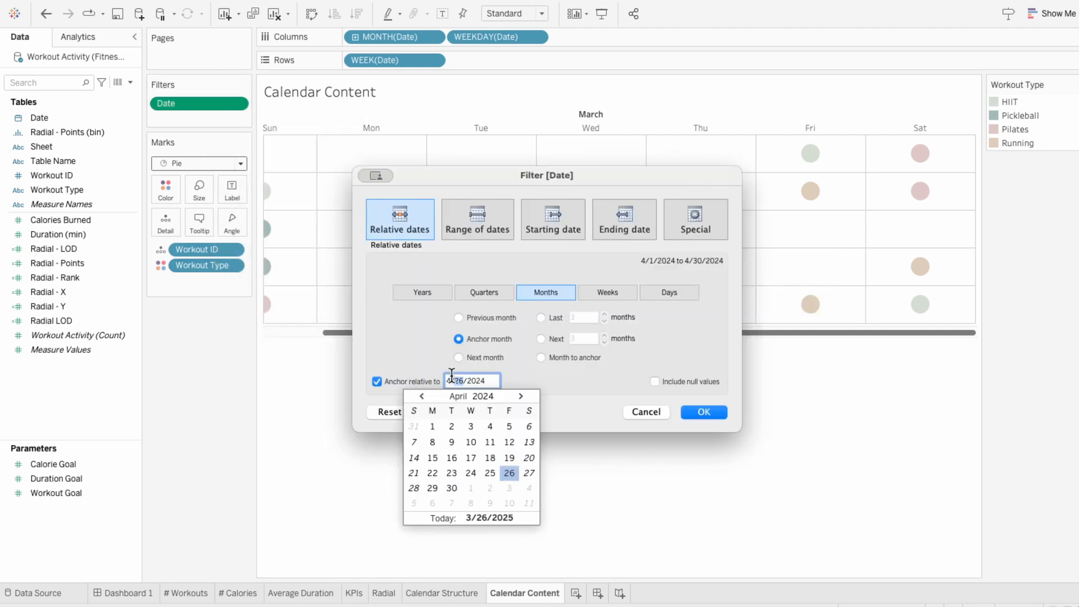
click(703, 411)
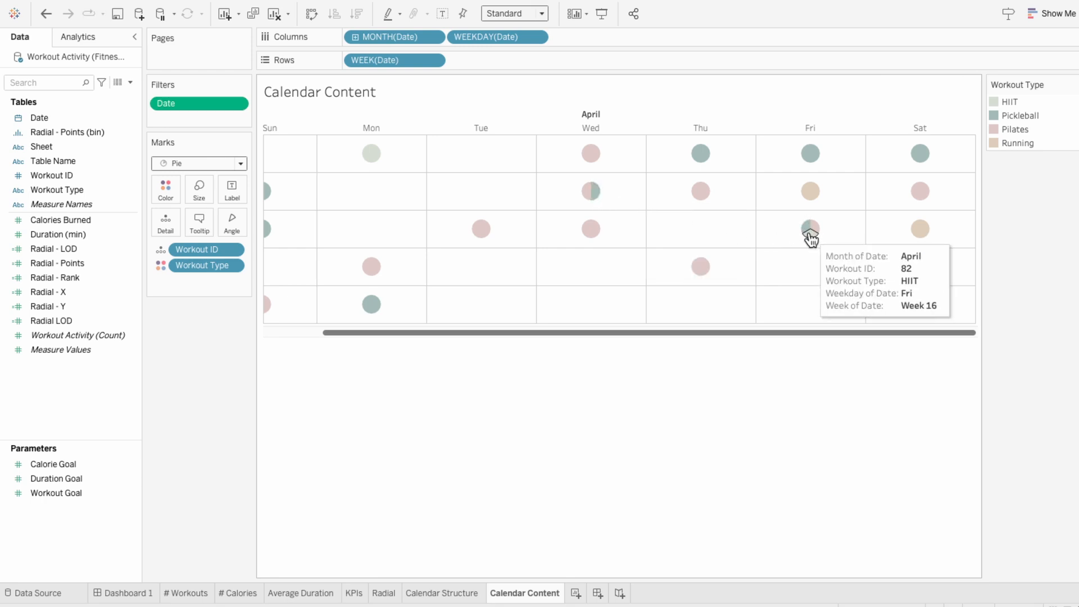
Fit the sheet to Entire View, hide headers and set row and column dividers to None
click(512, 13)
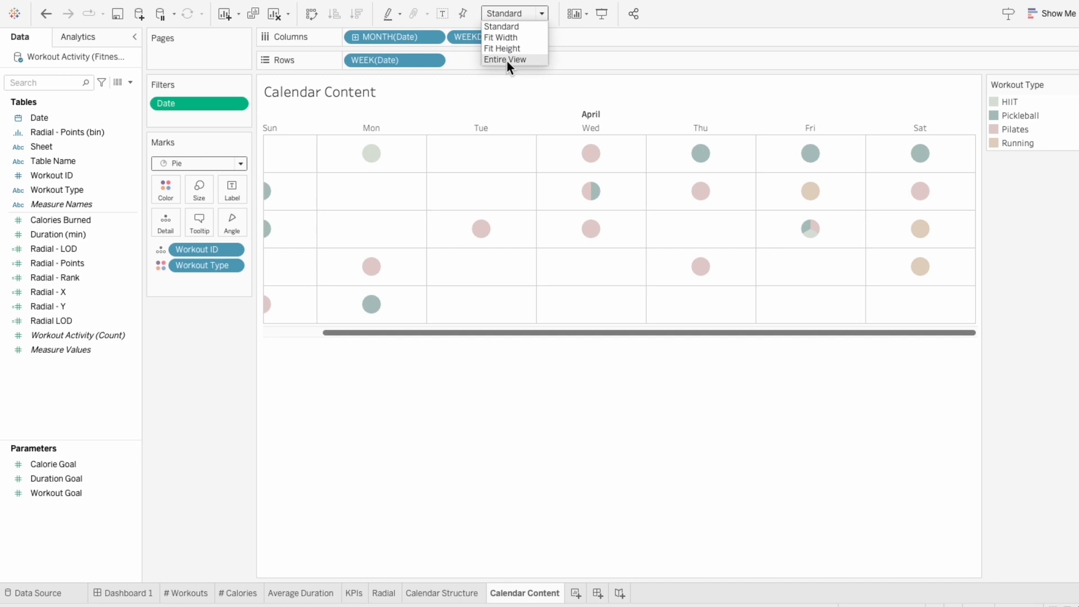
click(504, 60)
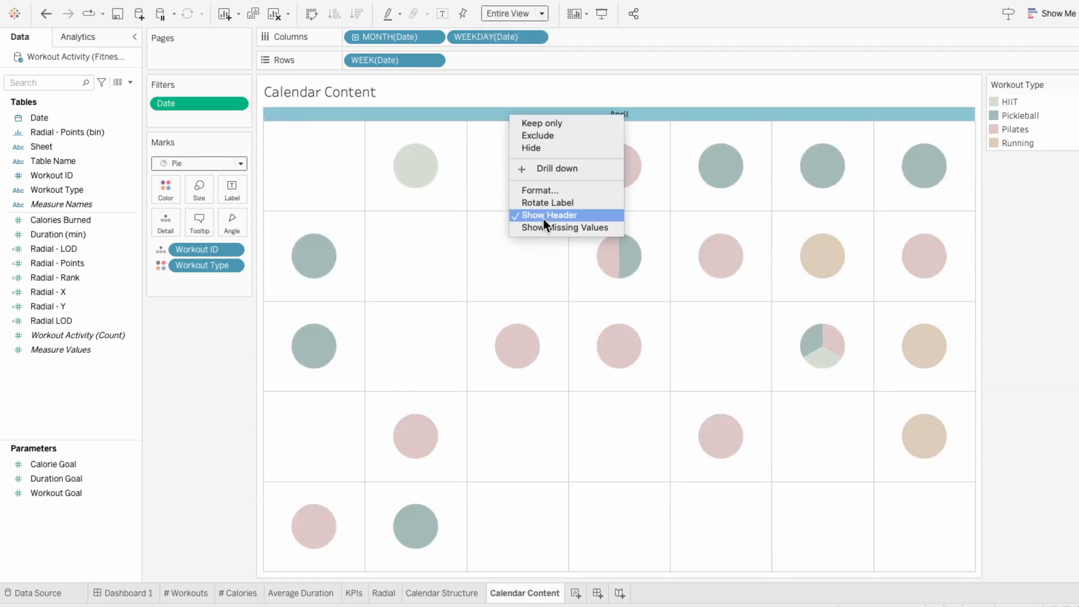
click(540, 191)
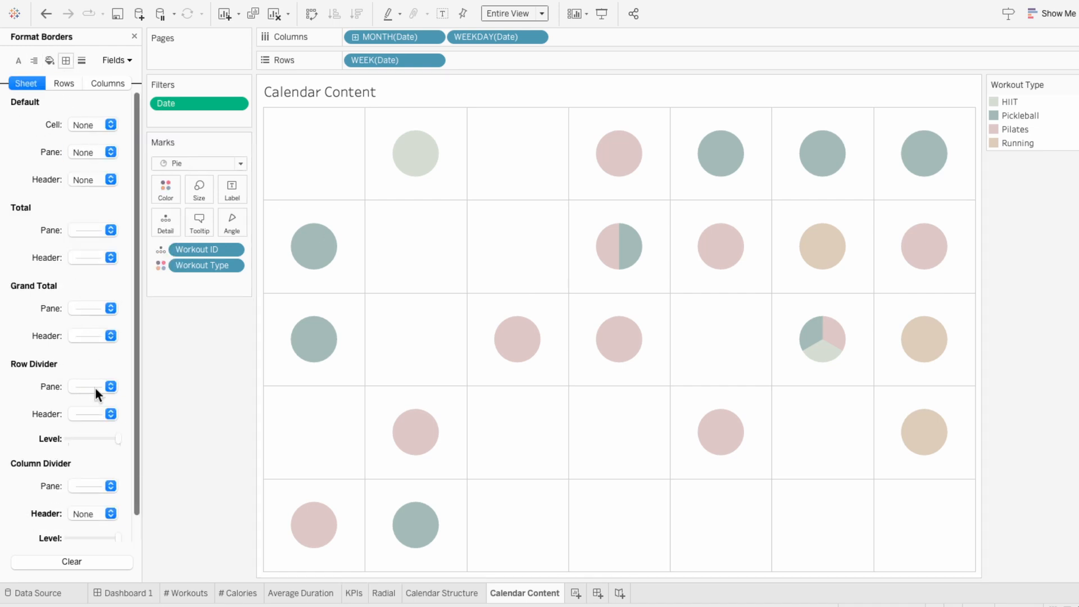
click(109, 385)
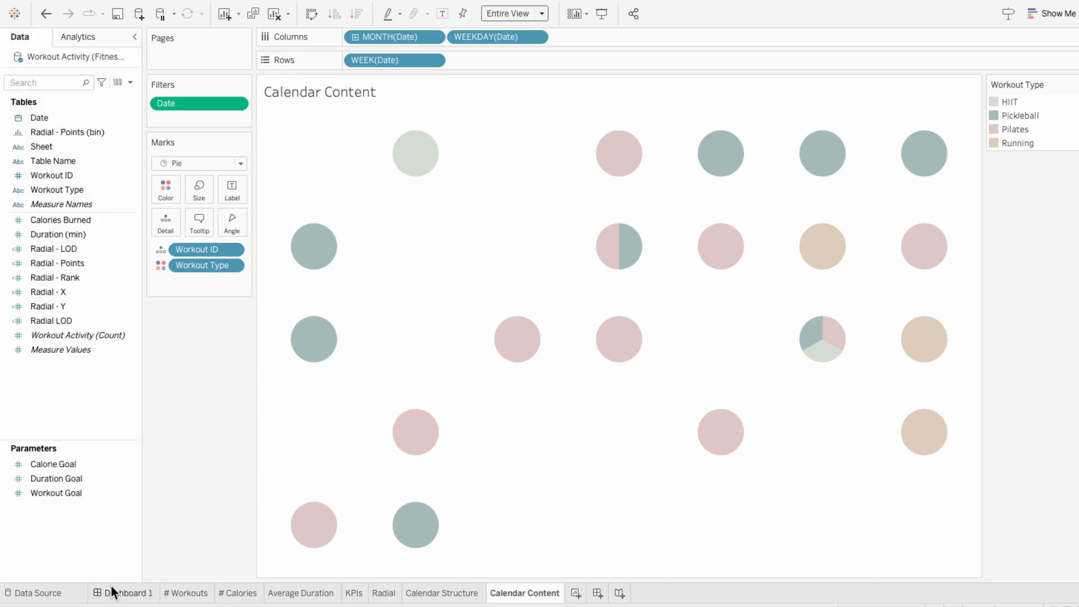
On Dashboard 1, add Calendar Content as floating with its title hidden
click(128, 592)
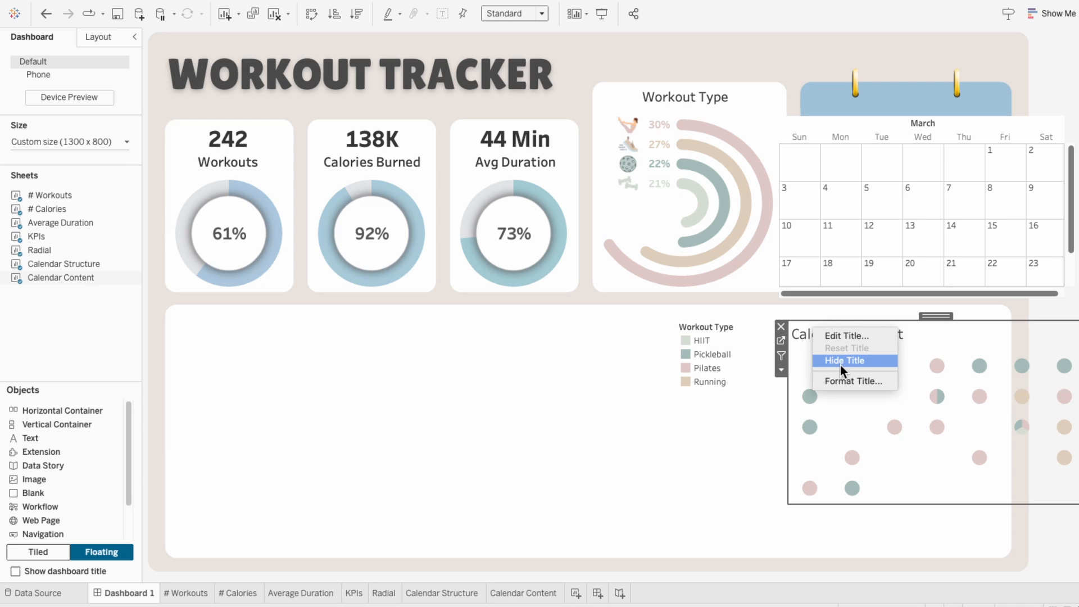
click(844, 360)
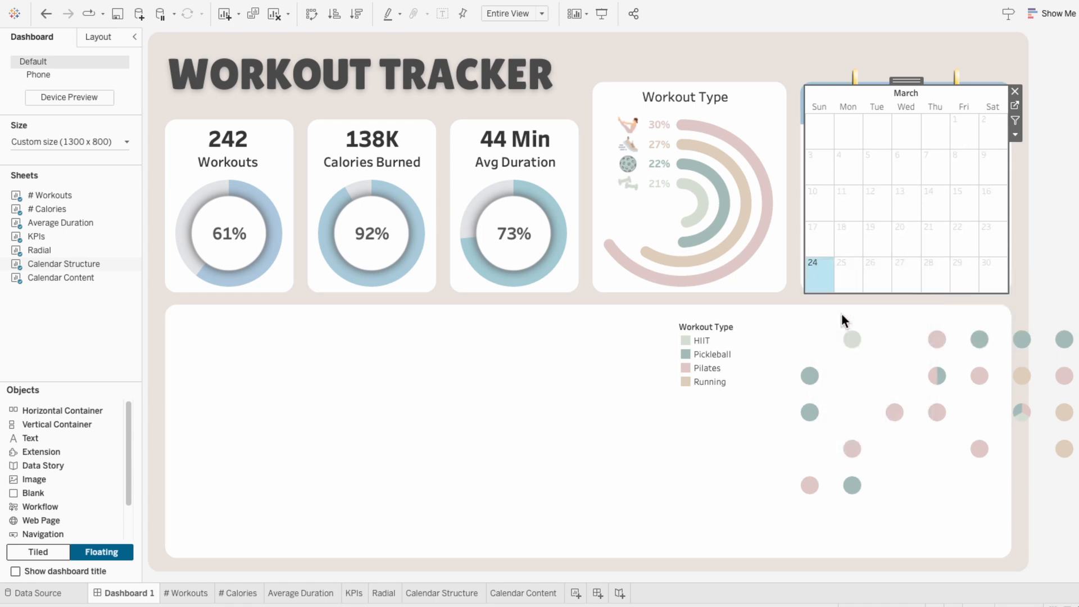
Clear Calendar Structure's shading and give the month header bold font with blue shading
click(94, 125)
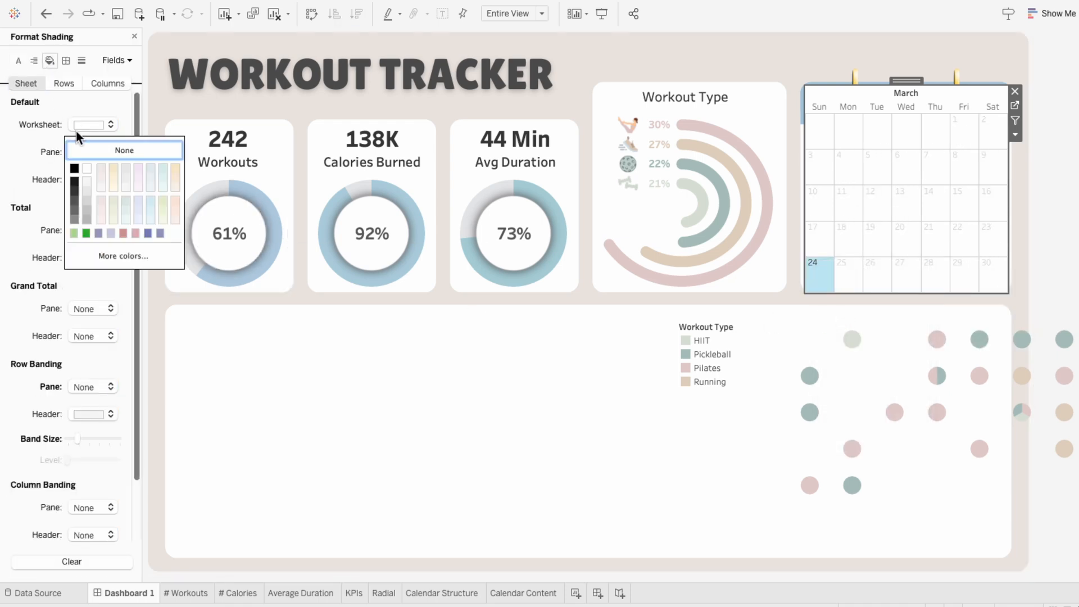
mouse_move(819, 281)
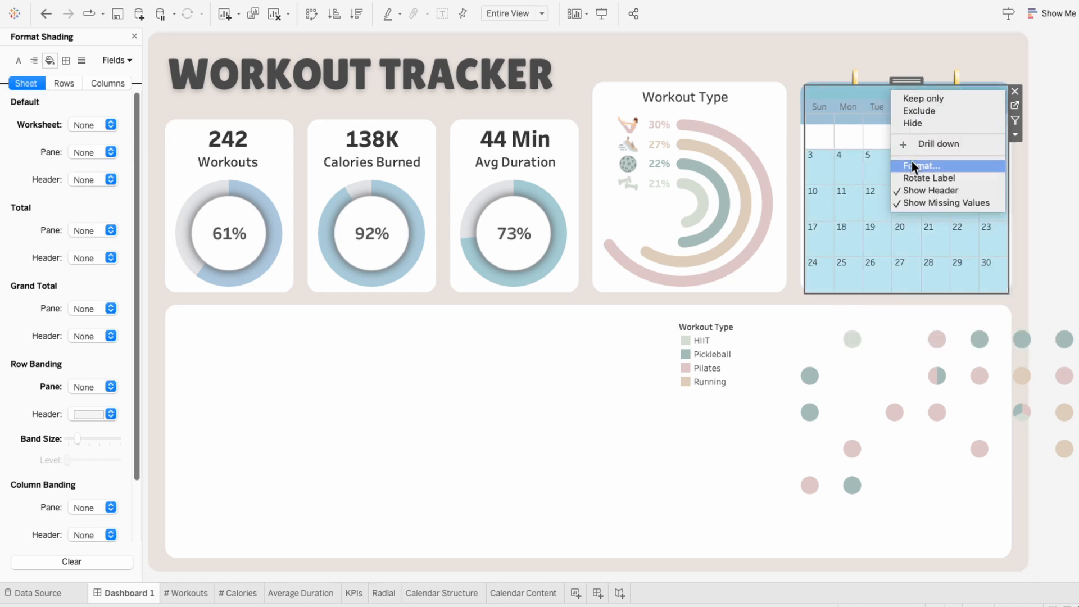
click(922, 165)
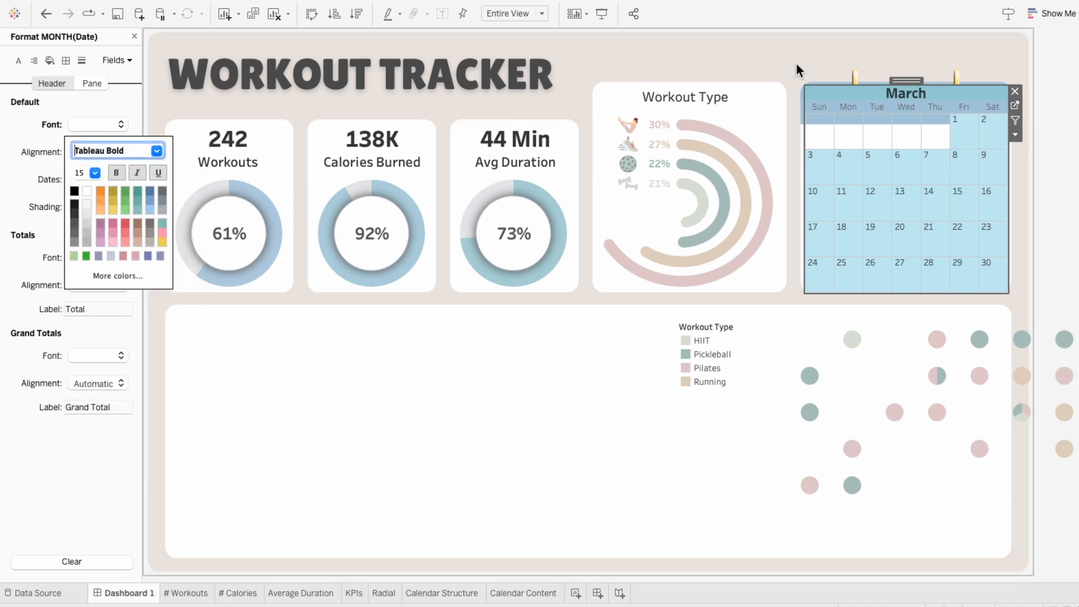
click(53, 83)
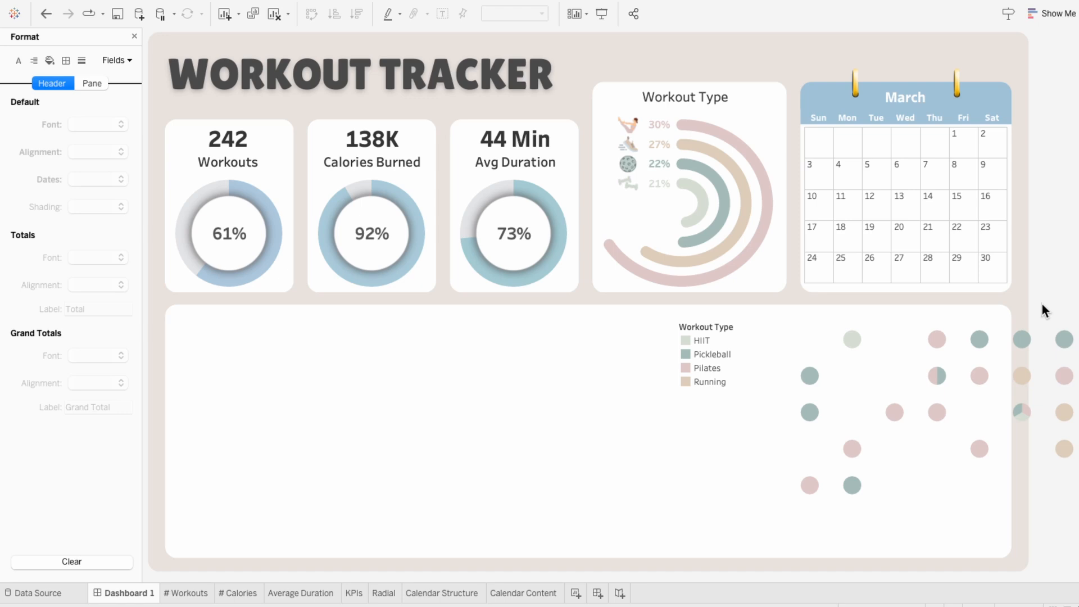
Review the March calendar on Dashboard 1 and return to the Calendar Structure sheet
click(894, 413)
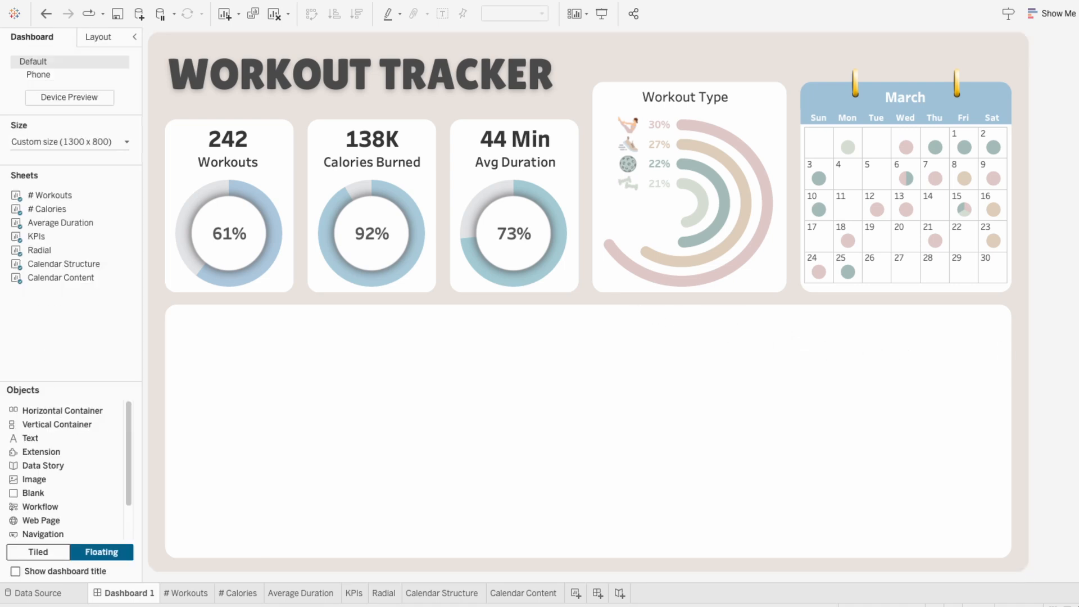
mouse_move(586, 519)
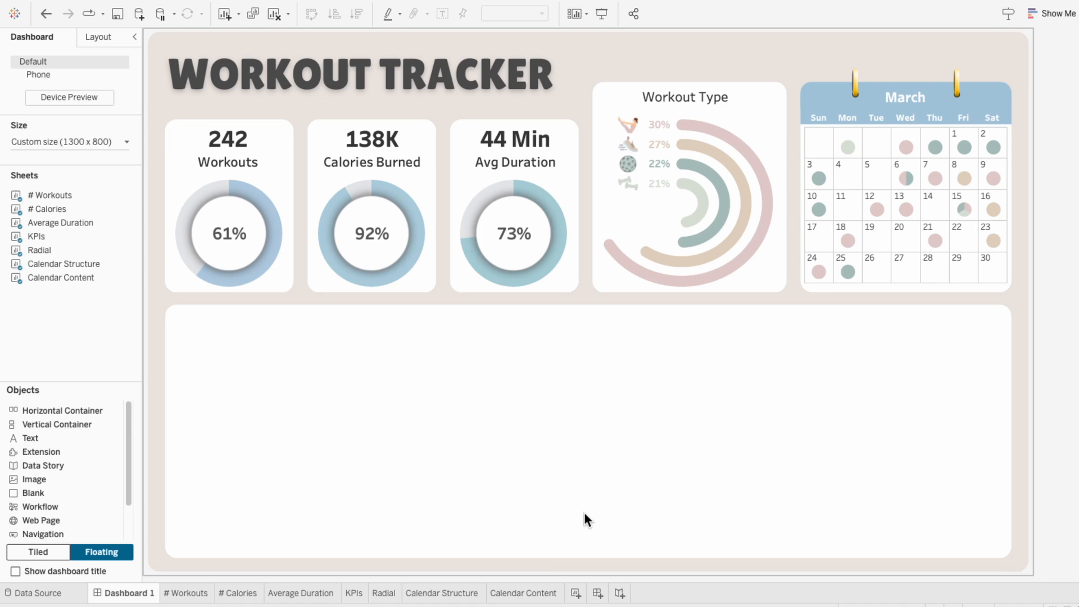
click(443, 592)
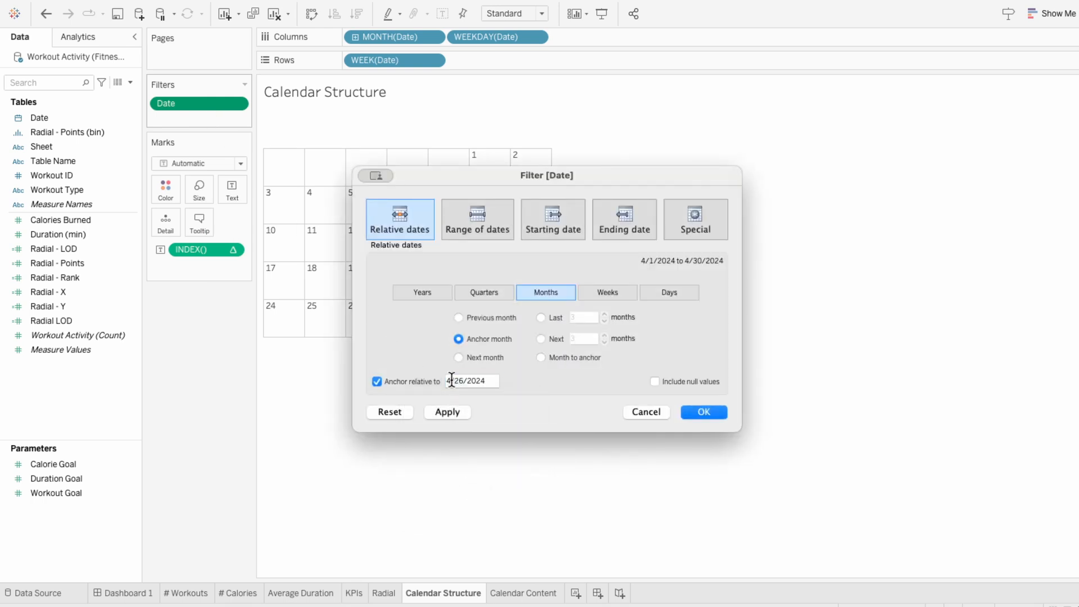
Anchor the date filter to 4/26/2024 so the dashboard shows April, then add Sheet 8
click(127, 592)
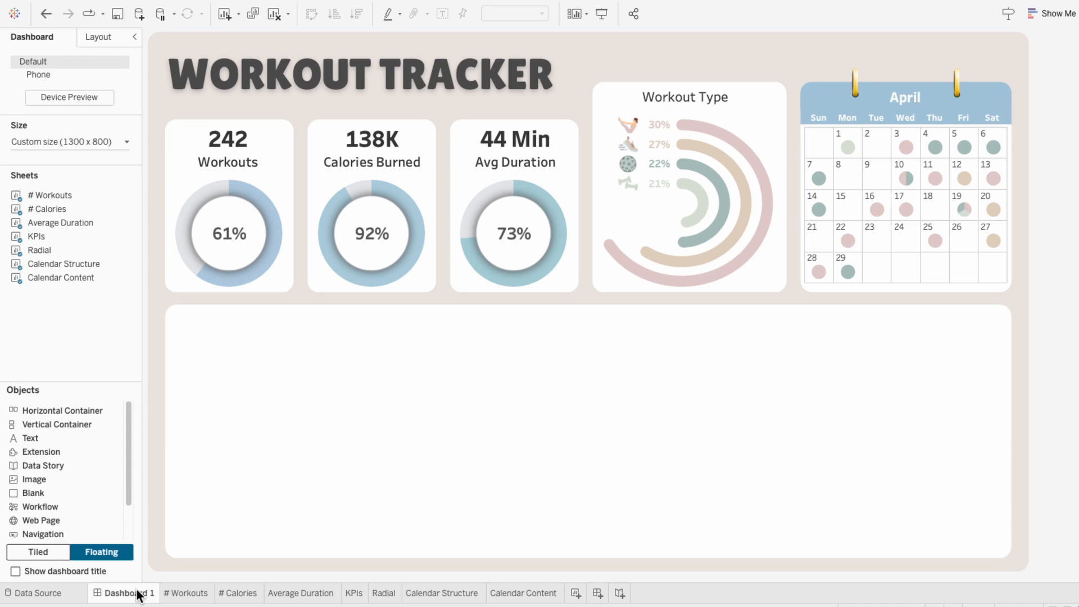
click(583, 594)
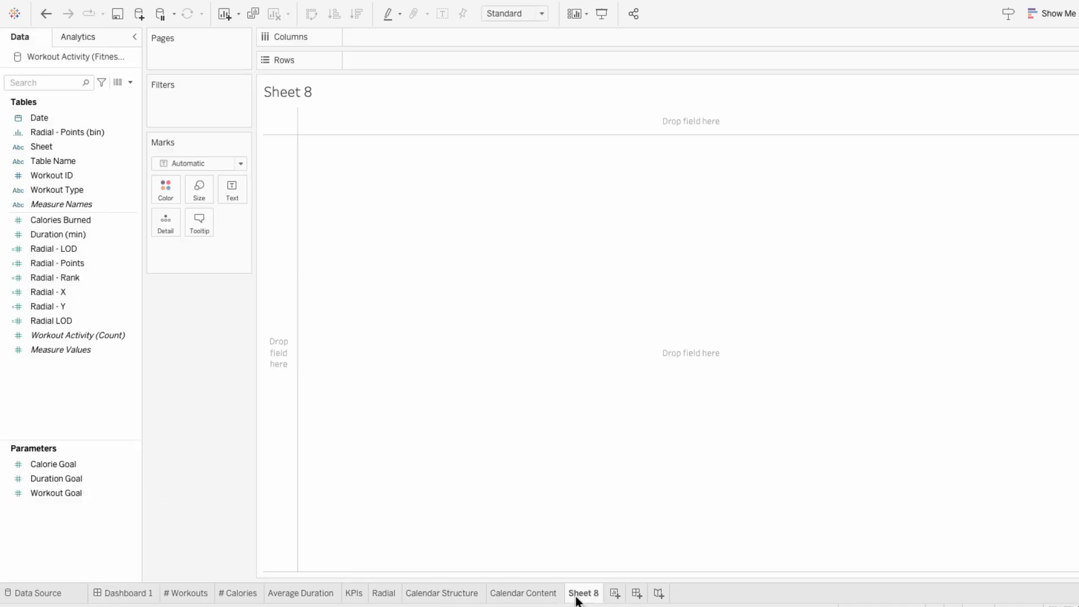
Name the sheet Calendar Buttons and create a Date parameter, Calendar Parameter, set to 3/26/2024
text(Calendar Buttons)
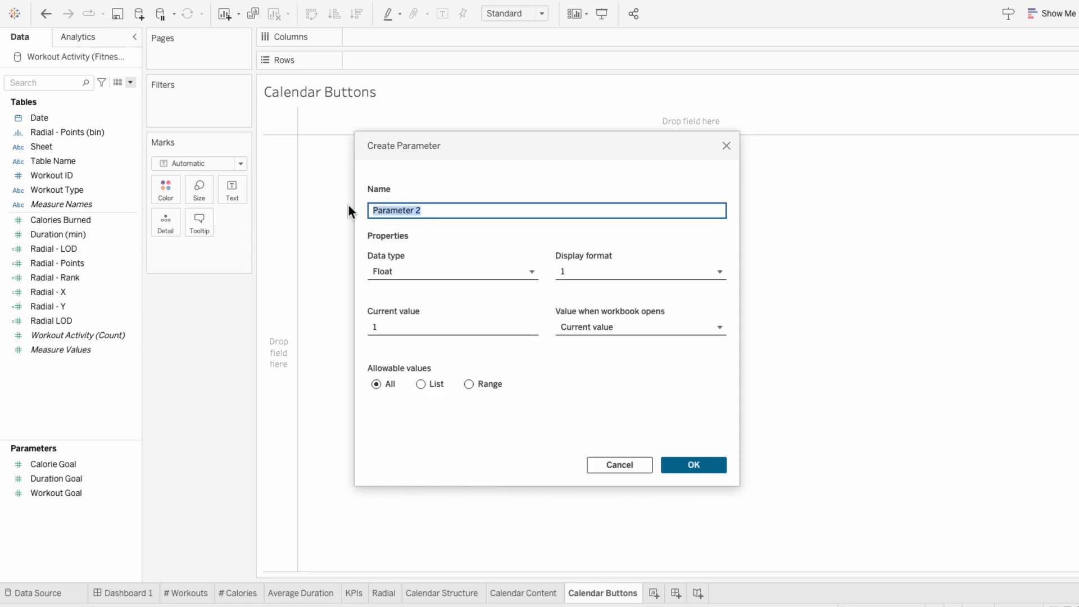
text(Calendar Parameter)
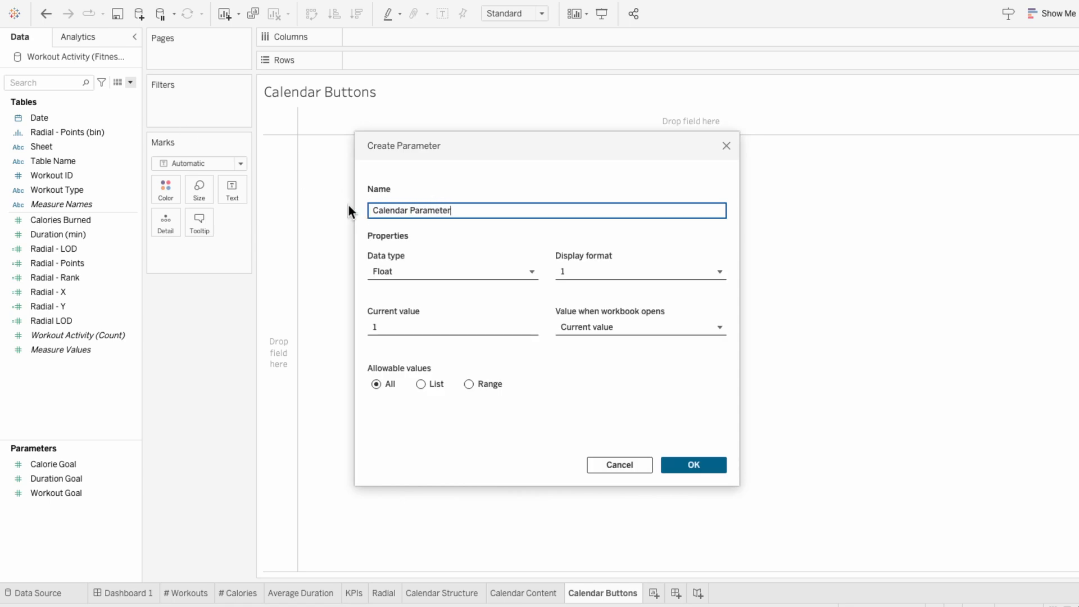
click(452, 271)
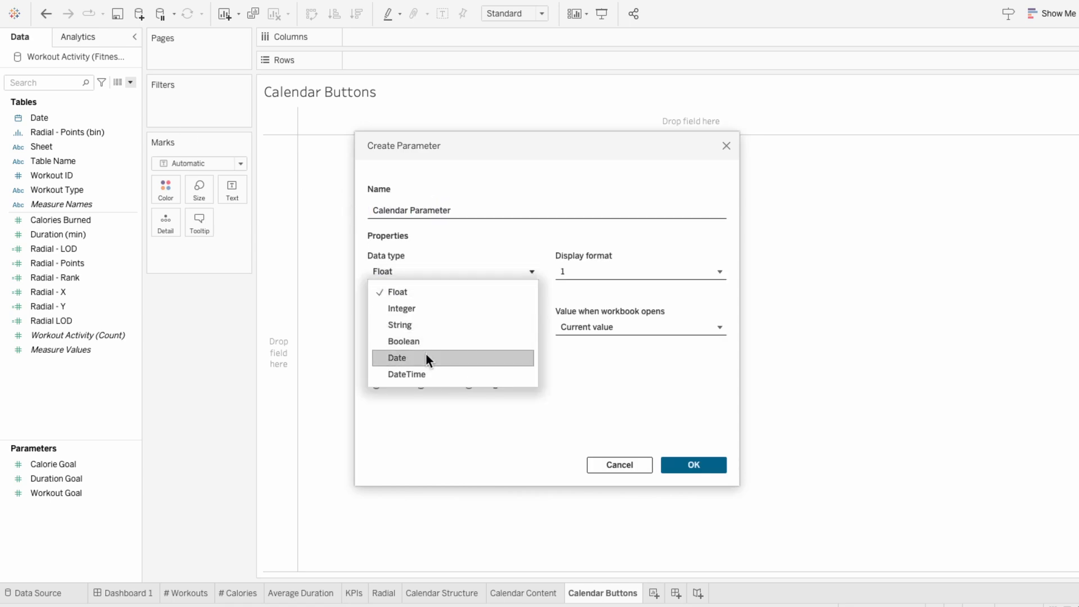
click(396, 358)
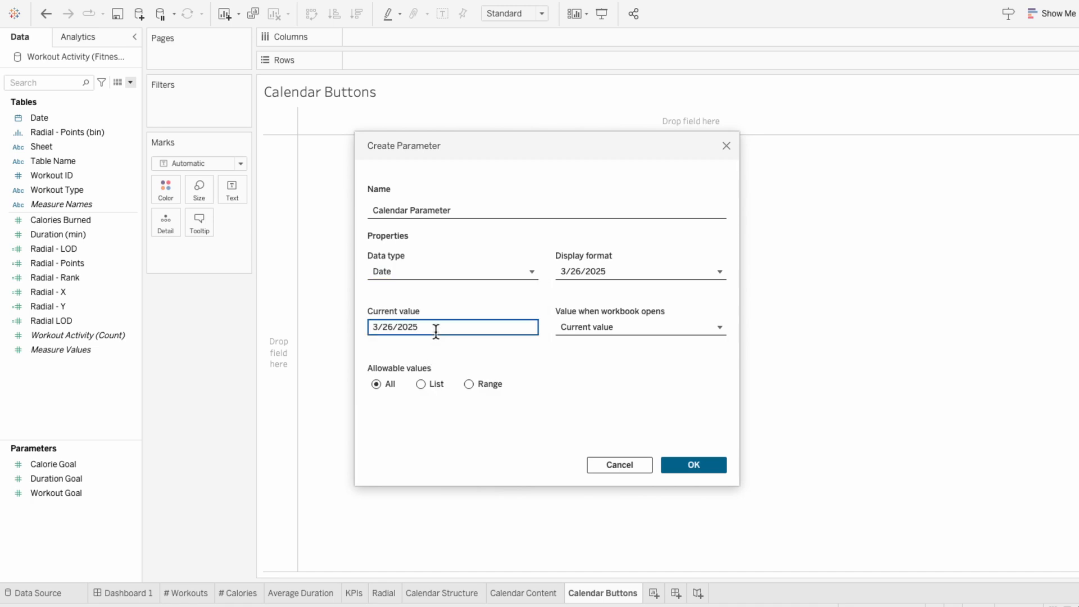
click(692, 464)
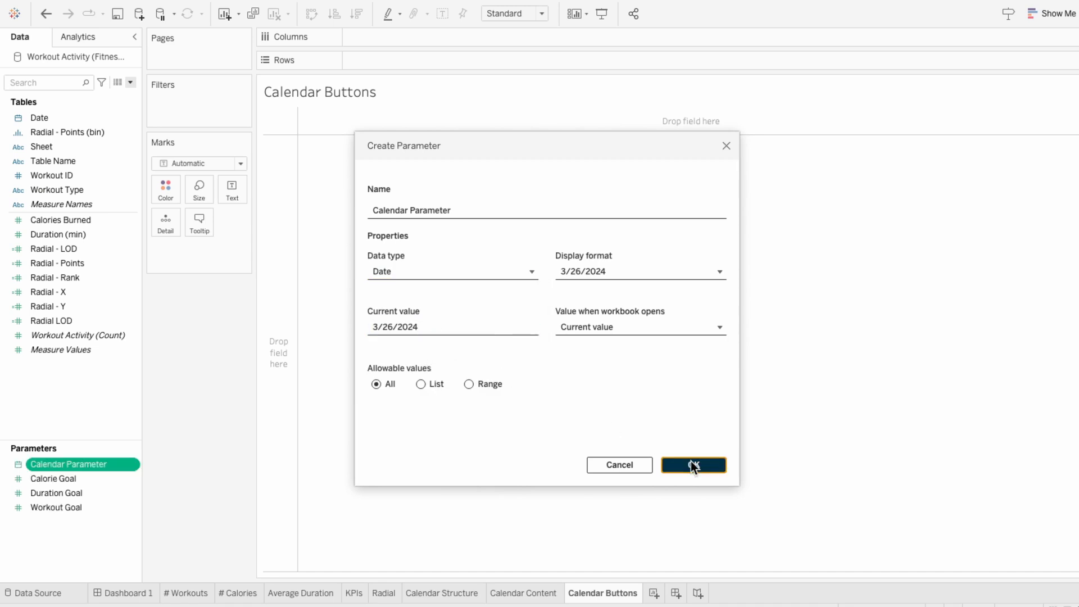
click(694, 464)
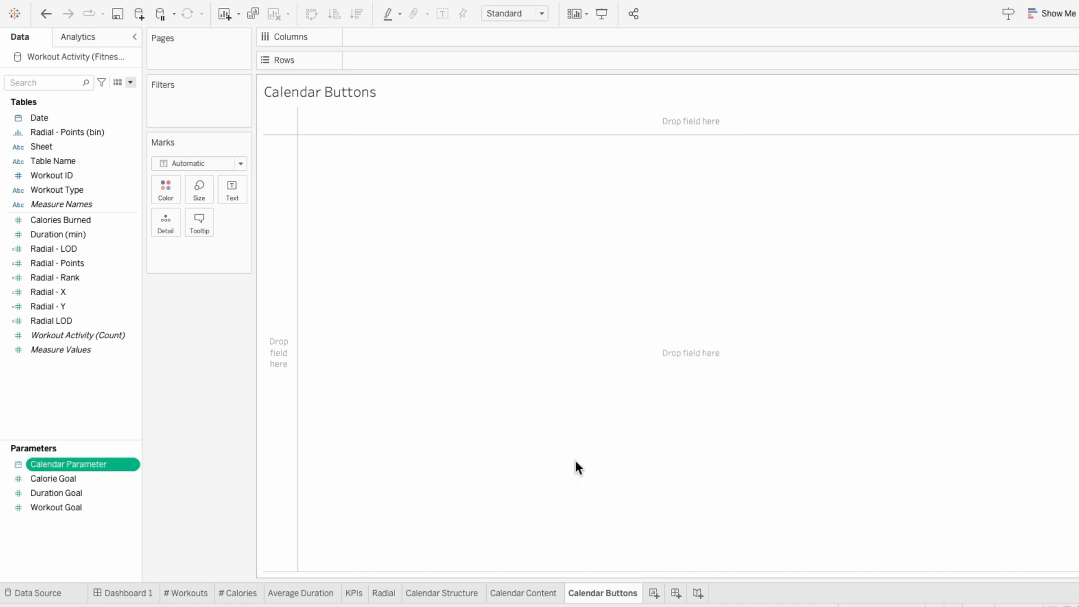
Show the Calendar Parameter control on the Calendar Buttons sheet
right_click(68, 463)
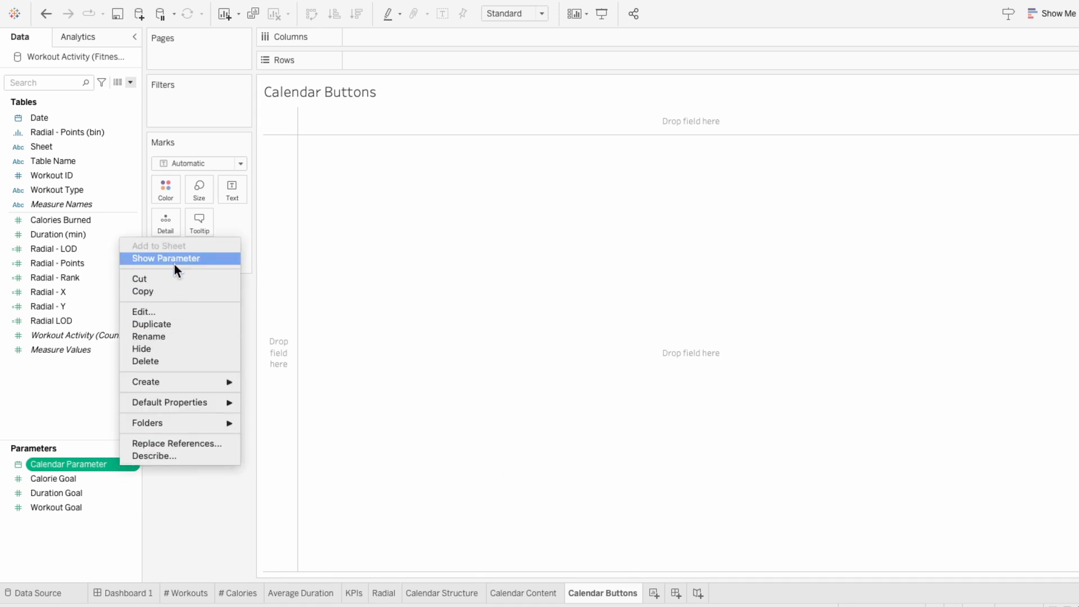
click(165, 258)
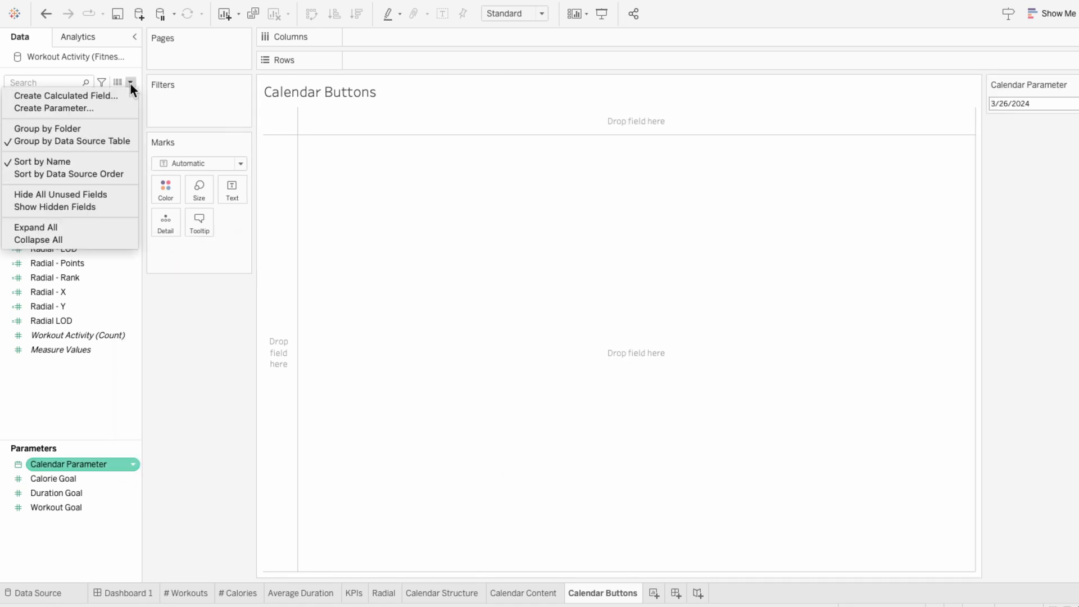
Create Calendar Button - Options returning "Previous" or "Next" by comparing MONTH of Calendar Parameter with DATEADD on Date
click(65, 95)
text(Calendar Button - O)
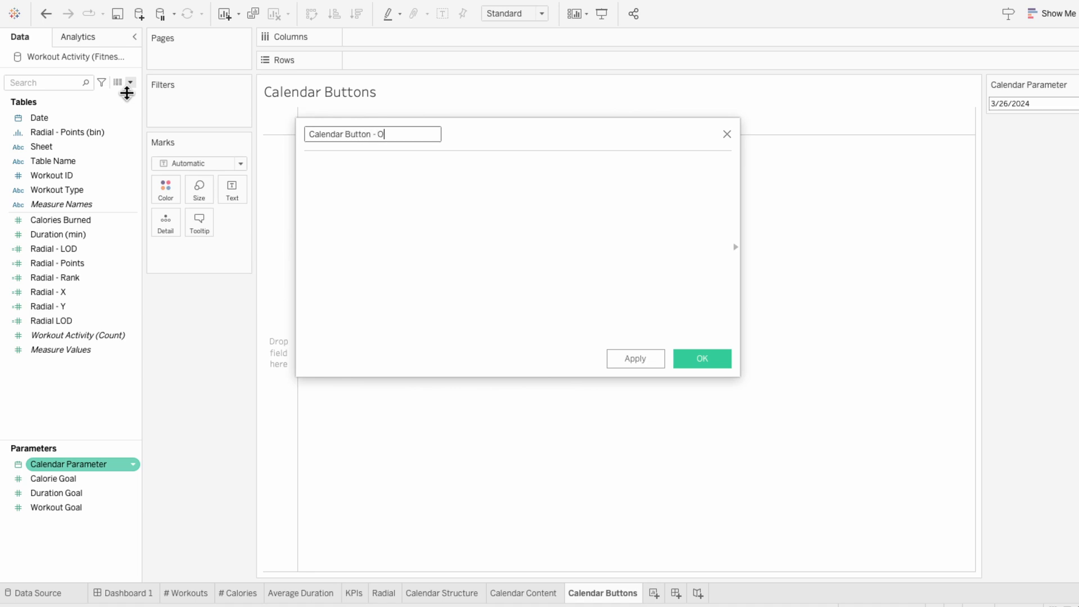
text(ptions)
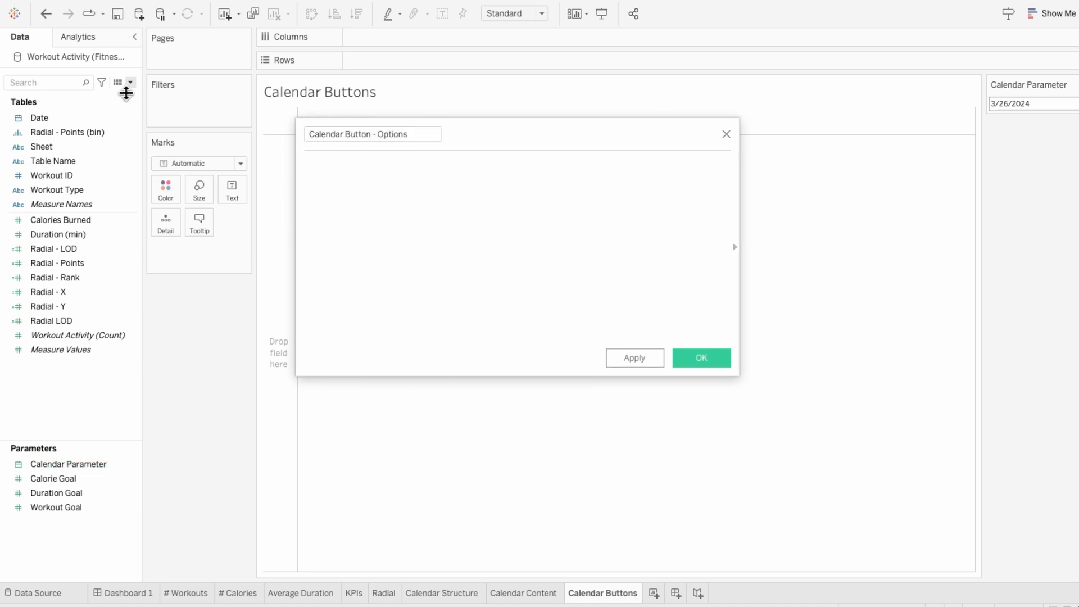
text(IF MONTH)
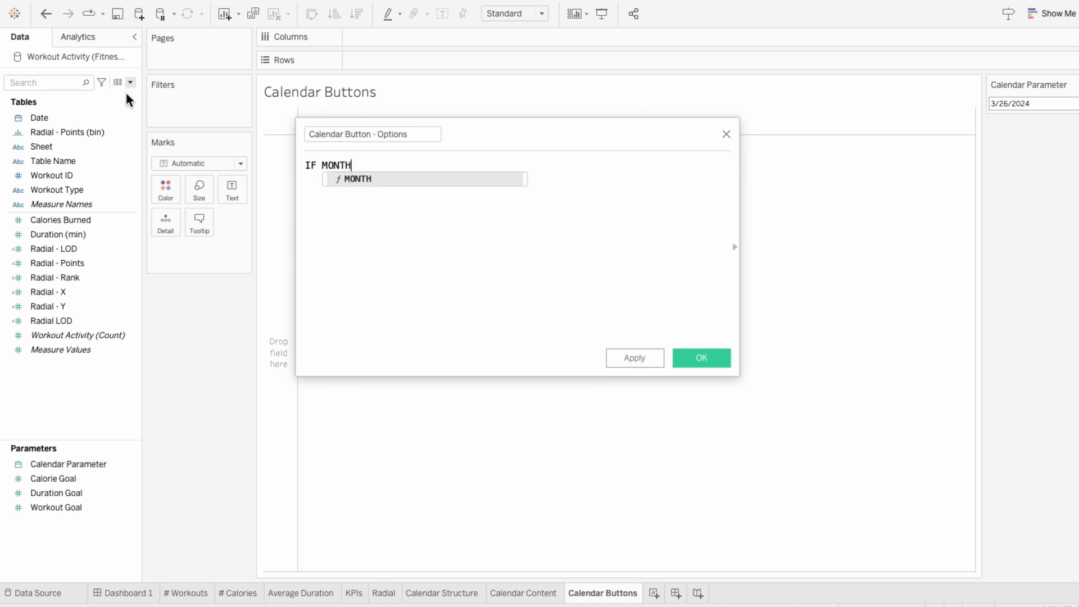
text(([Calendar Parameter]))
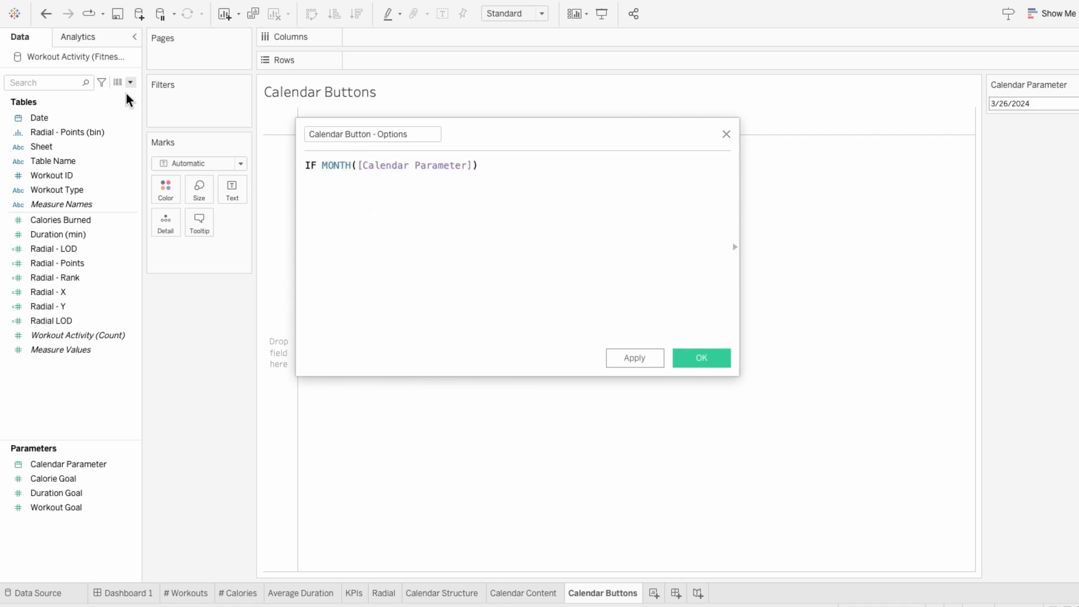
text(= MONTH(DATEA)
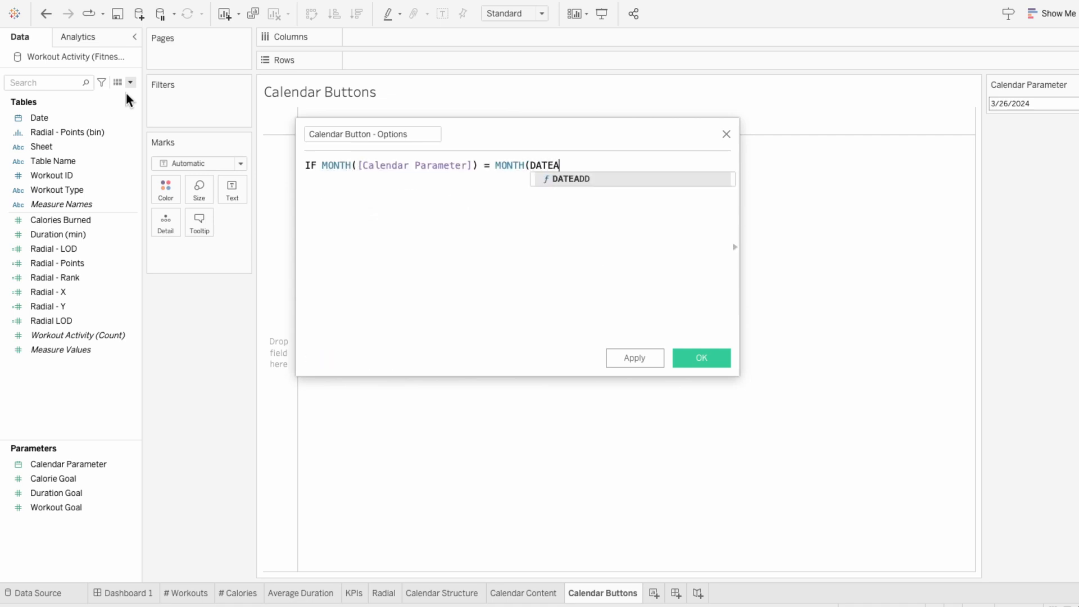
text(DD('month', -1)
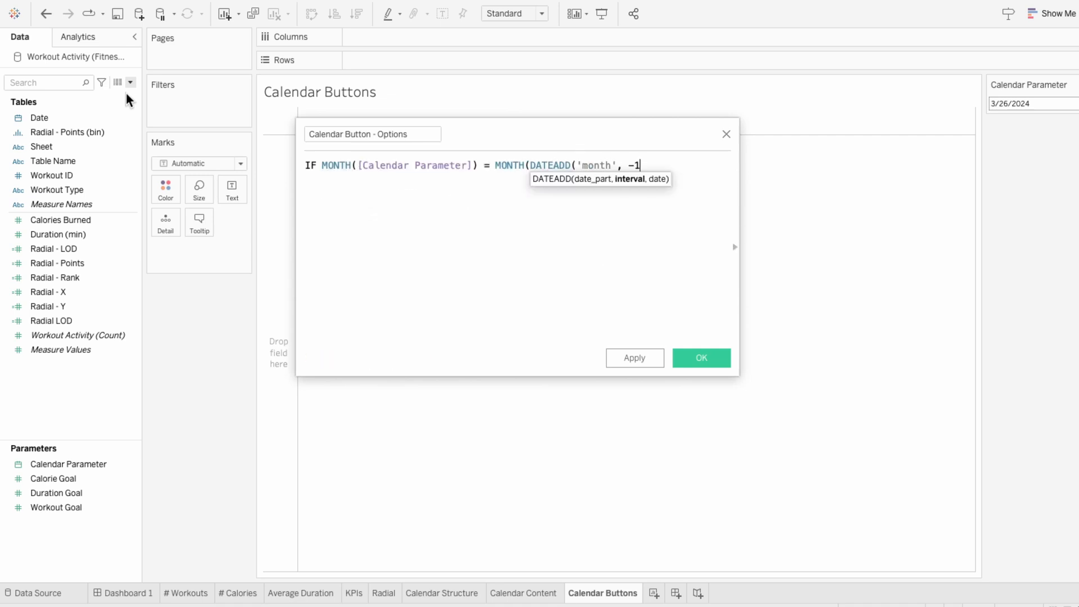
text(, [Date])))
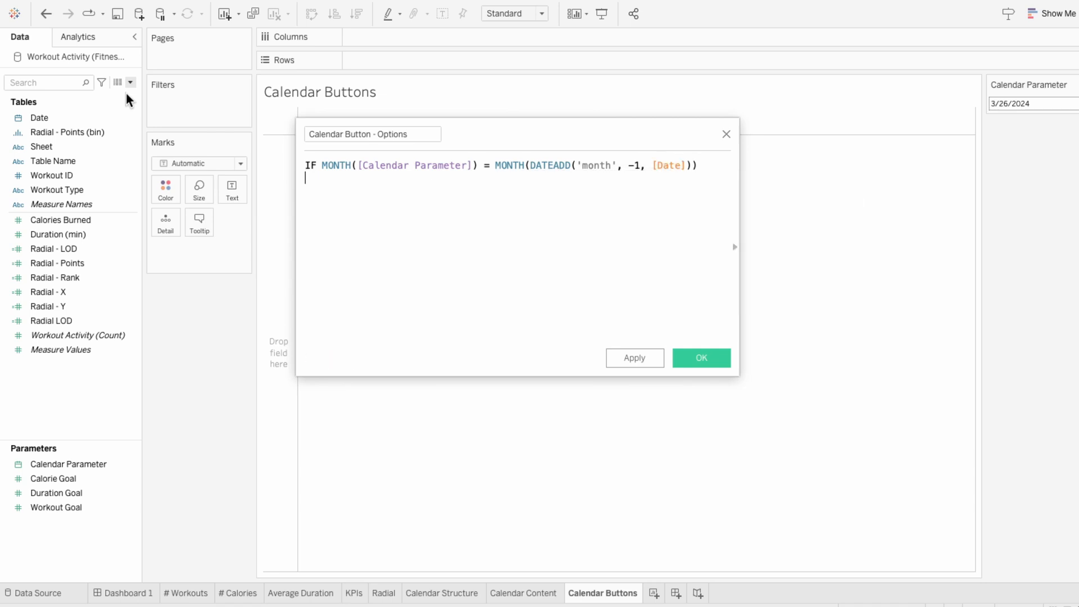
text(THEN "Previous)
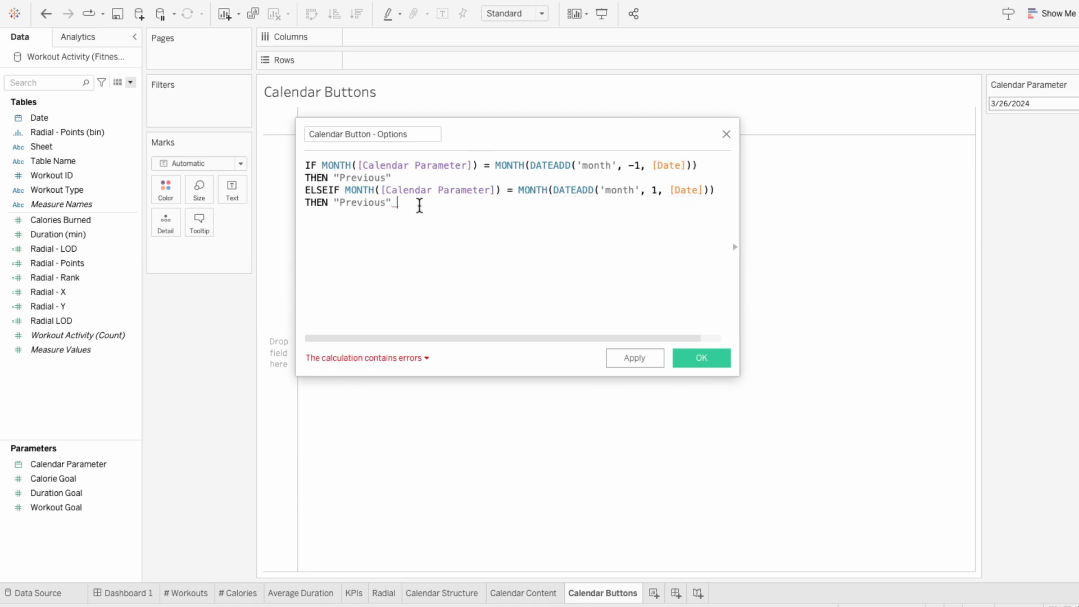
text(N "N")
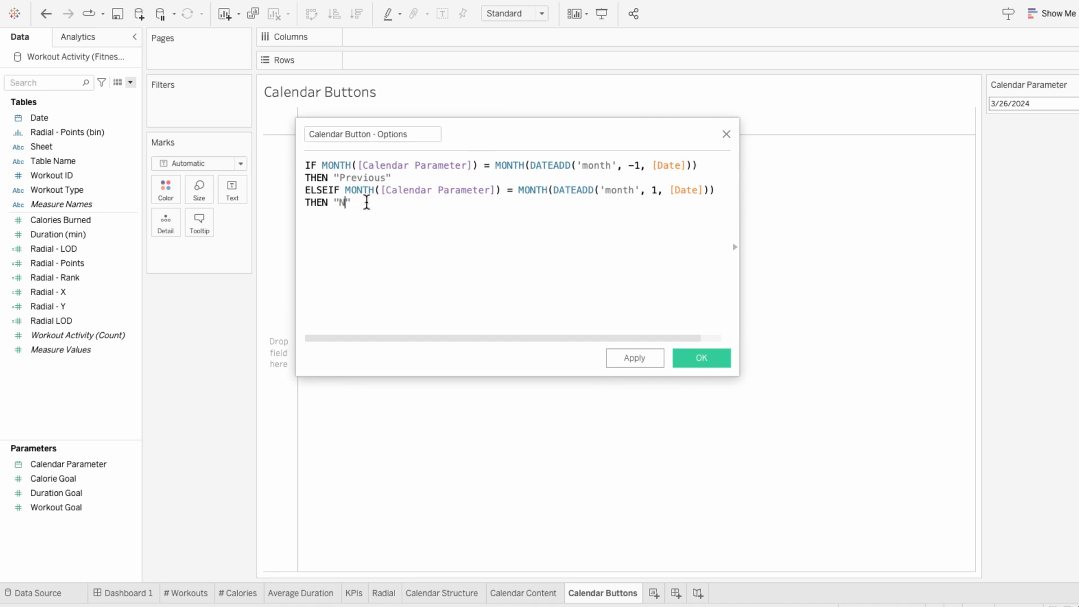
text(ext")
text(END)
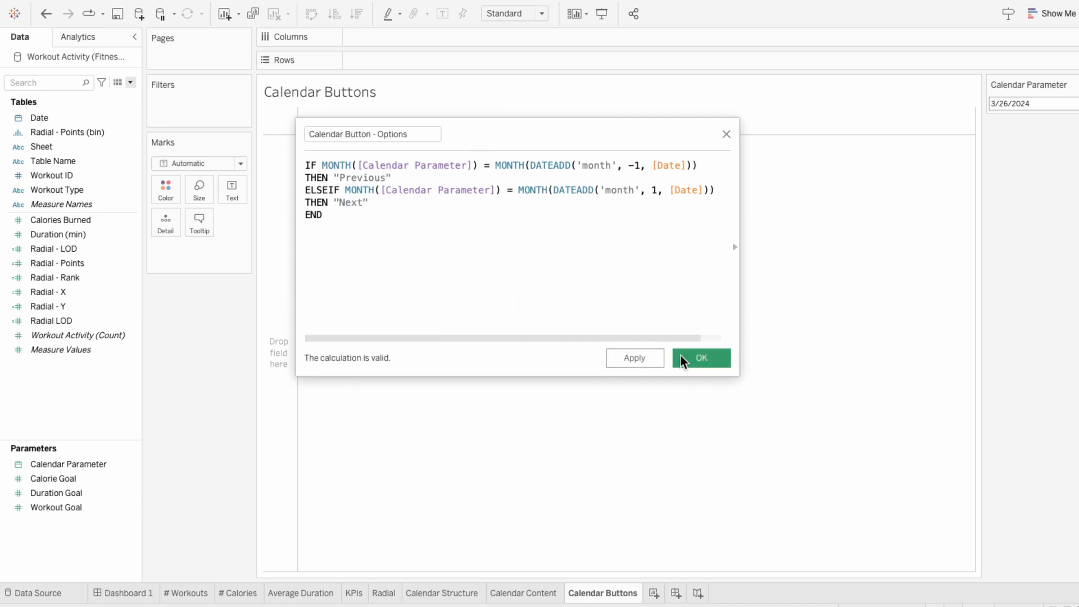
click(700, 357)
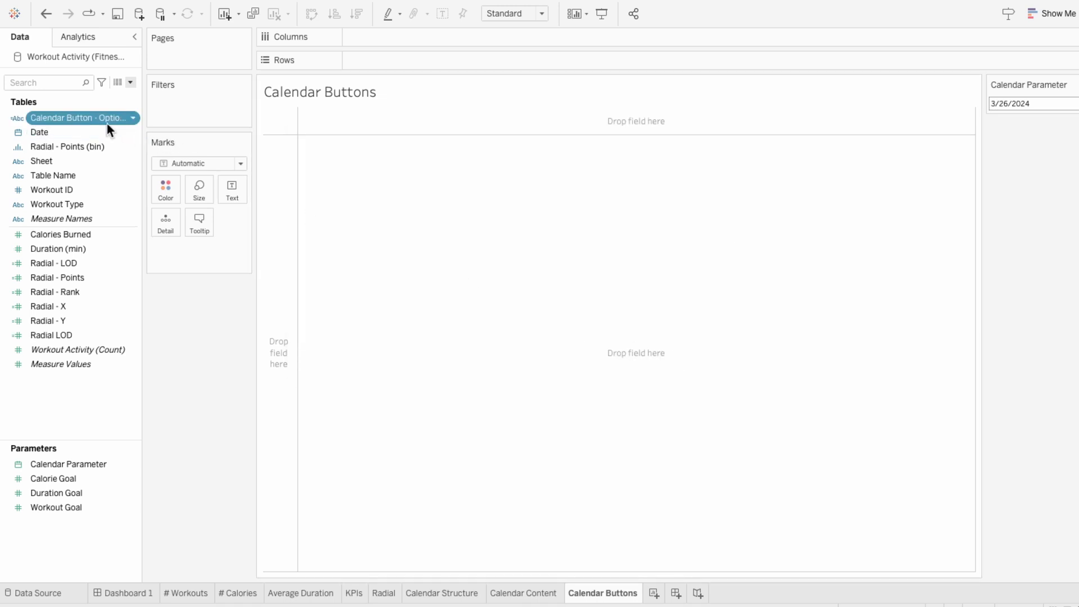
Place Calendar Button - Options on Columns and filter it to exclude Null, leaving Next and Previous
drag(79, 117, 393, 36)
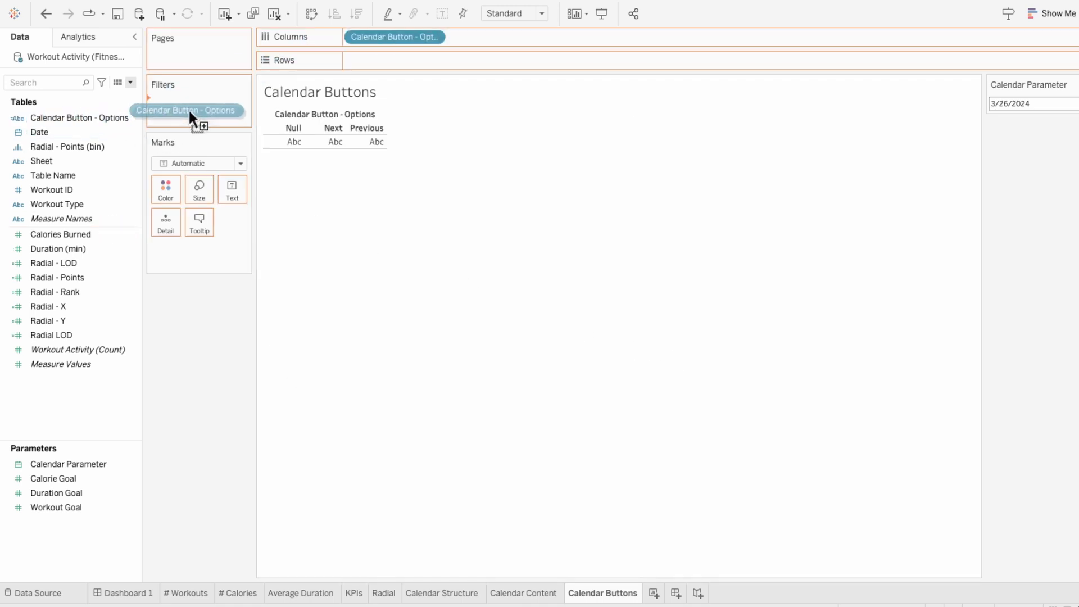
click(187, 110)
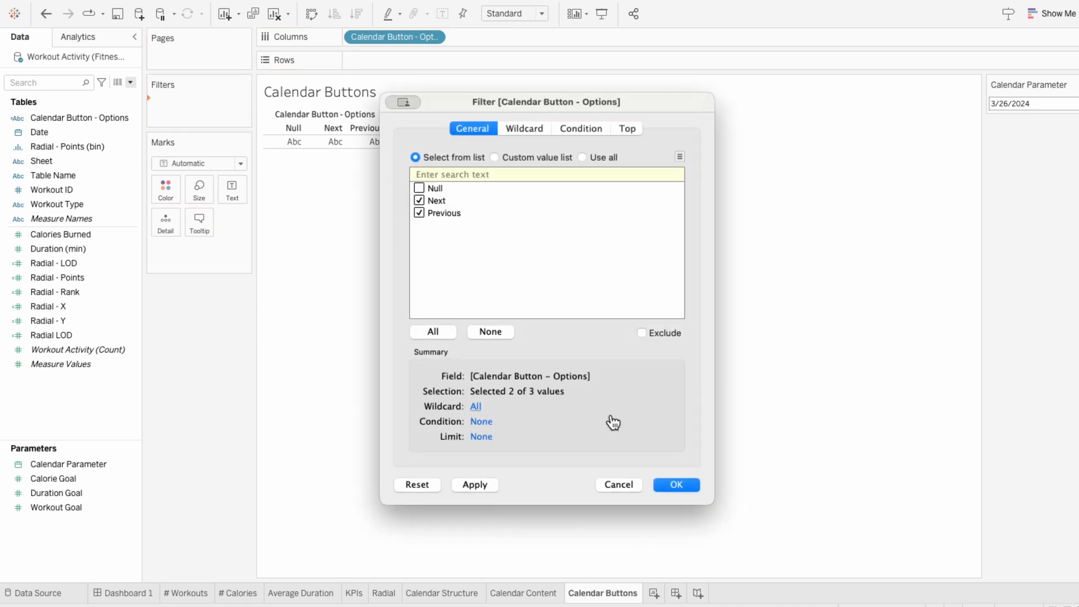
click(676, 485)
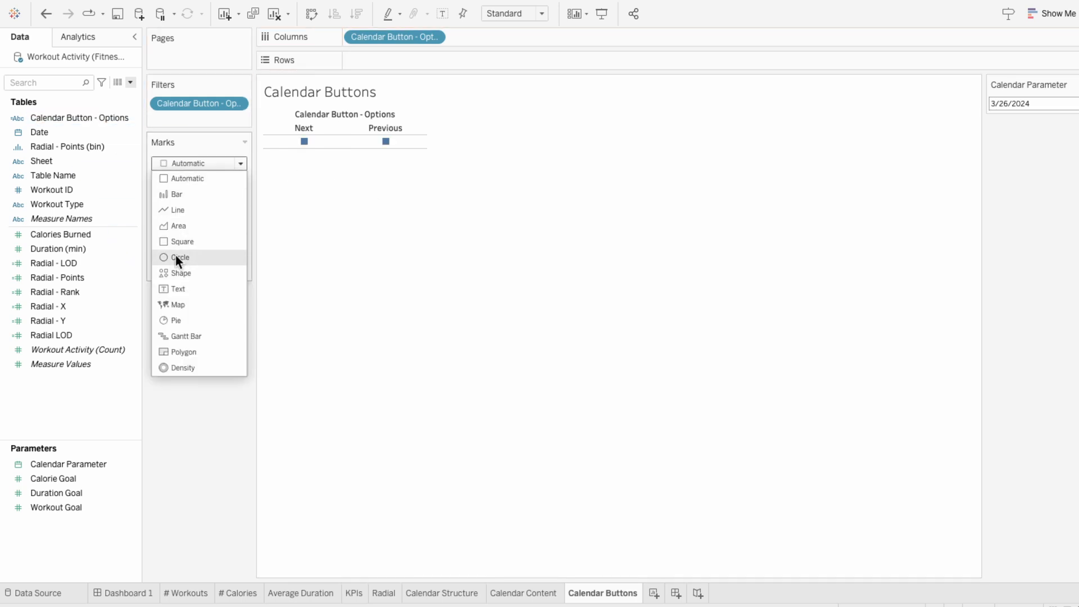
Draw the marks as Filter Images shapes: right arrow for Next, left arrow for Previous
click(179, 271)
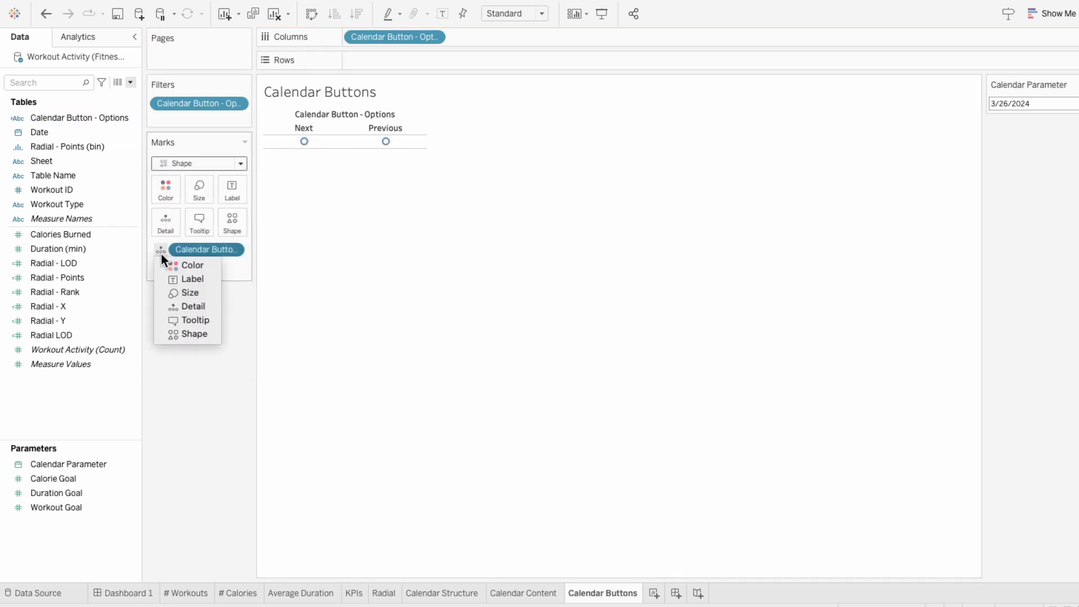
mouse_move(193, 334)
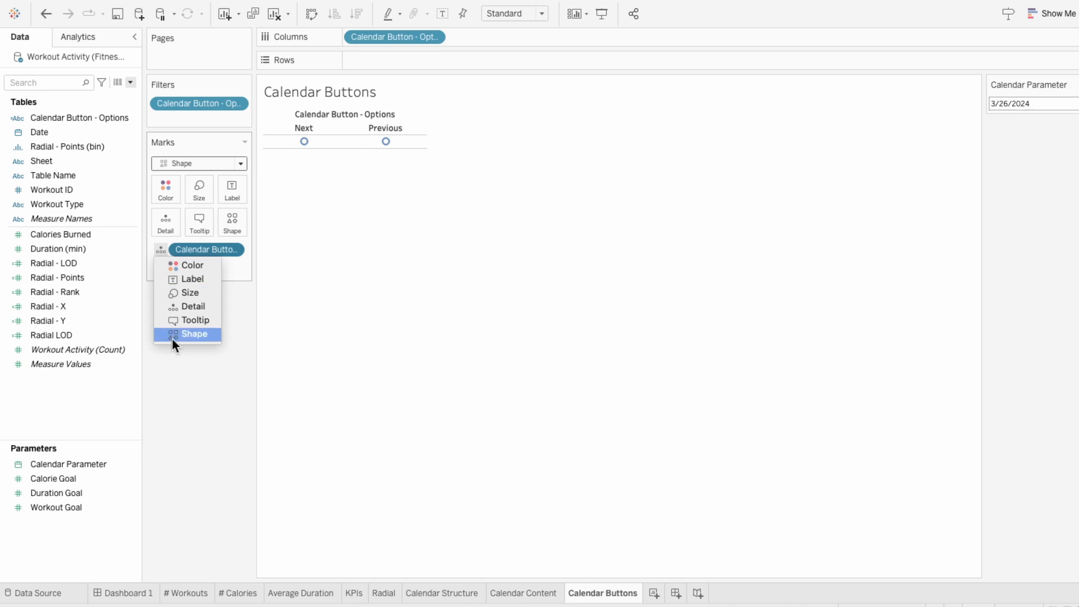
click(195, 333)
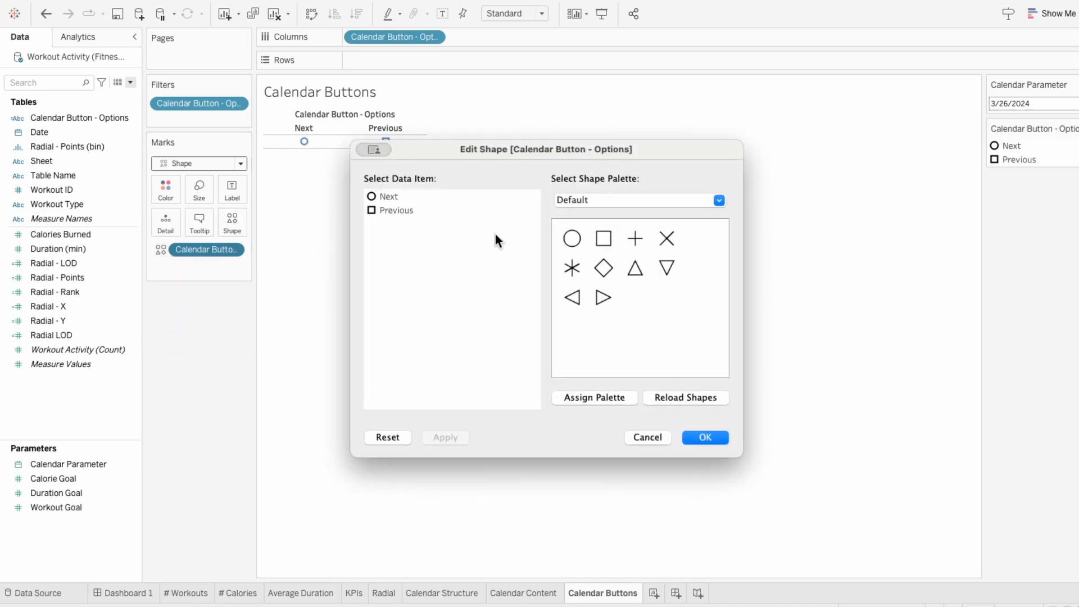
click(719, 200)
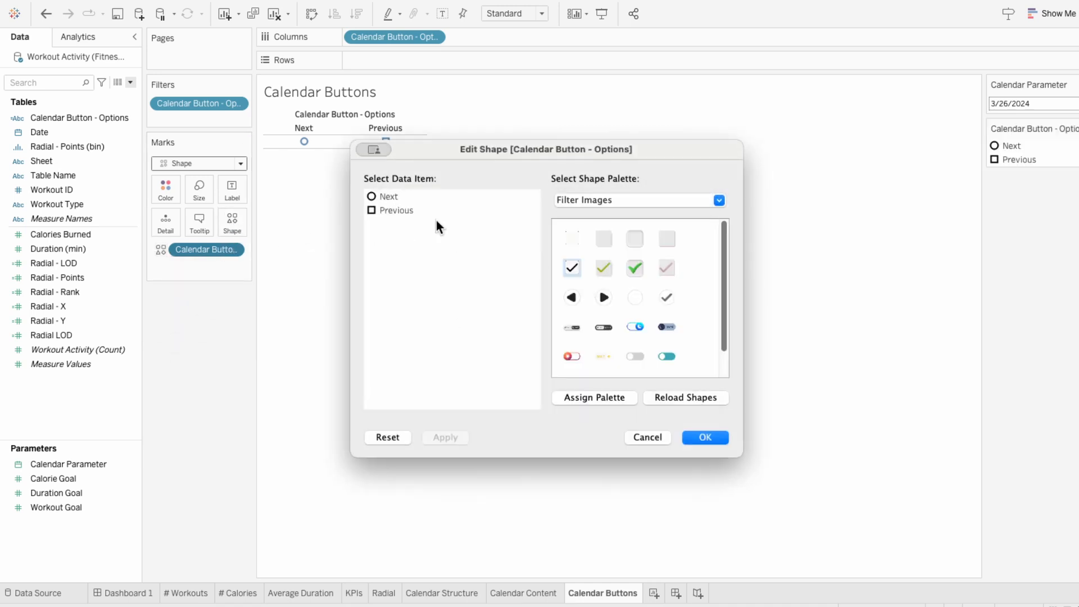
click(389, 195)
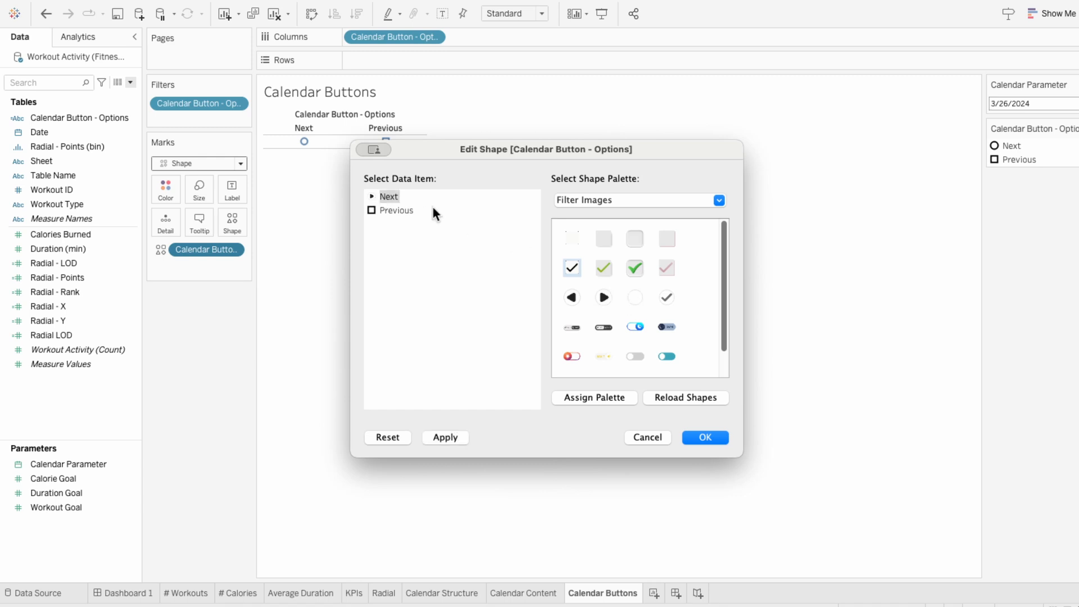
click(397, 210)
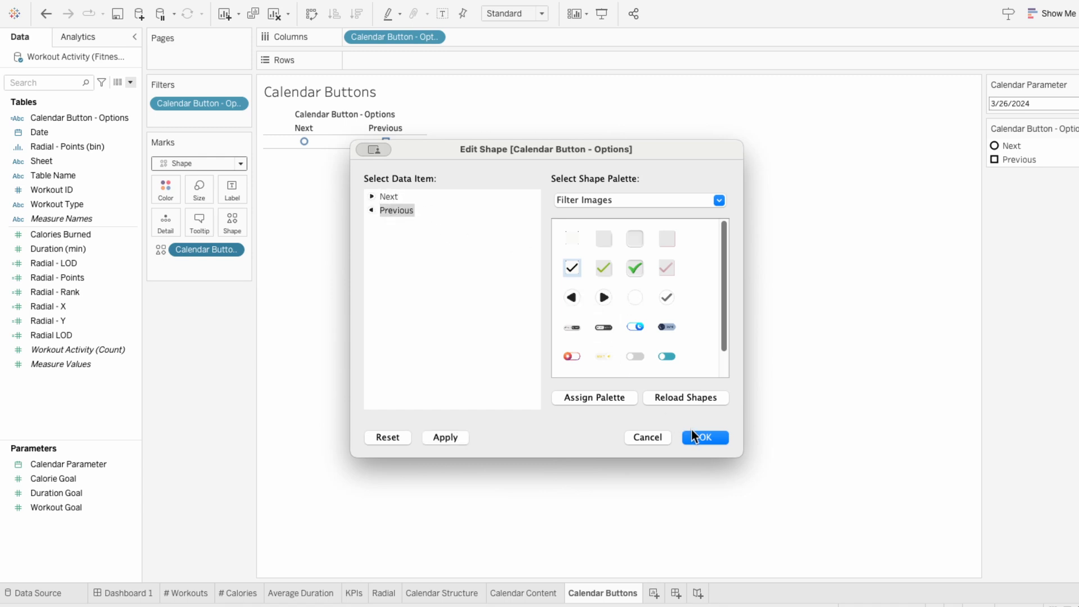
click(703, 437)
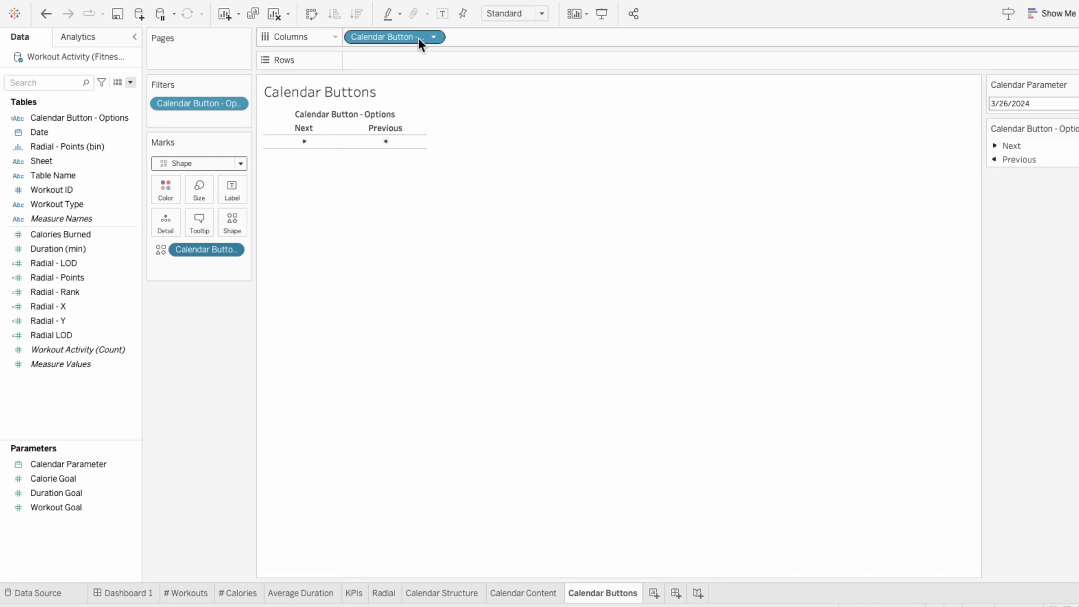
Sort Calendar Button - Options descending so Previous comes before Next
click(432, 36)
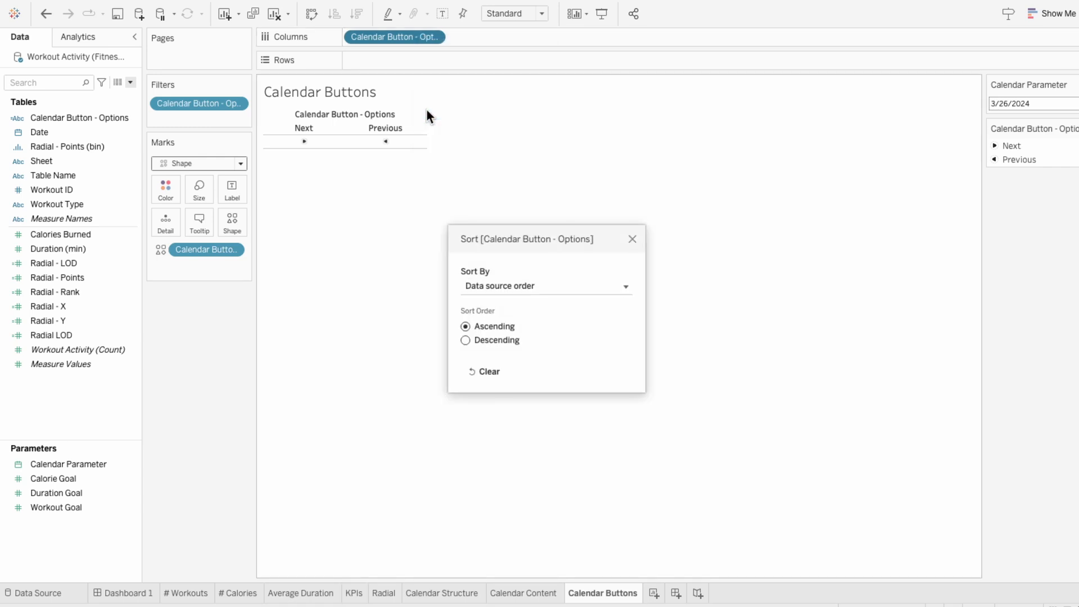
click(465, 339)
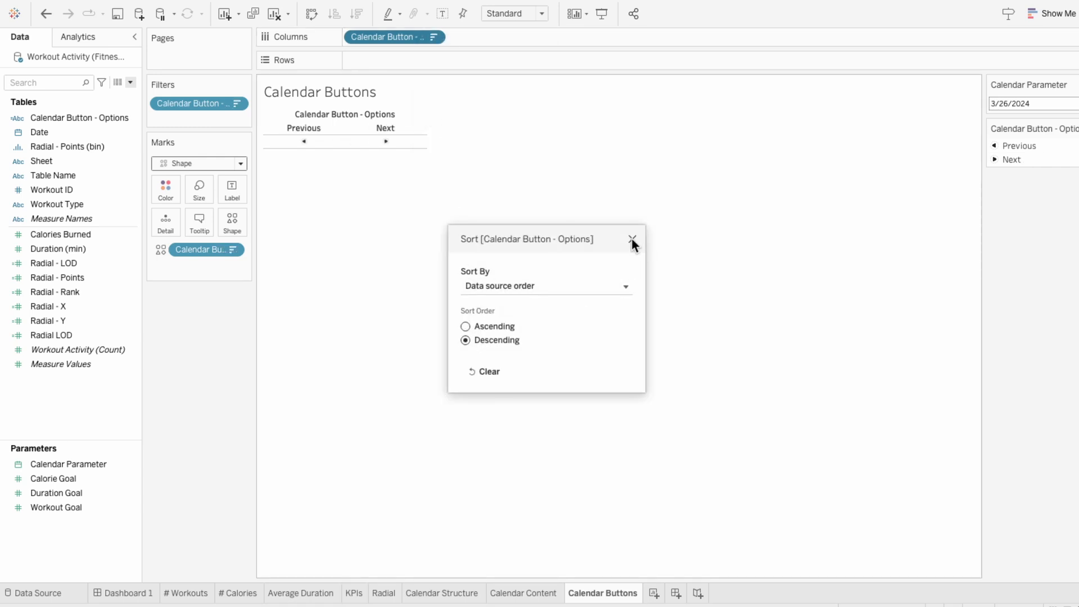
click(631, 238)
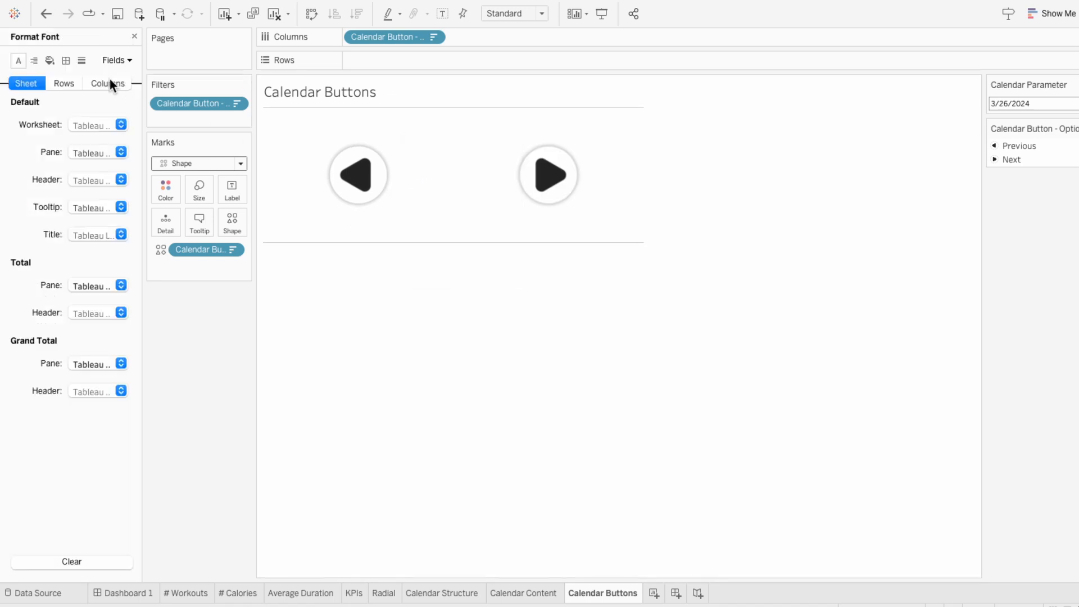
Set the Row Divider Pane border to None to remove divider lines around the arrows
click(48, 59)
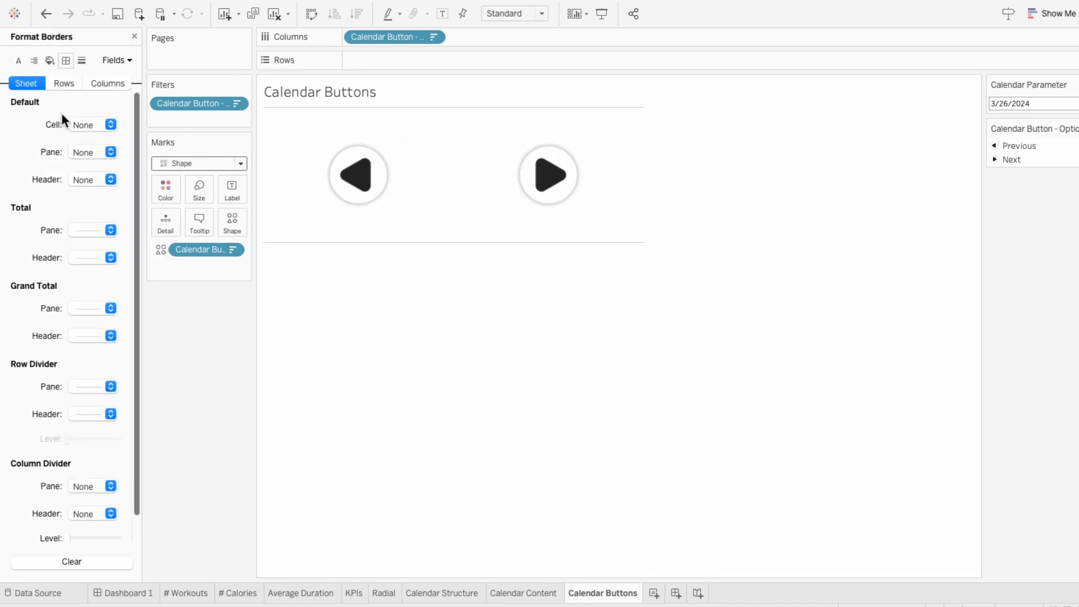
click(110, 386)
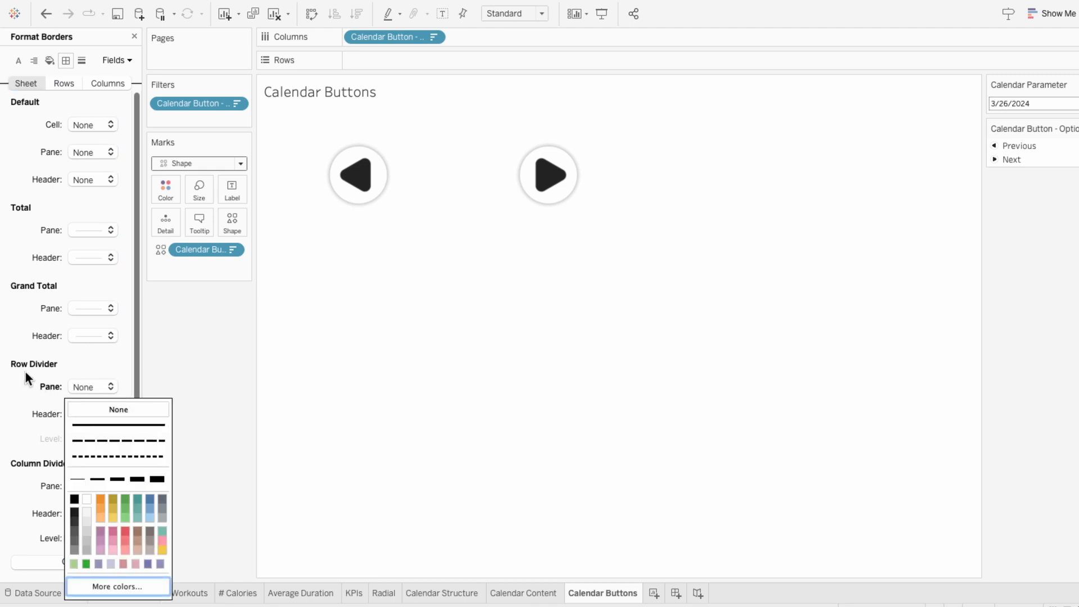
click(134, 35)
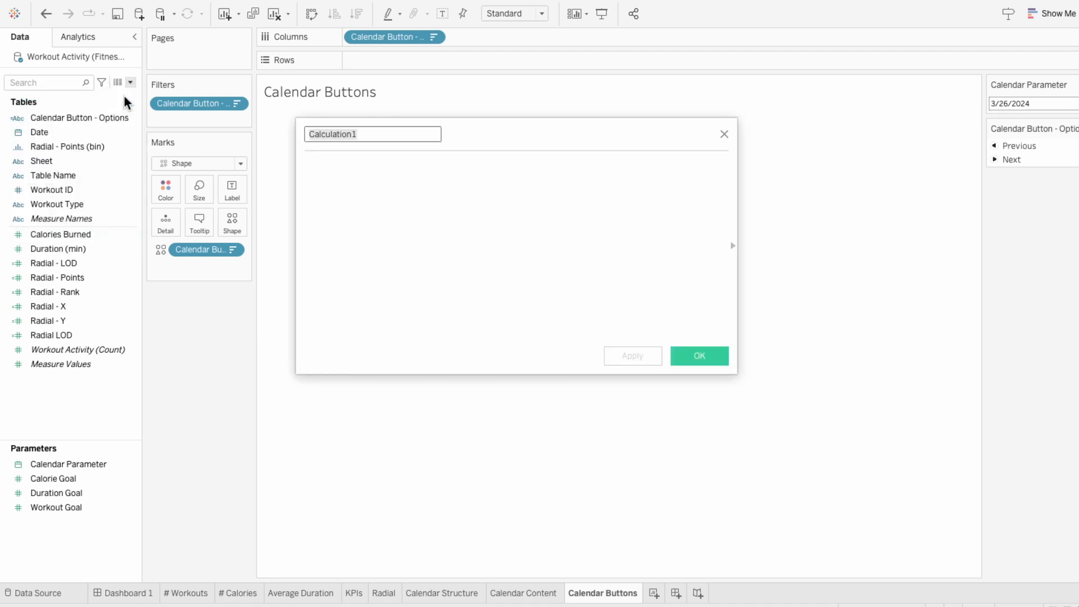
Create Calendar Button - Action using DATEADD('month', -1 or +1, Calendar Parameter) for Previous and Next
text(Calendar Button - A)
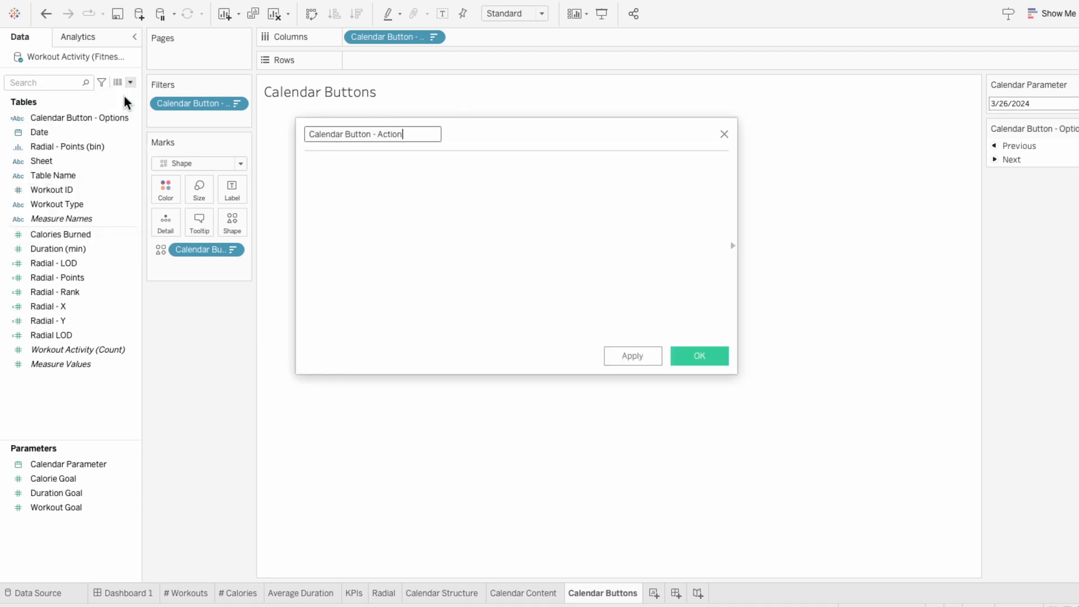
text(IF cale)
click(517, 246)
text(DATE(DATEADD)
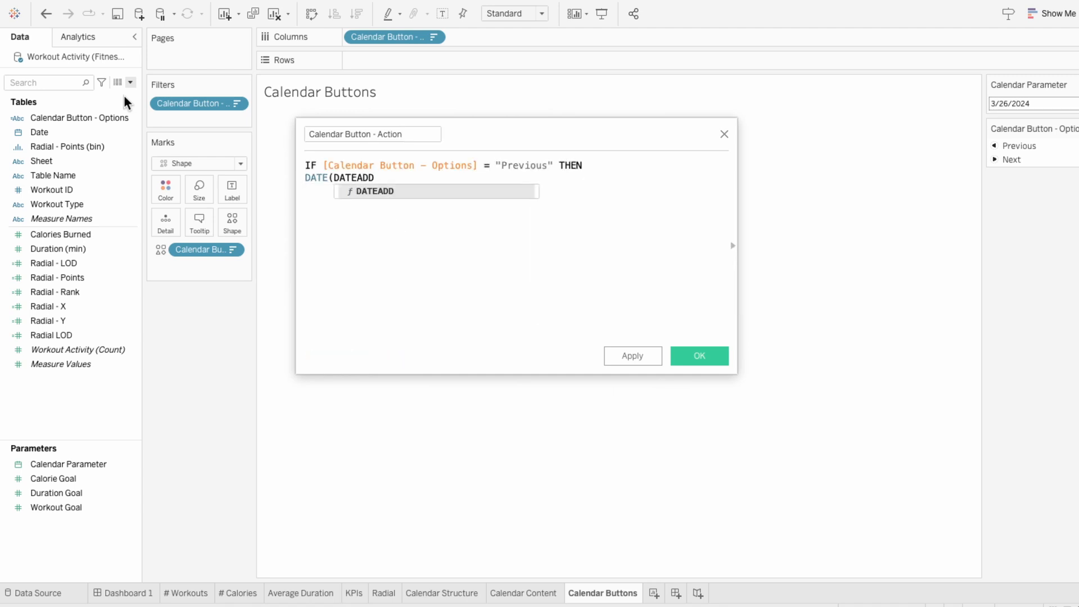
text('month', -1, ca)
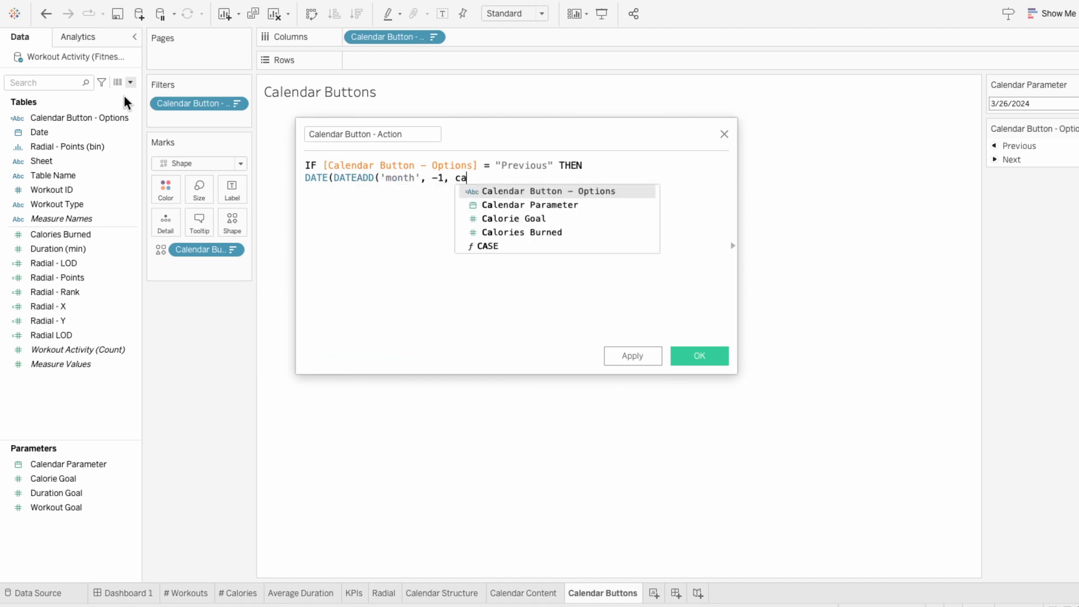
text([Calendar Parameter])))
text(ELSEIF)
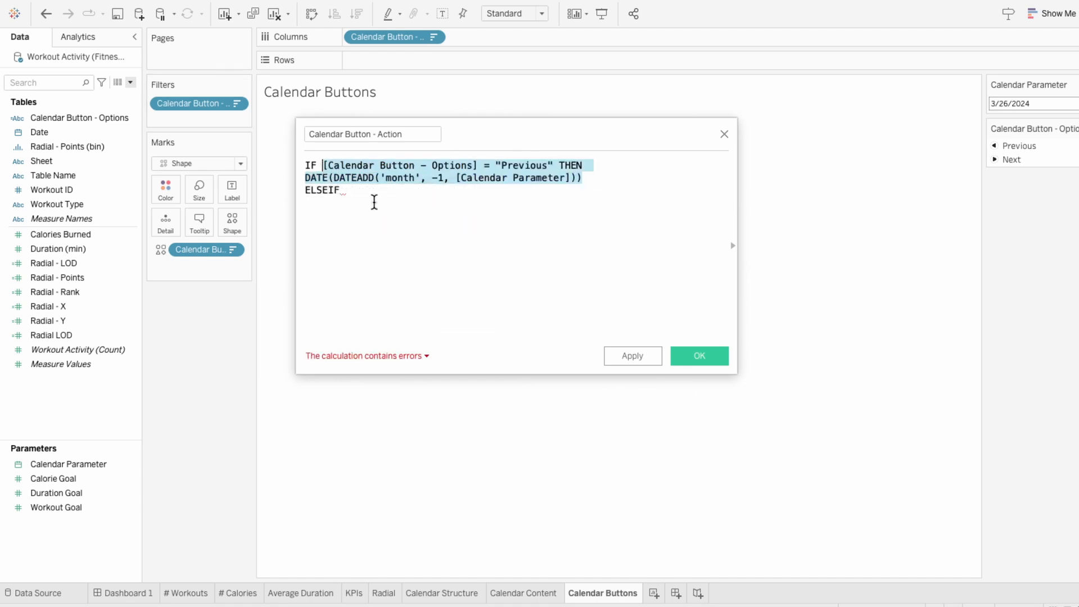
text([Calendar Button - Options] = "Next" THEN)
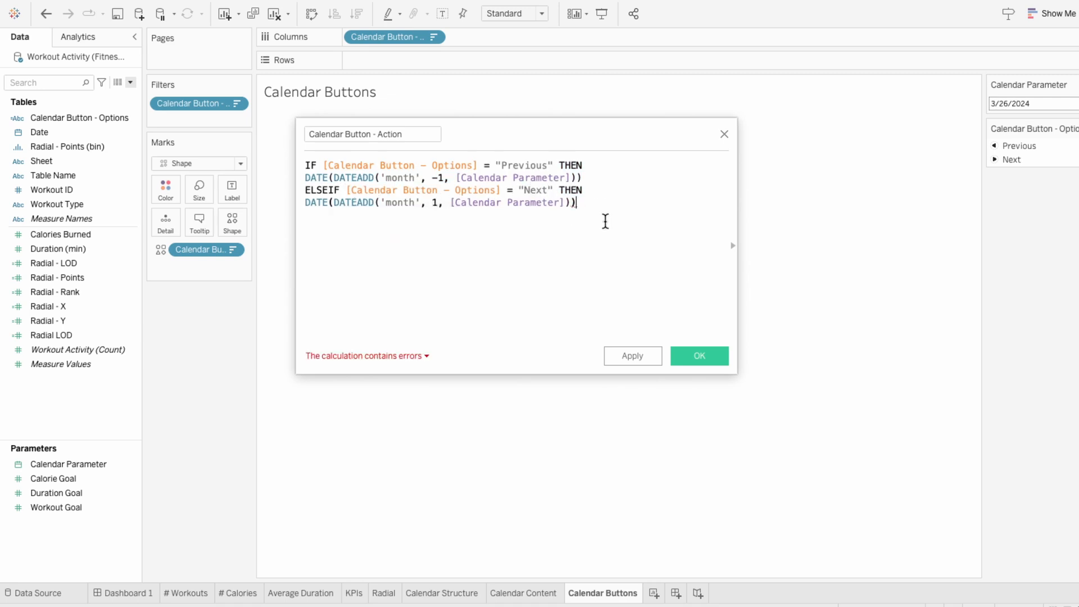
text(END)
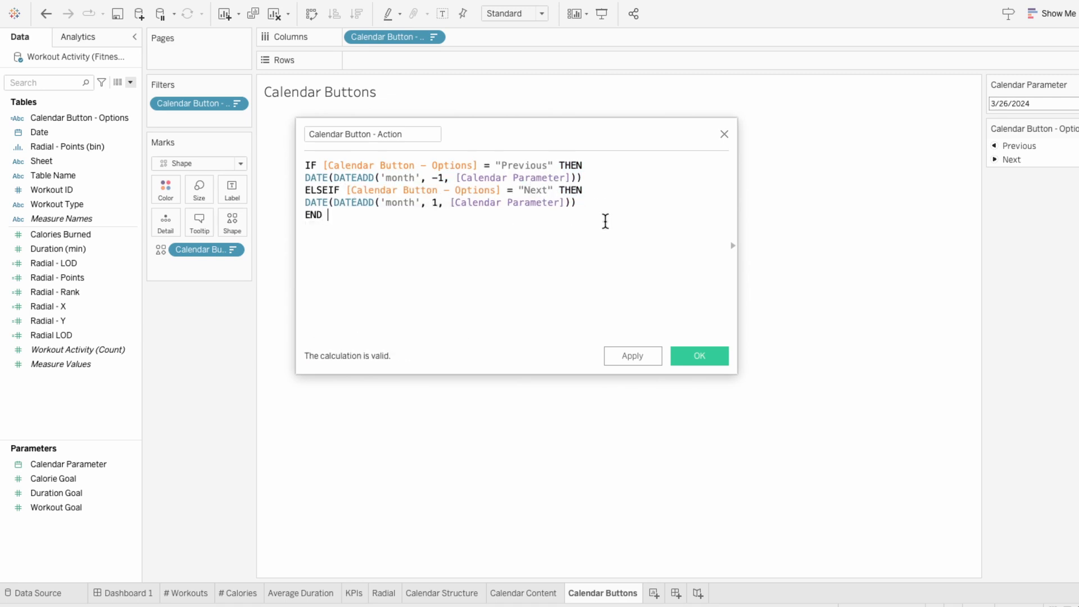
click(698, 356)
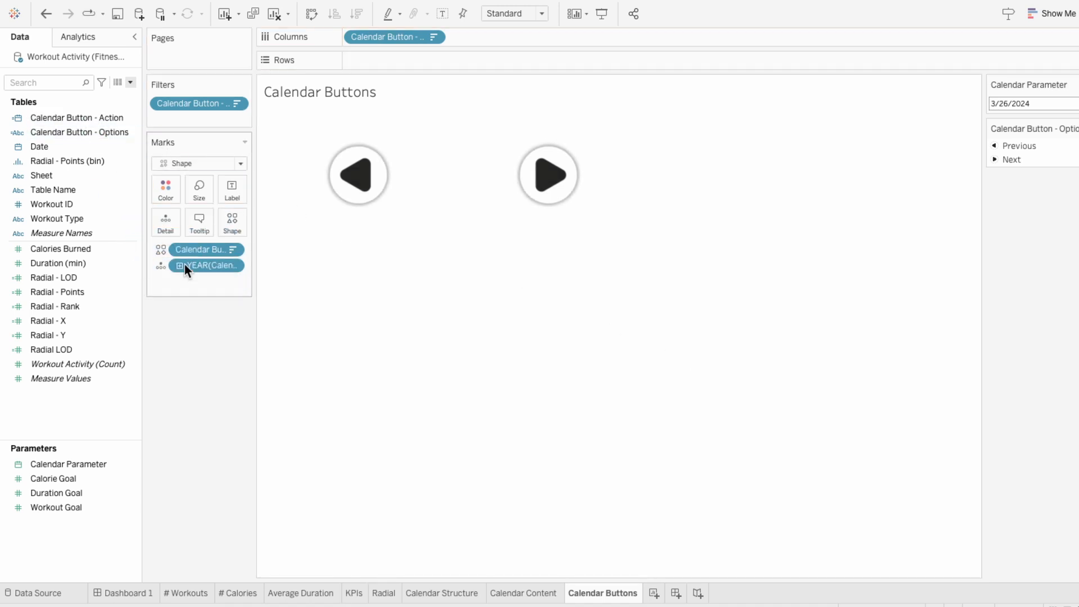
Change Calendar Button - Action on Marks from YEAR to exact Day, then go to Dashboard 1
right_click(205, 265)
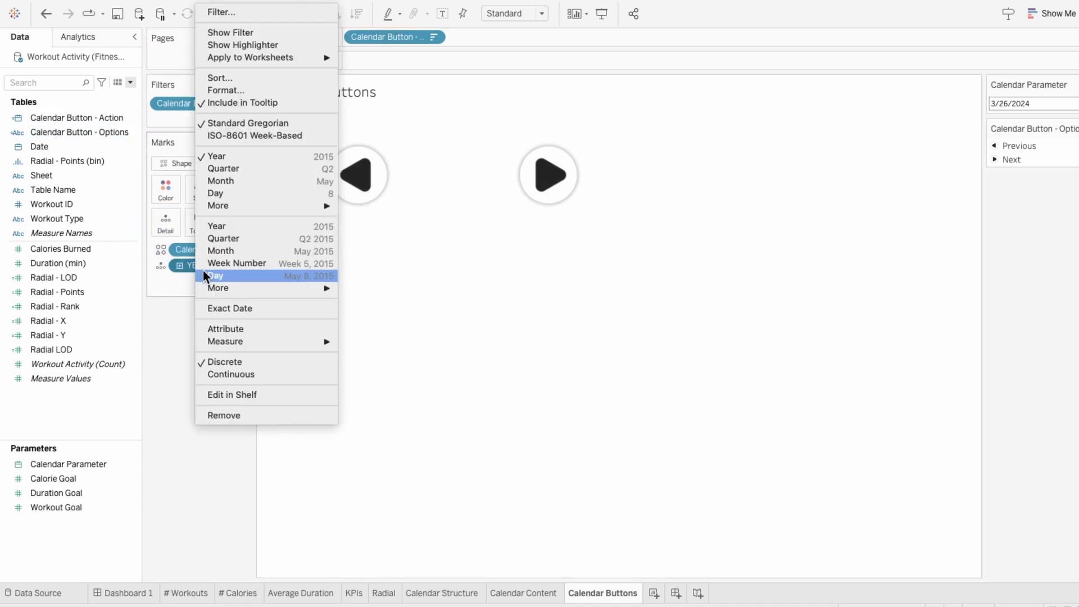
click(216, 276)
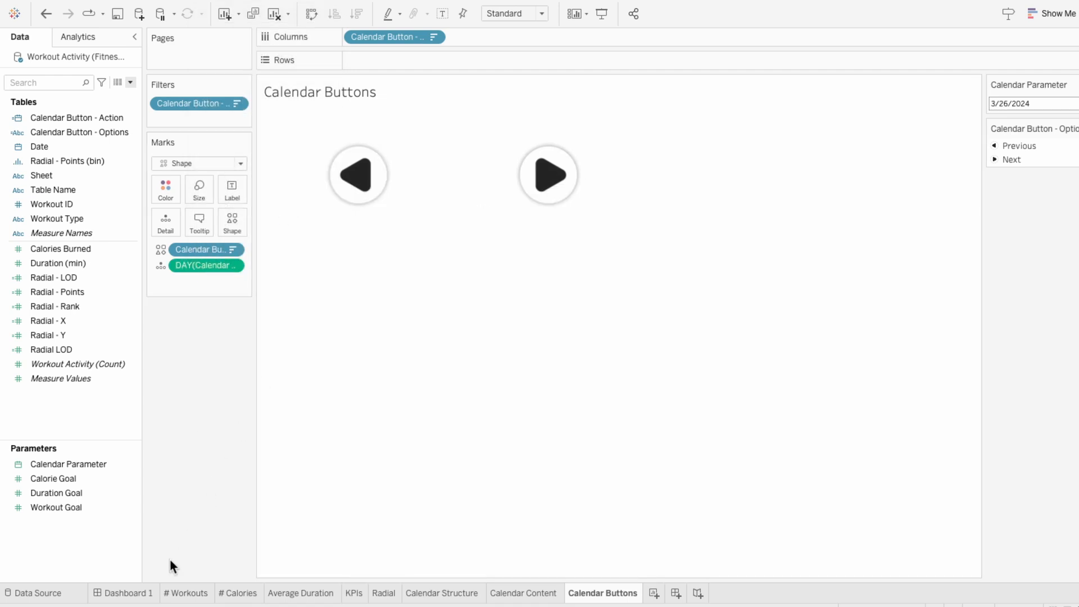
click(127, 592)
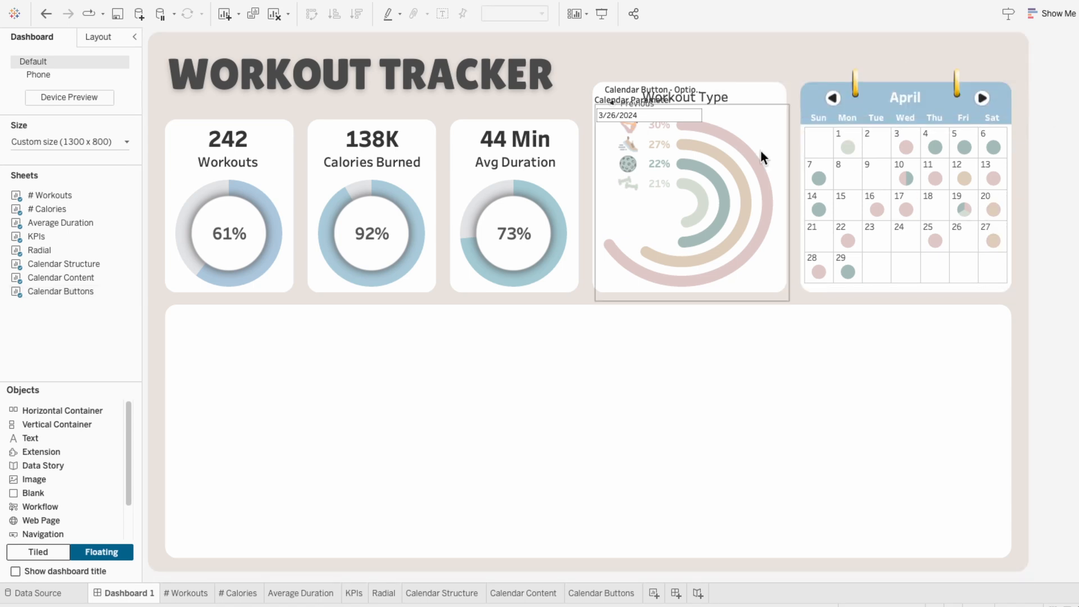
Start a new change-parameter dashboard action triggered by the Calendar Buttons sheet, not # Calories
click(226, 8)
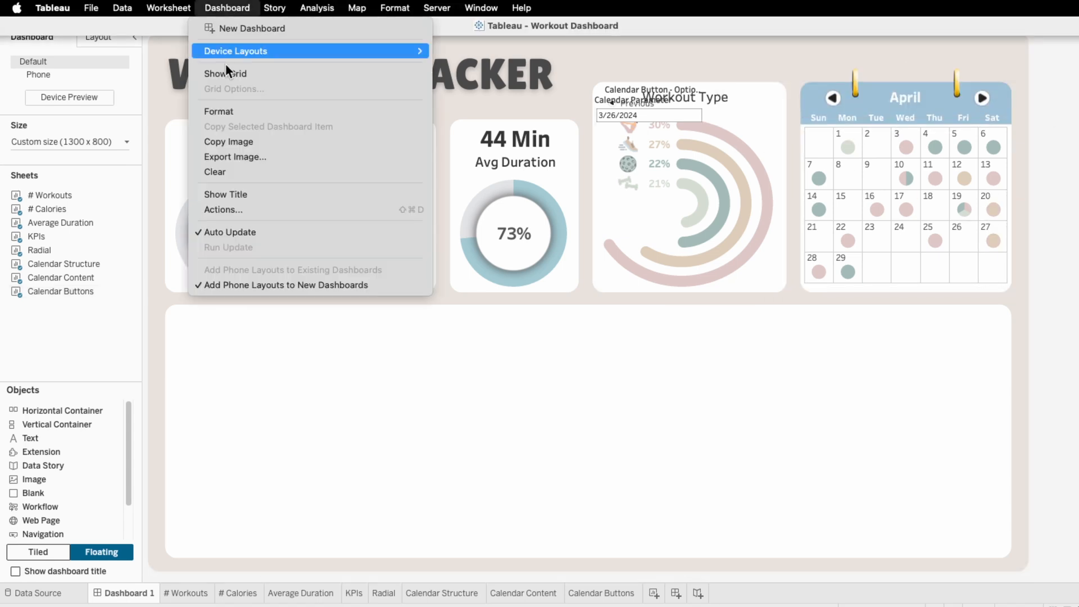
click(222, 209)
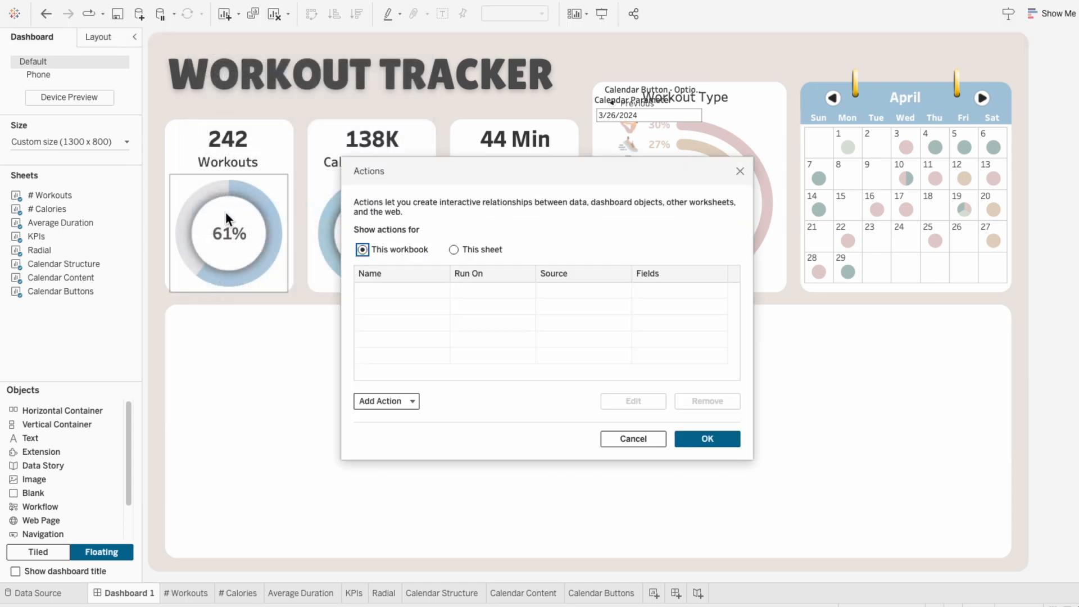
click(382, 400)
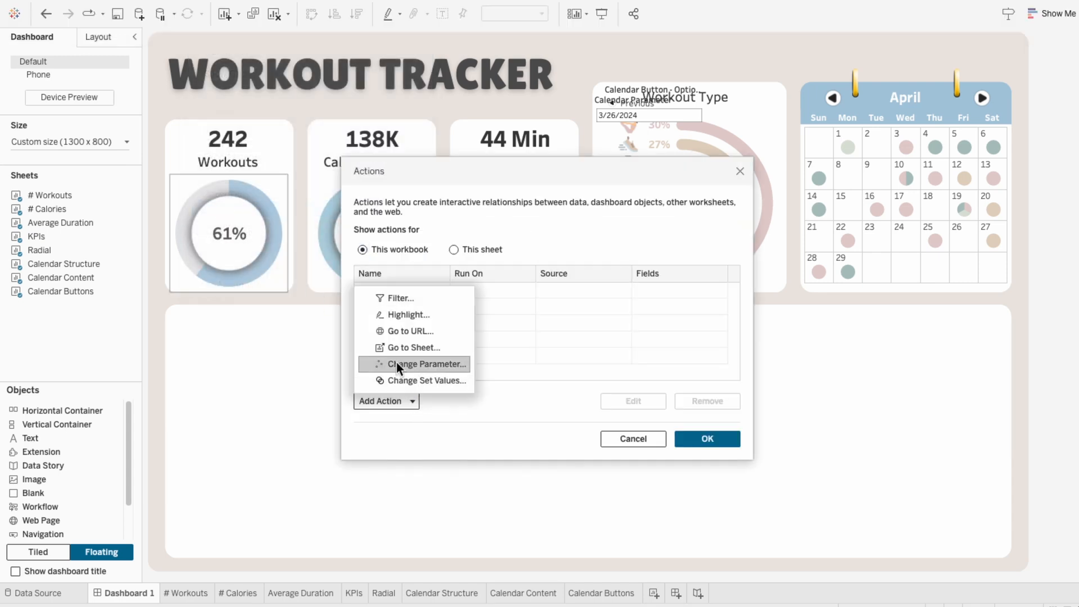
click(419, 364)
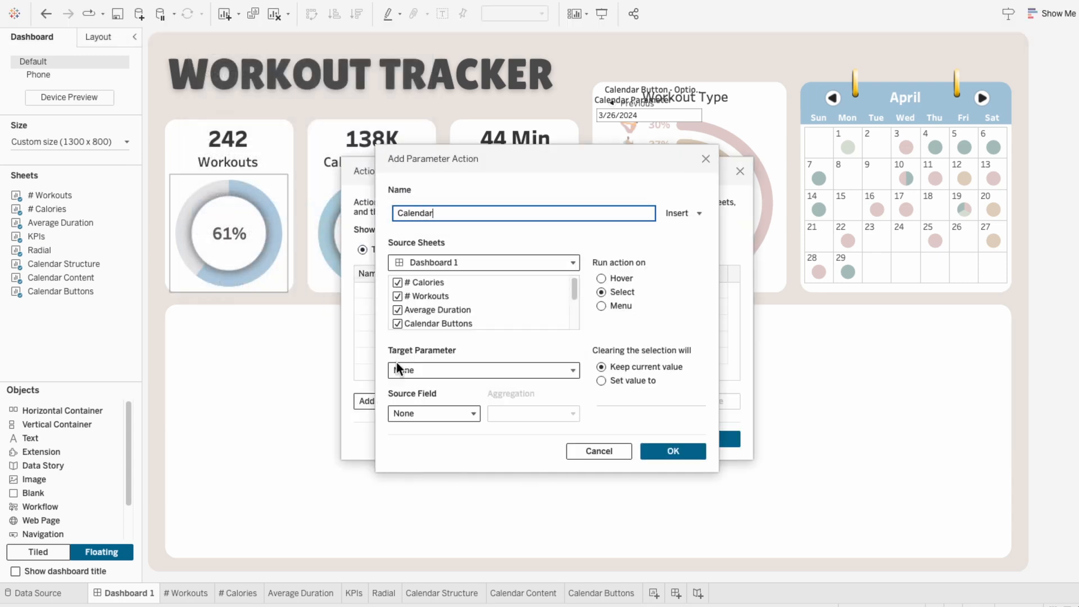
click(396, 296)
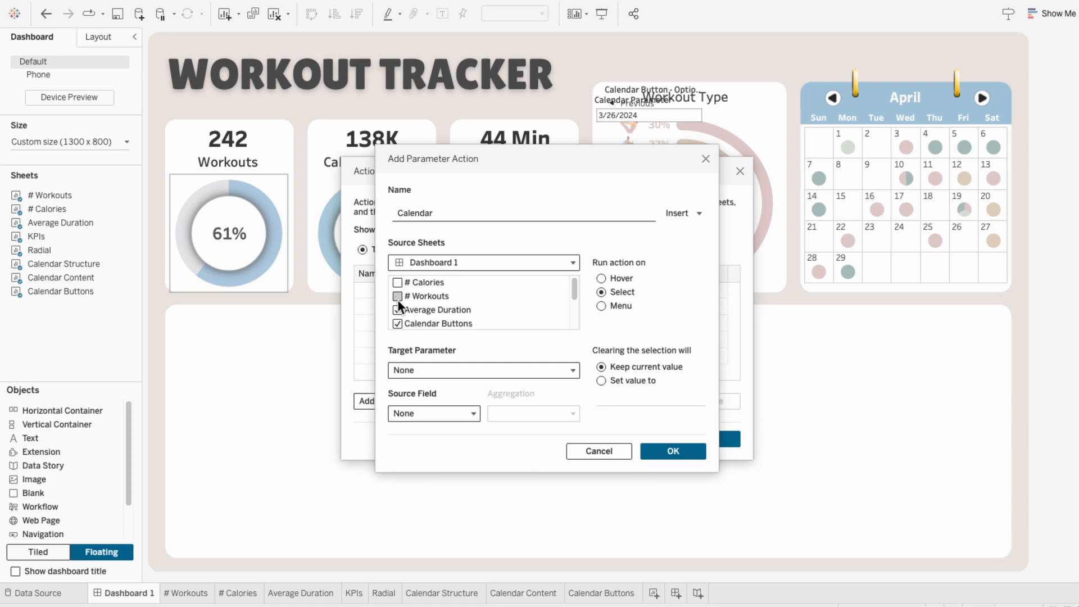
scroll(down, 3)
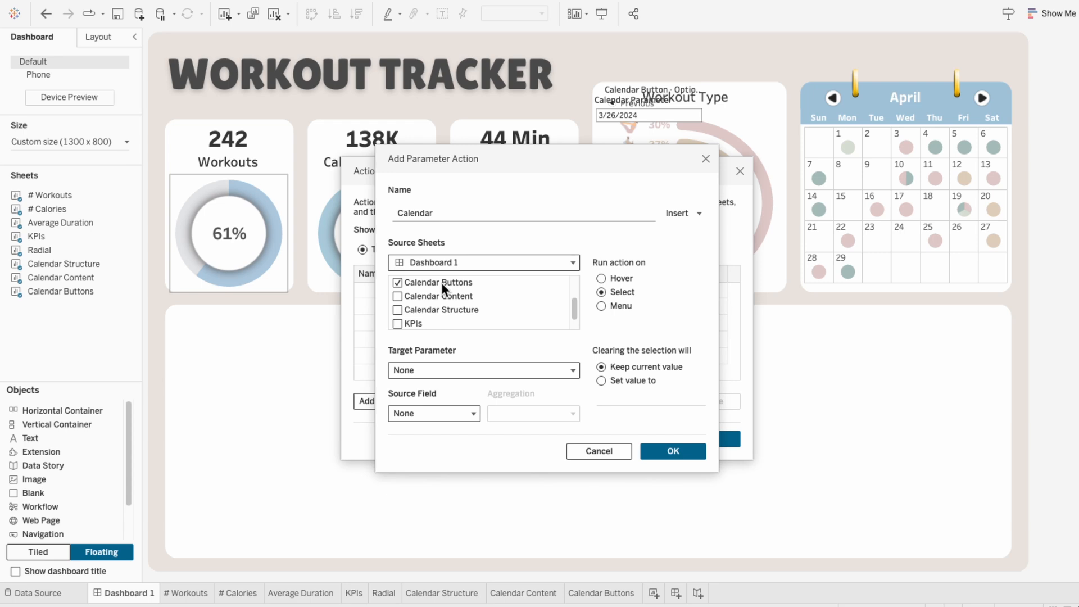
Target Calendar Parameter with source field DAY(Calendar Button - Action) and confirm the action
click(482, 370)
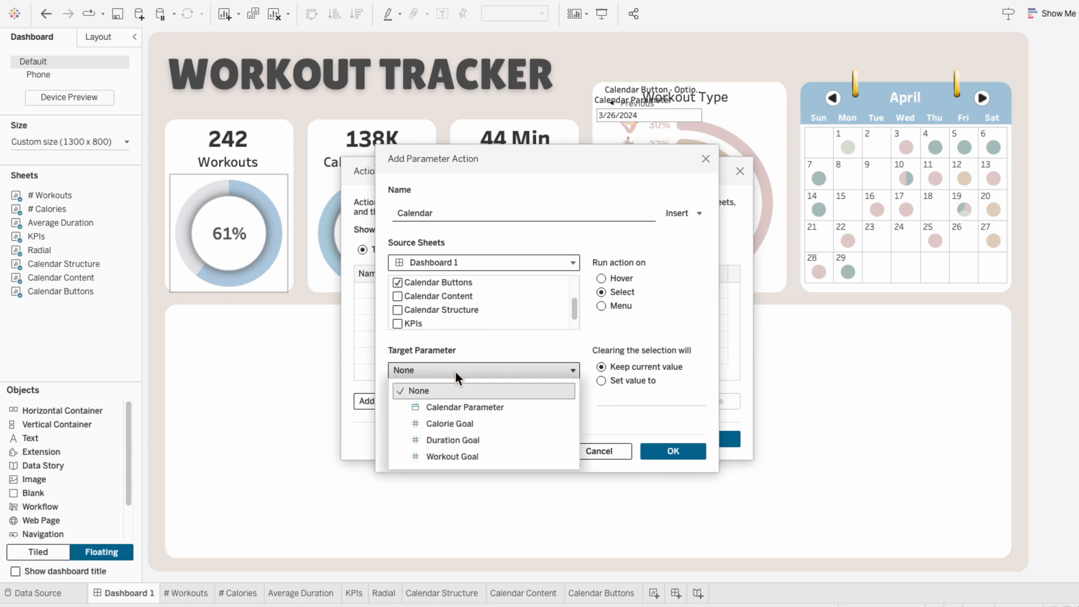
click(466, 407)
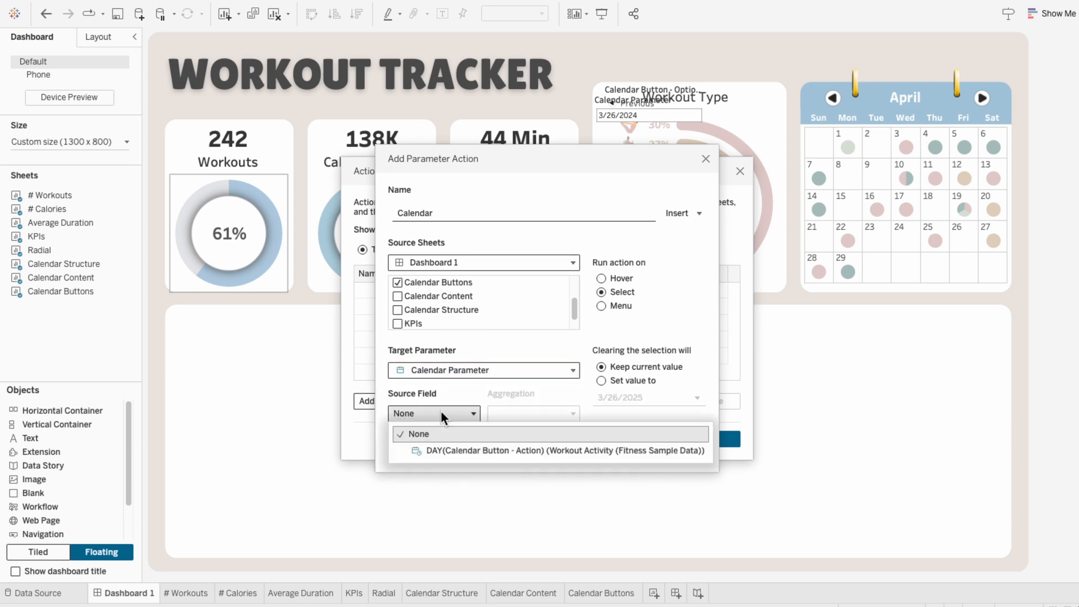
click(550, 450)
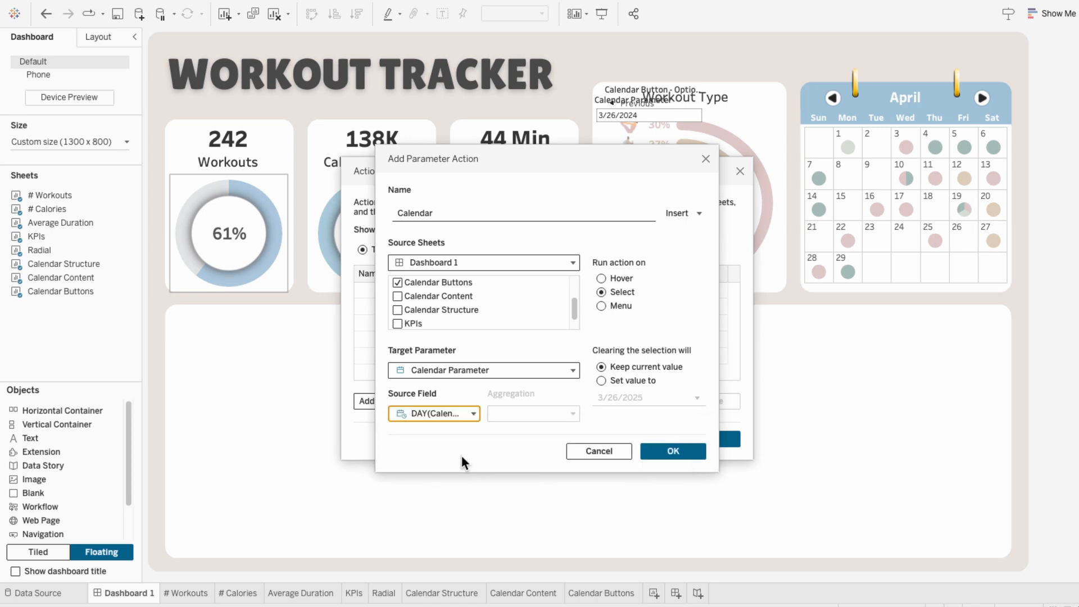
click(672, 450)
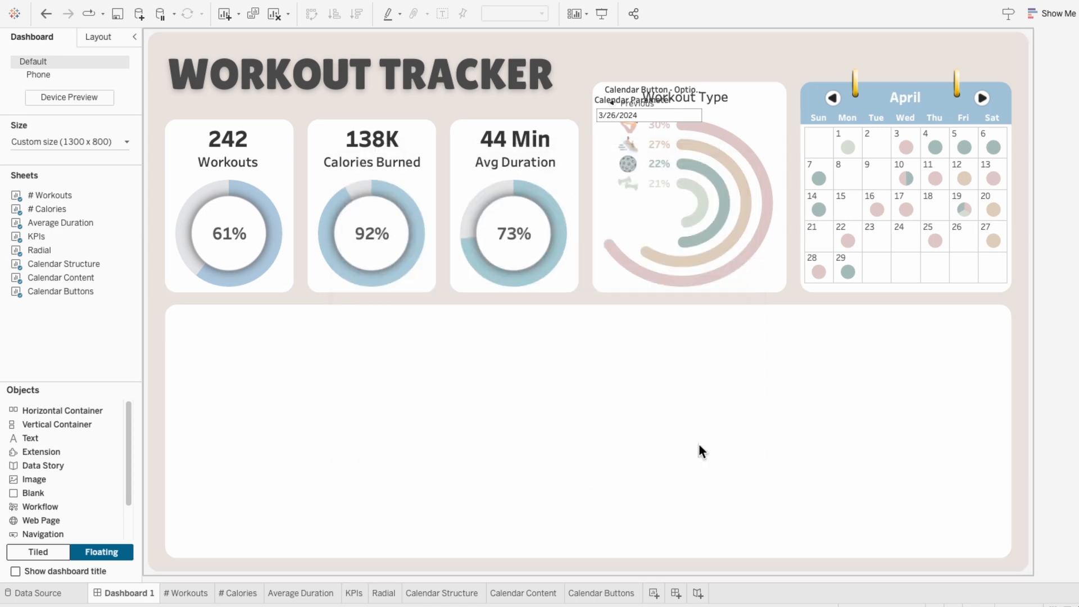
Test the next-month arrow, moving Calendar Parameter to 4/26/2024, and return to Calendar Structure
click(982, 97)
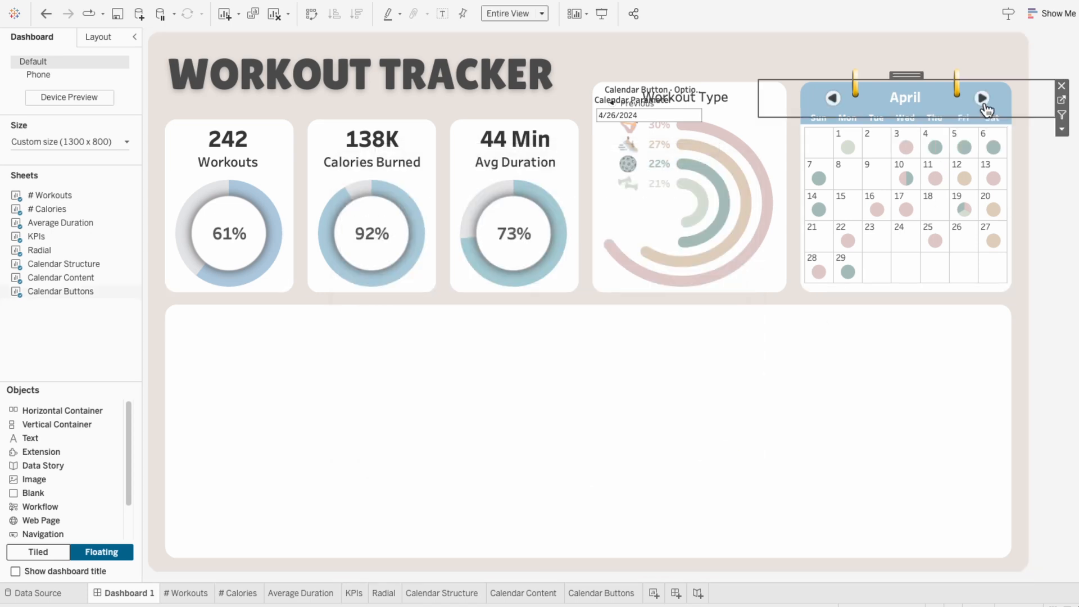
mouse_move(985, 100)
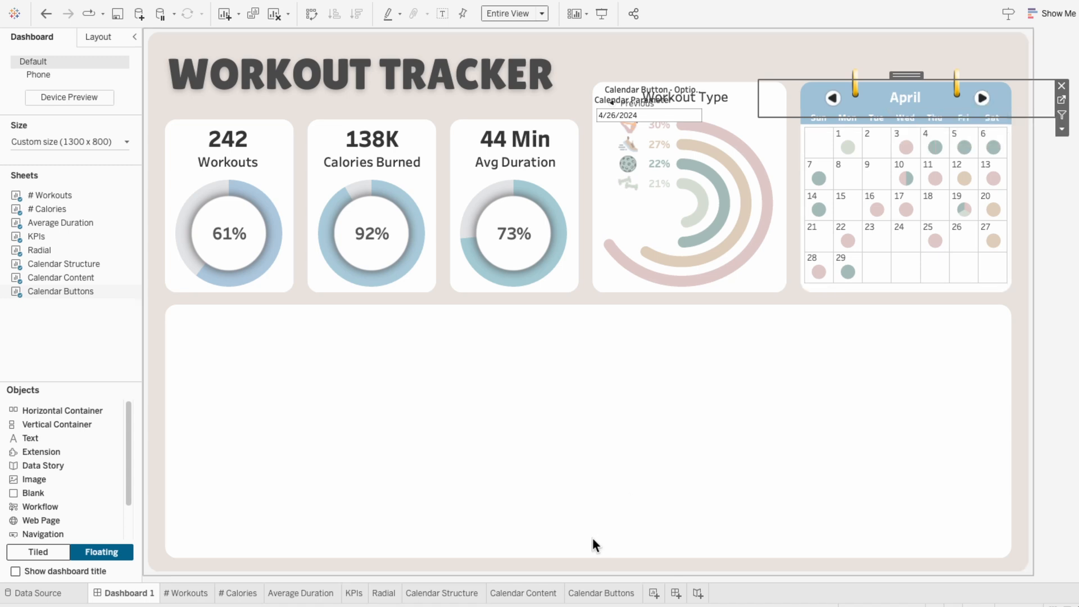
click(443, 592)
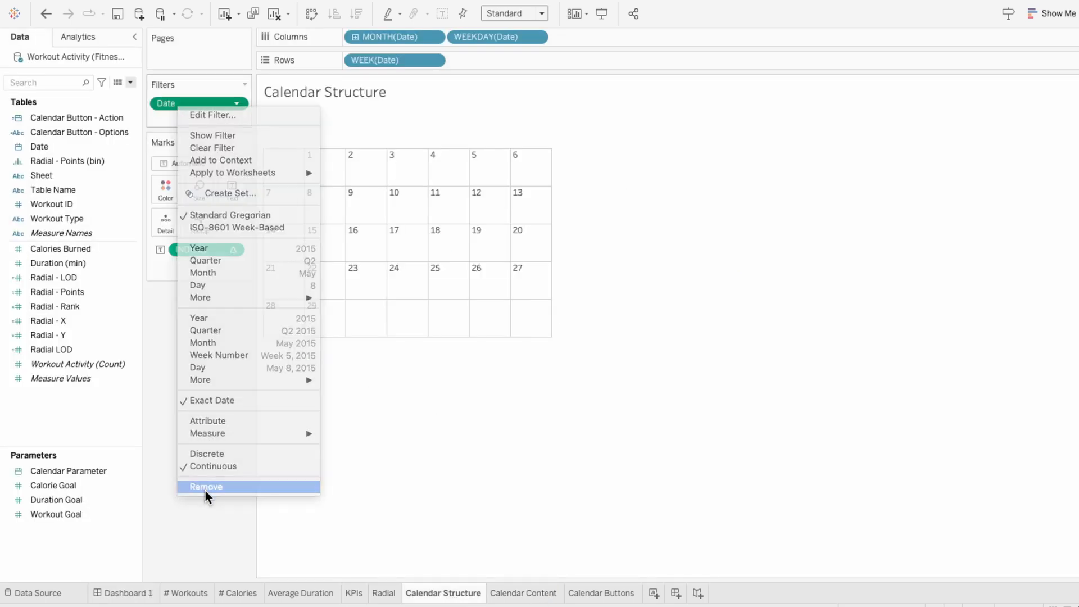
Remove the Date filter from the Calendar Structure worksheet
click(205, 486)
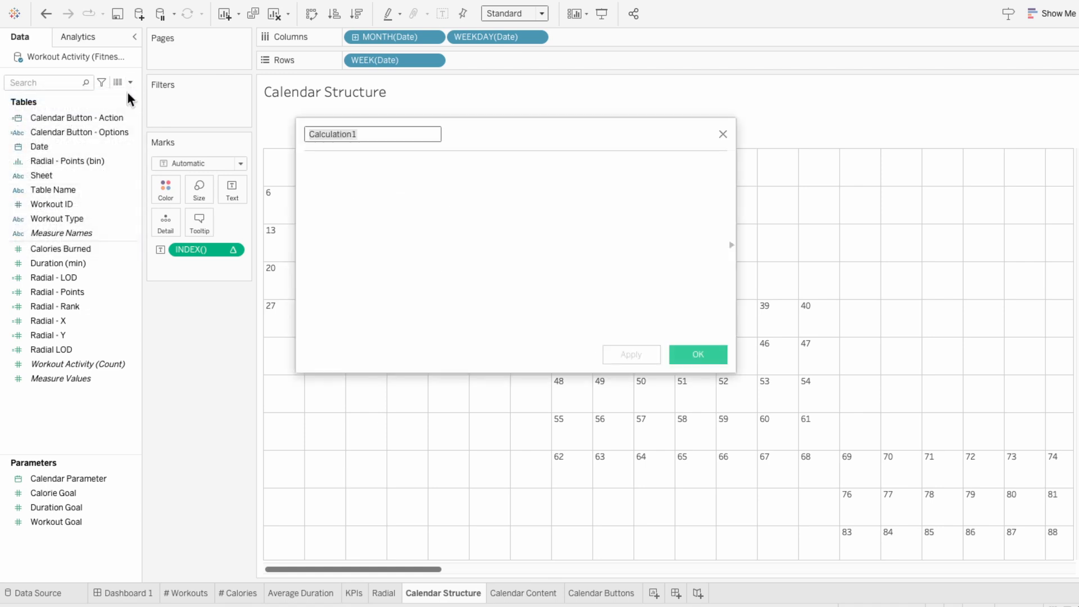
Create Calendar - Selected Period: MONTH and YEAR of Calendar Parameter equal MONTH and YEAR of Date
text(Calendar - Selec)
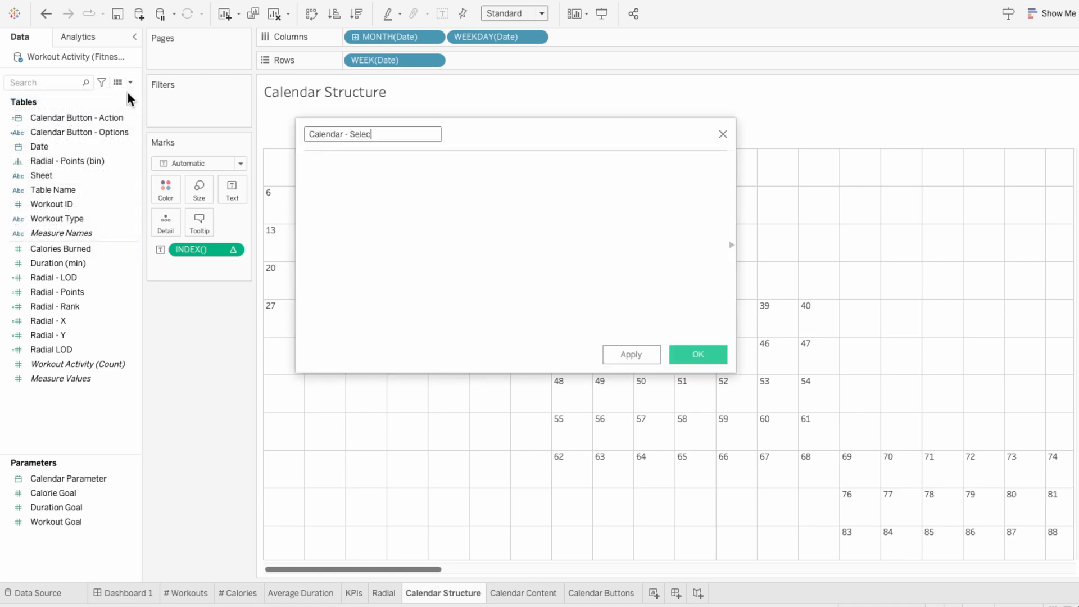
text(M)
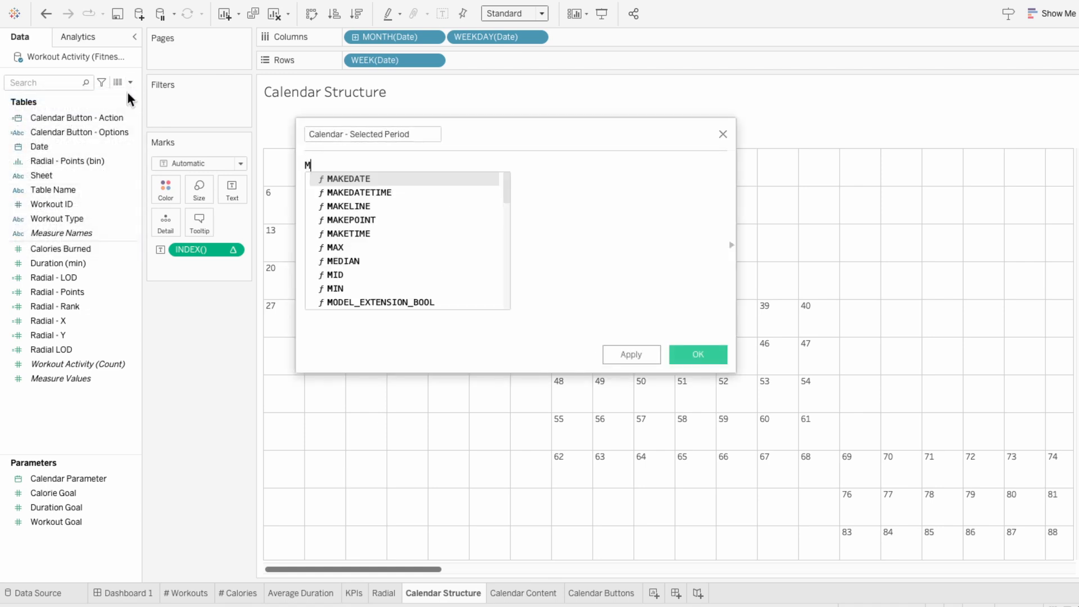
text(ONTH(calendar Parameter]) =)
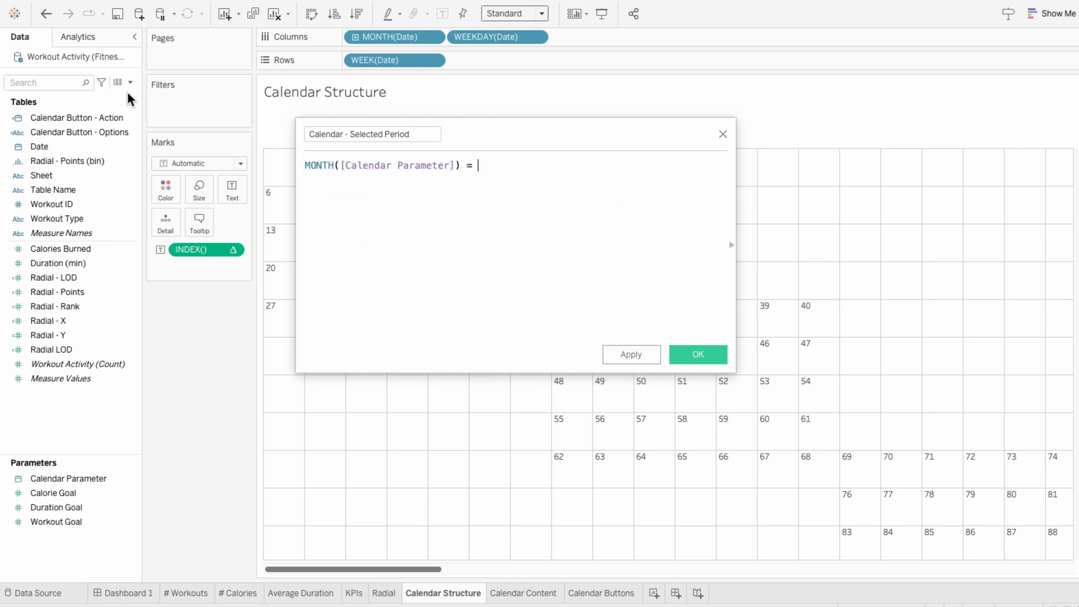
text(MONTH([Date]))
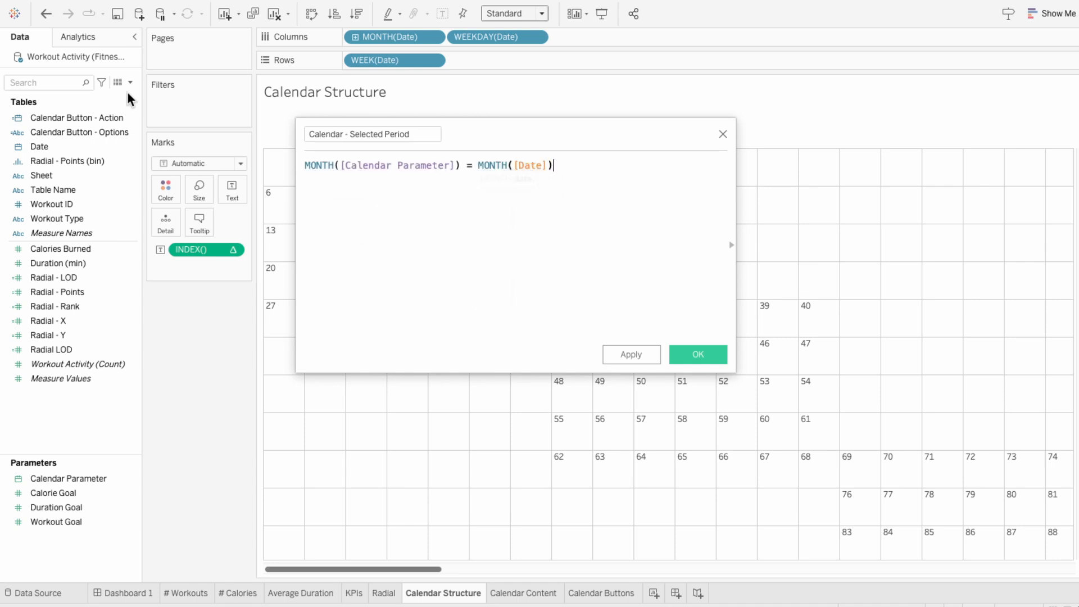
text(AND)
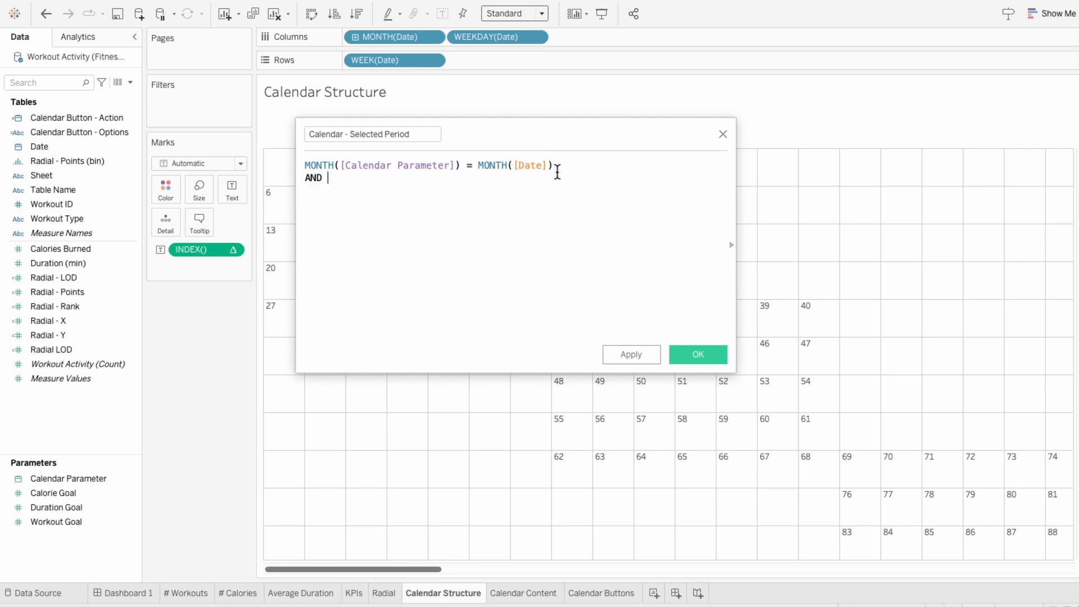
text(MONTH([Calendar Parameter]) = MONTH([Date]))
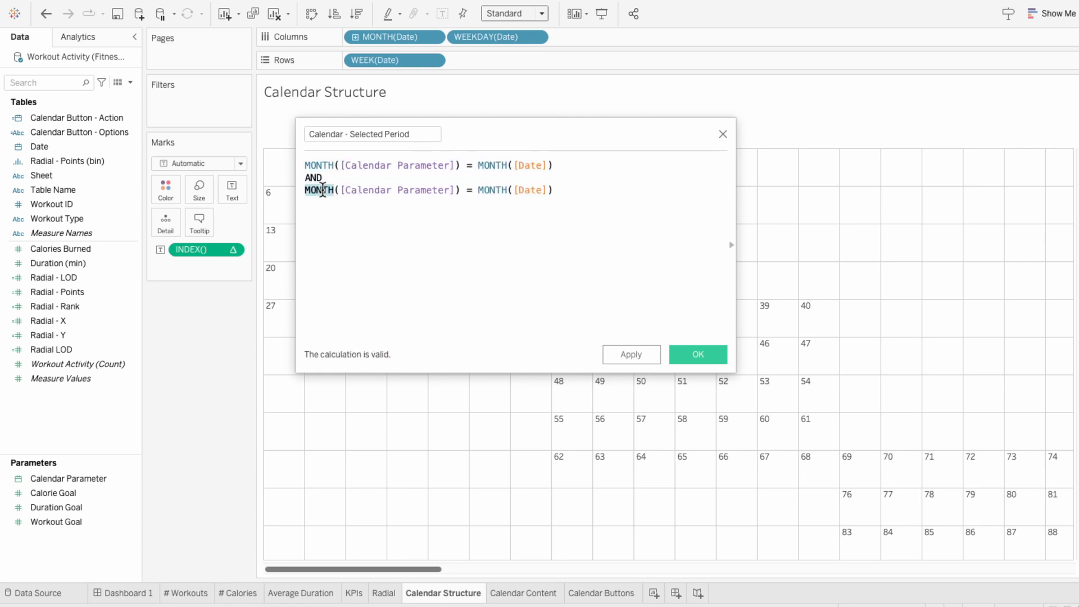
text(YEAR)
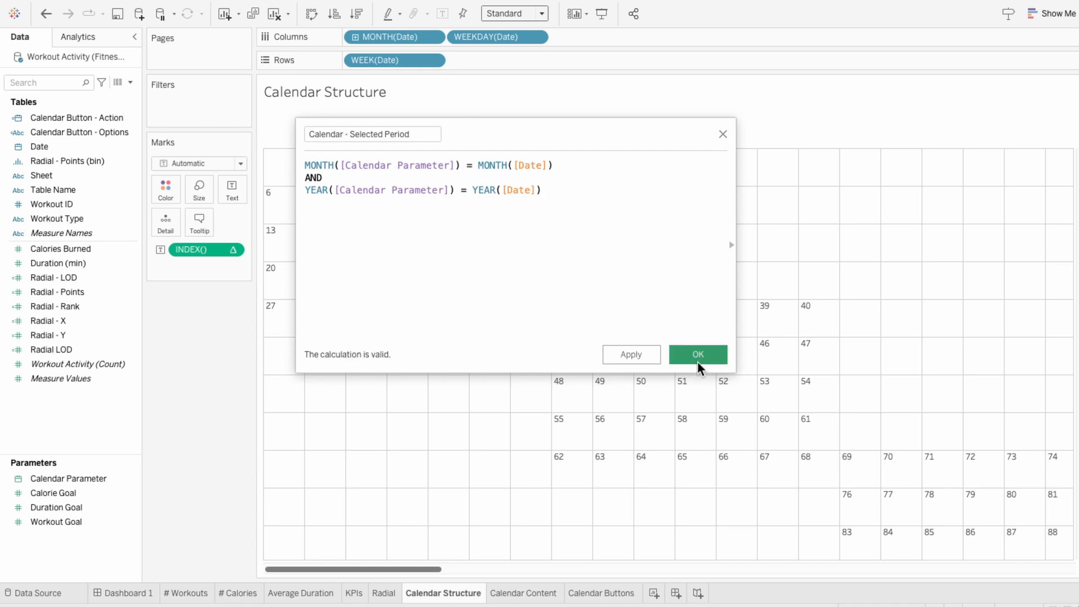
click(696, 354)
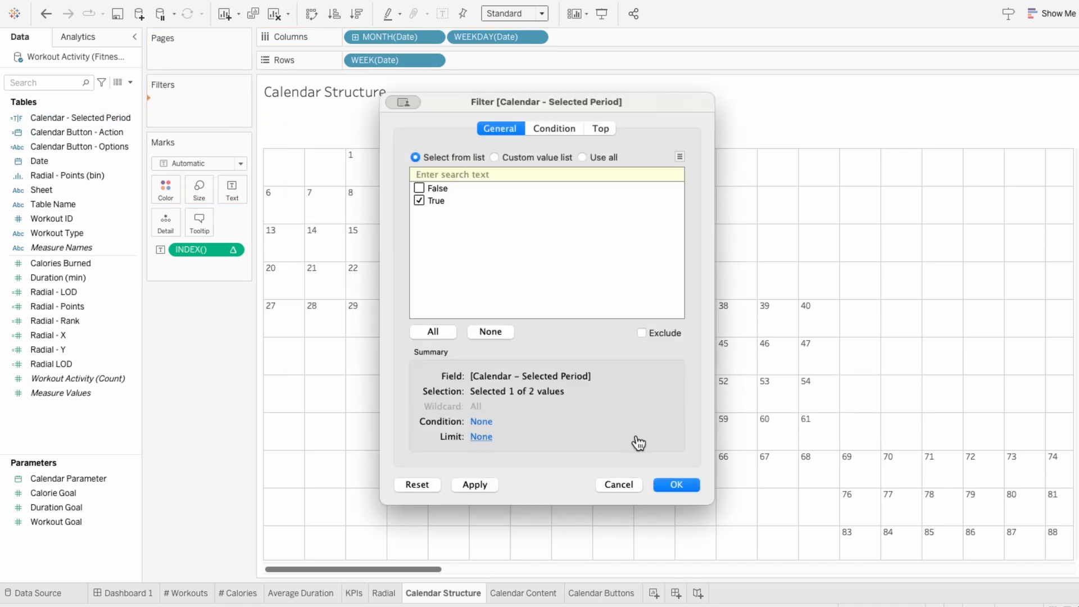
Filter Calendar - Selected Period to True and apply it to Calendar Content as well
click(675, 484)
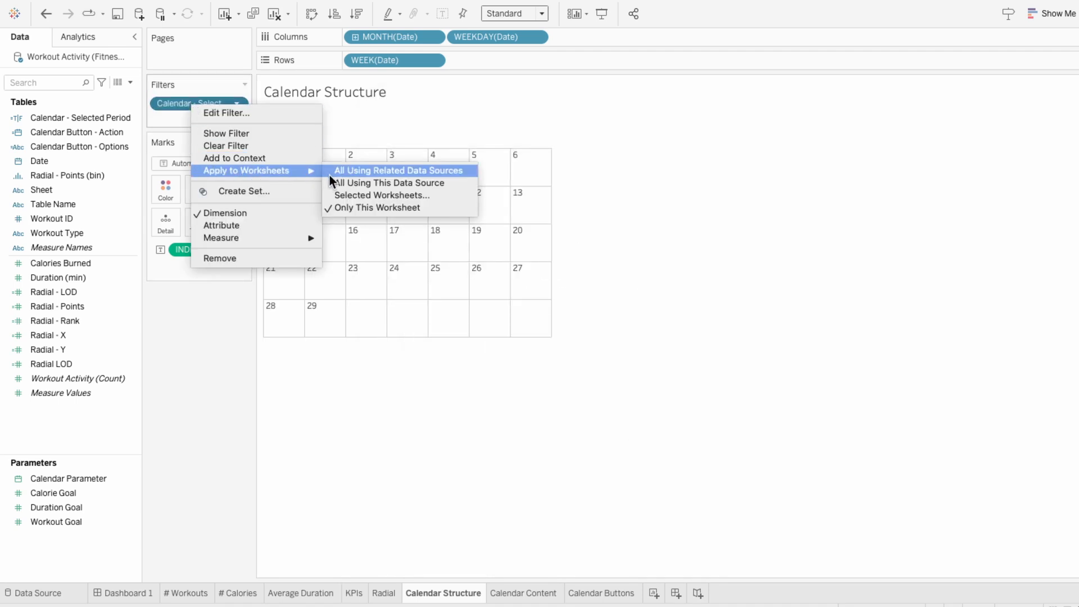
click(387, 194)
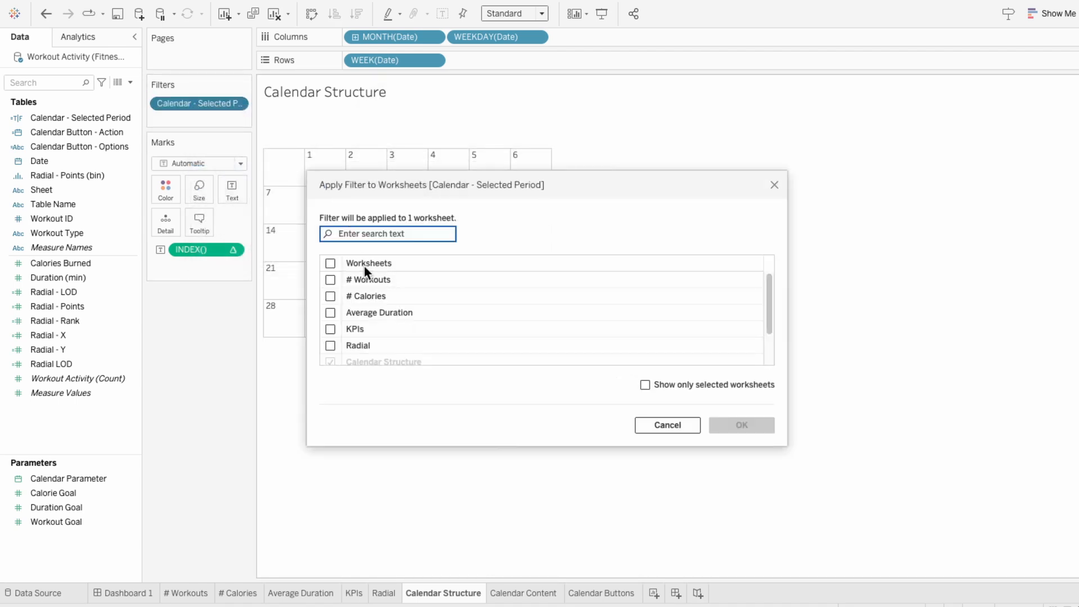
click(330, 336)
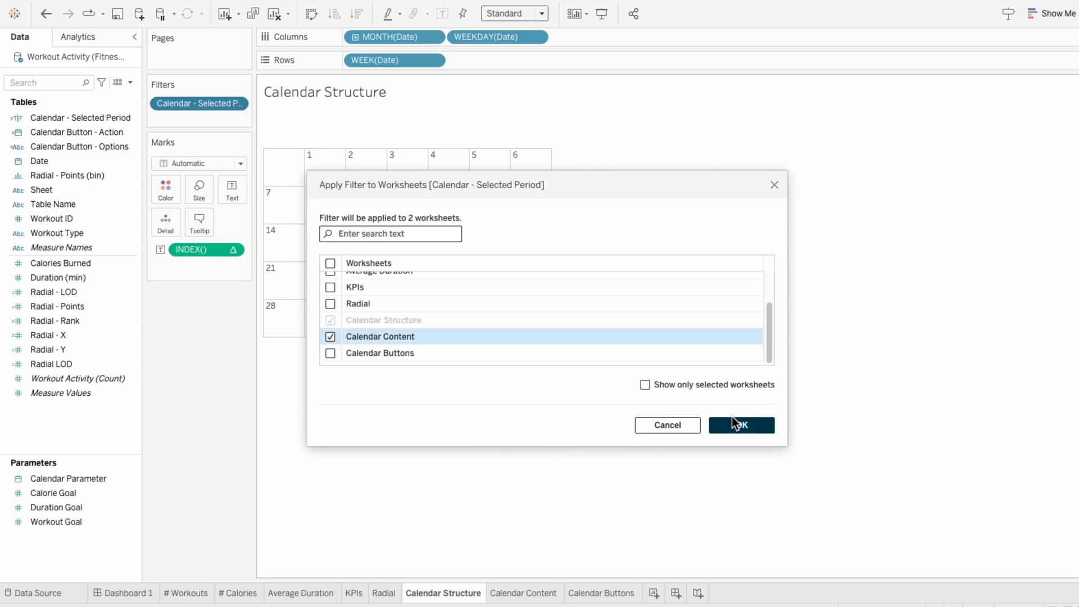
click(740, 425)
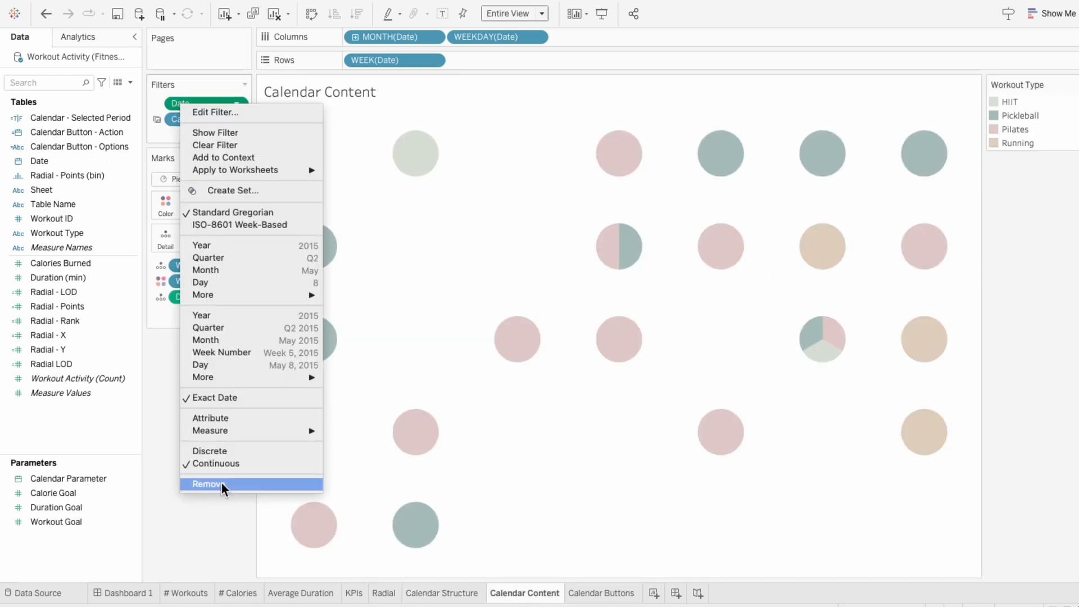
On the dashboard, switch months forward and back with the arrow buttons to verify the calendar updates
click(128, 594)
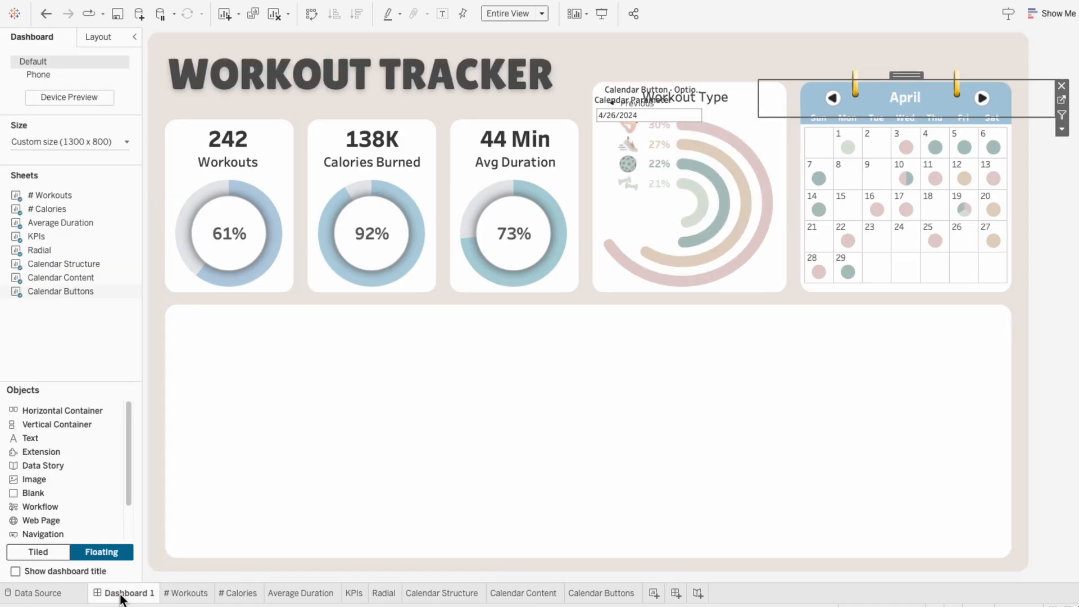
mouse_move(982, 98)
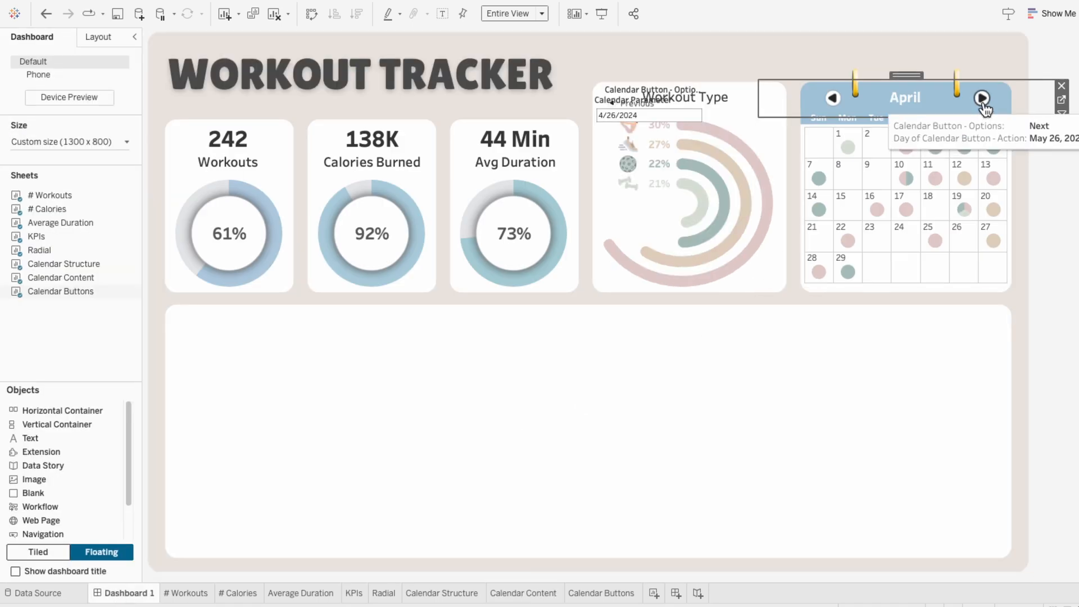
click(980, 97)
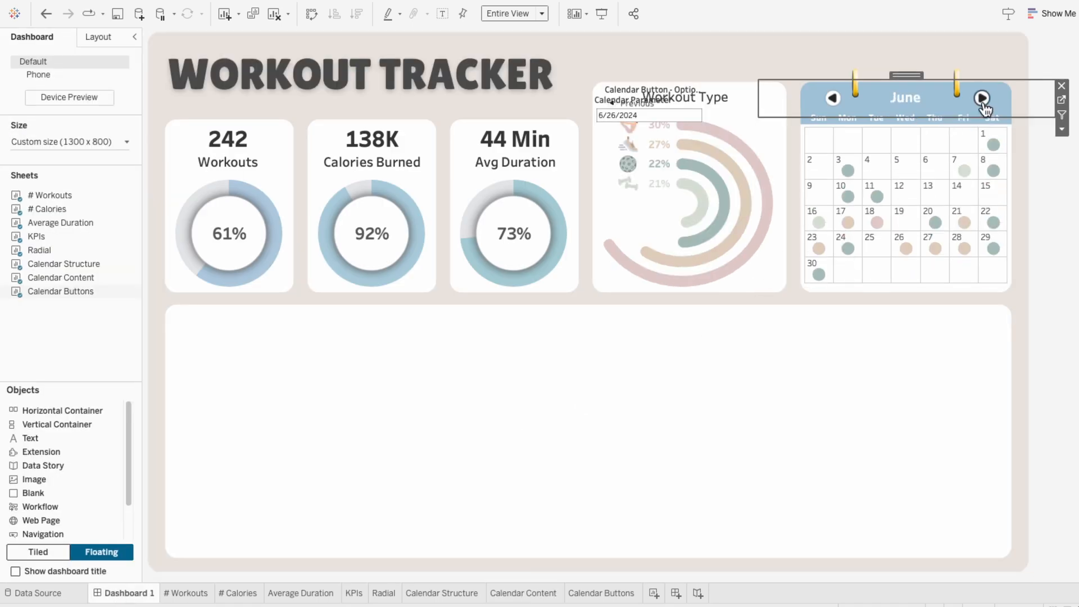
click(832, 98)
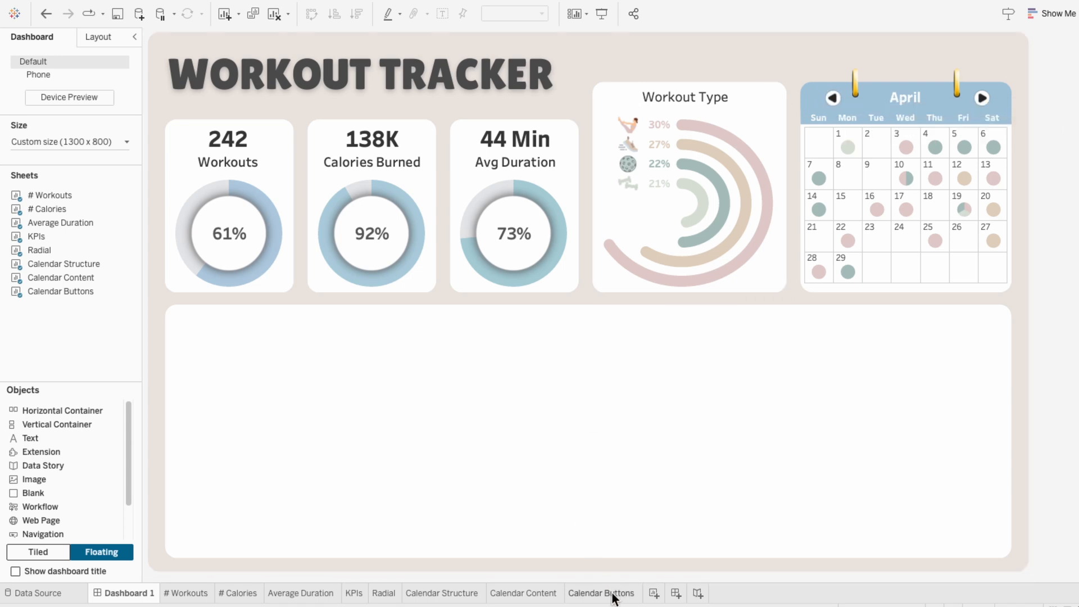
Blank the Calendar Buttons tooltip and return to the Workout Tracker dashboard
click(600, 592)
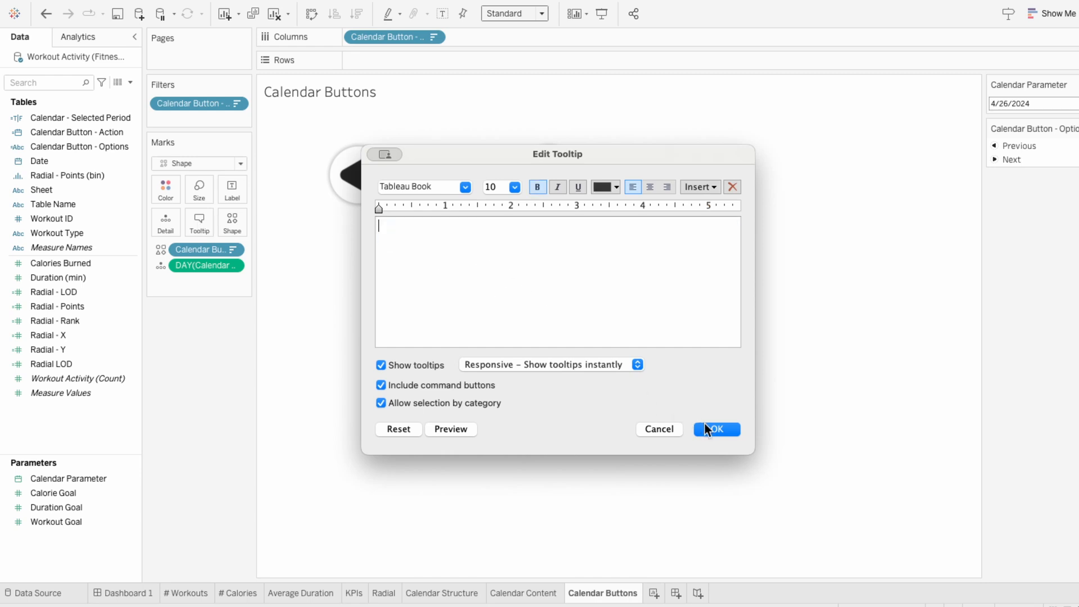
click(716, 429)
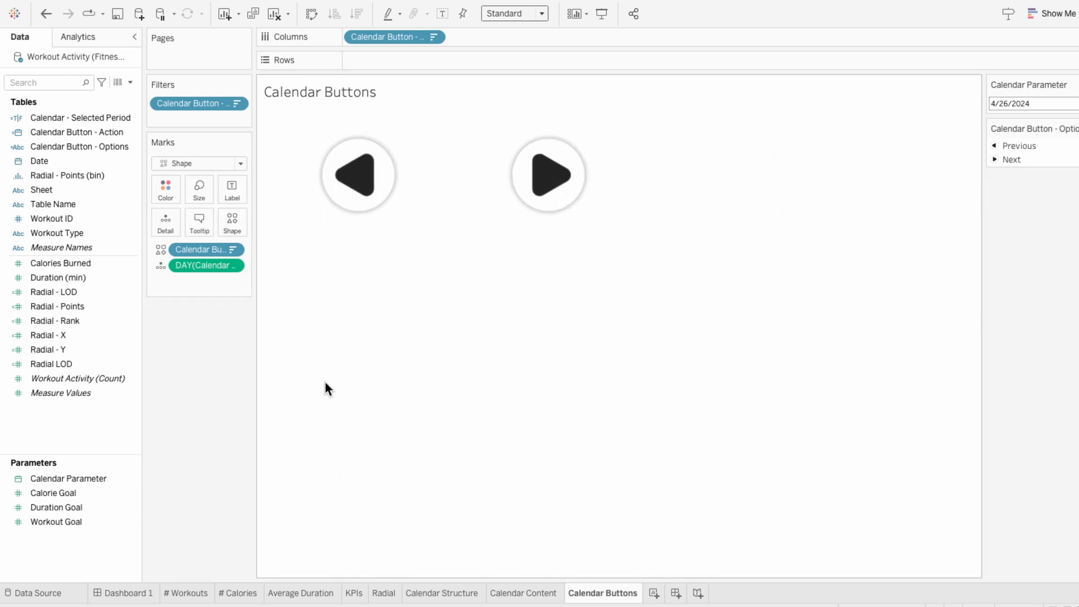
click(129, 593)
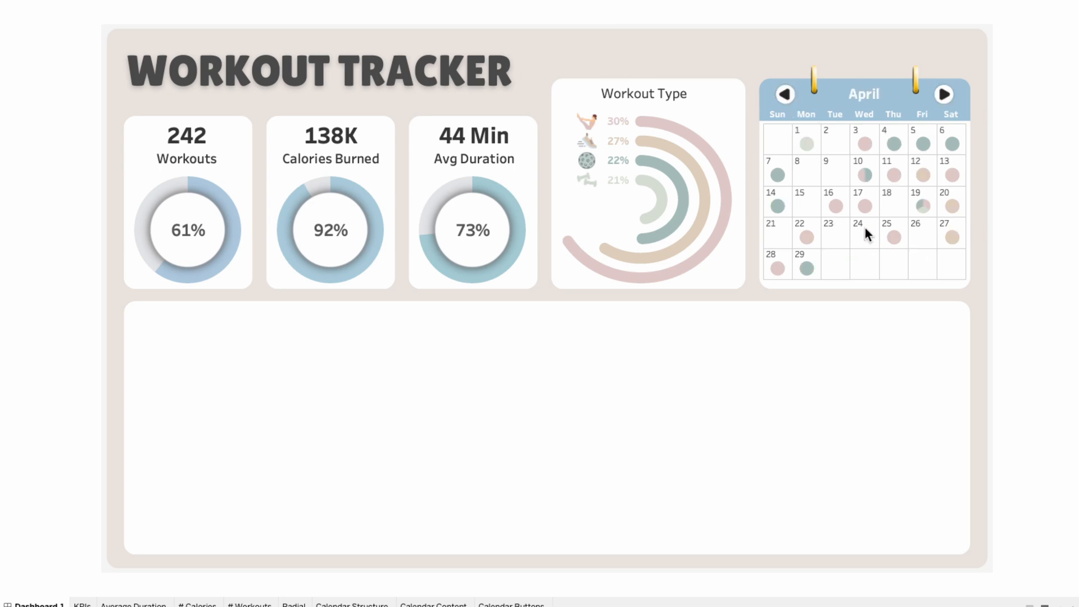
mouse_move(775, 175)
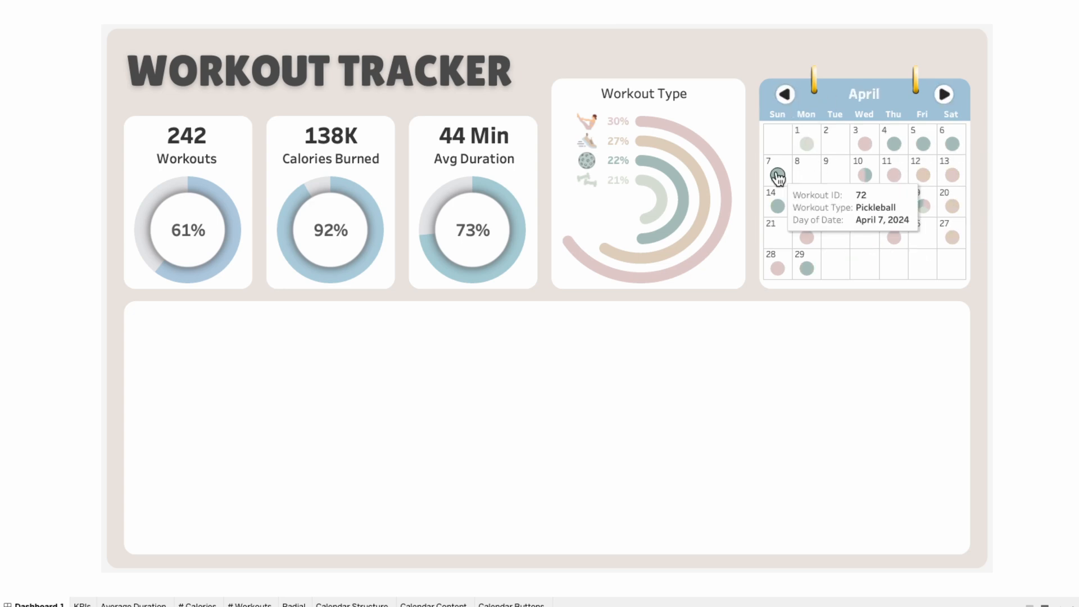